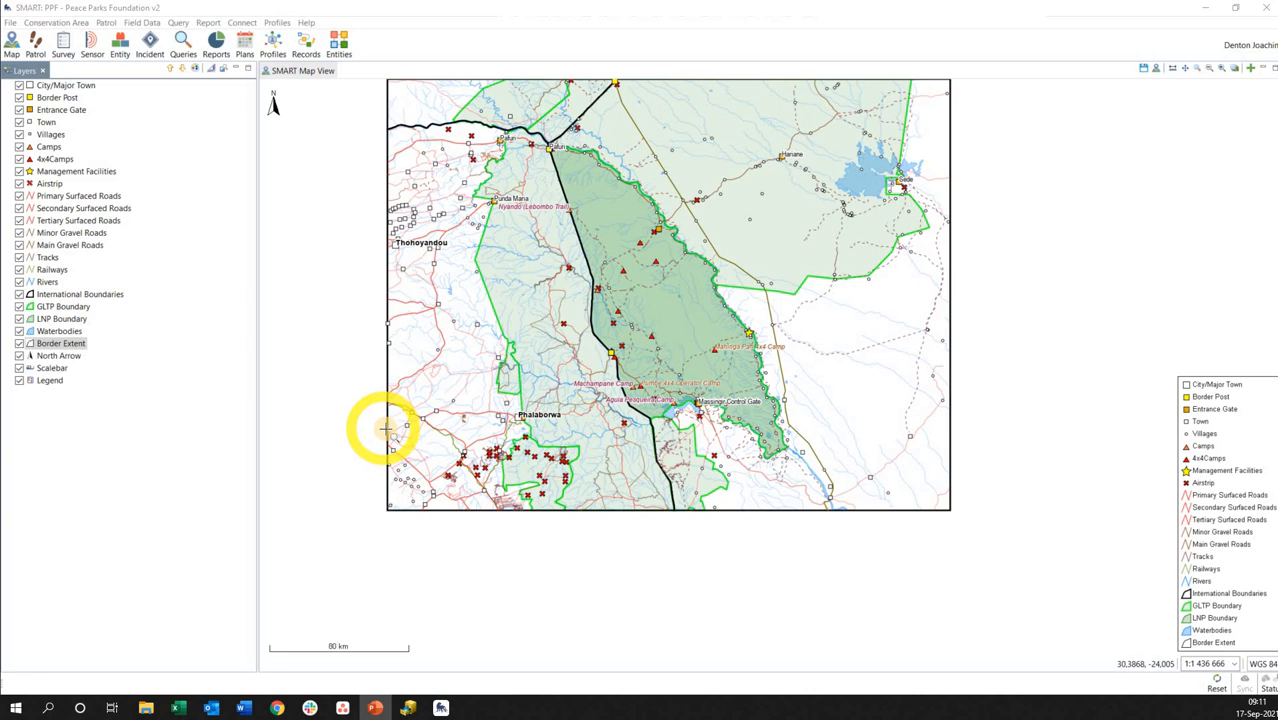
pyautogui.moveTo(380, 440)
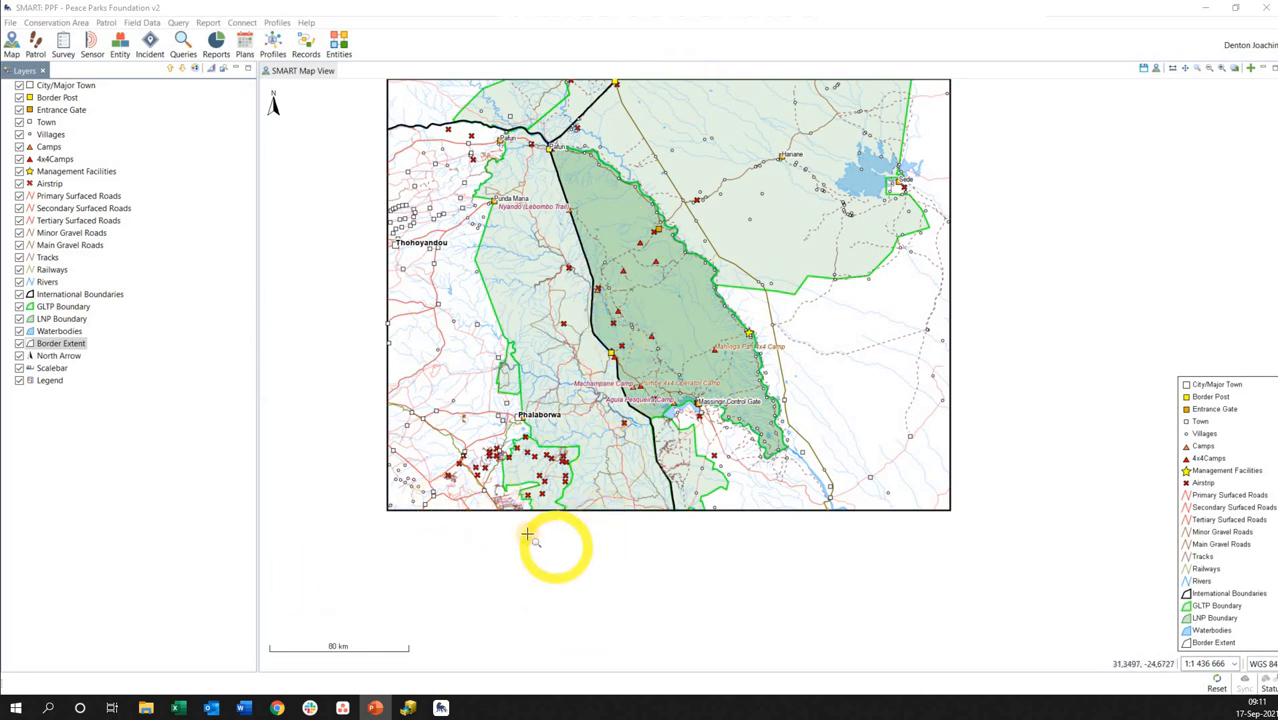
pyautogui.moveTo(978, 362)
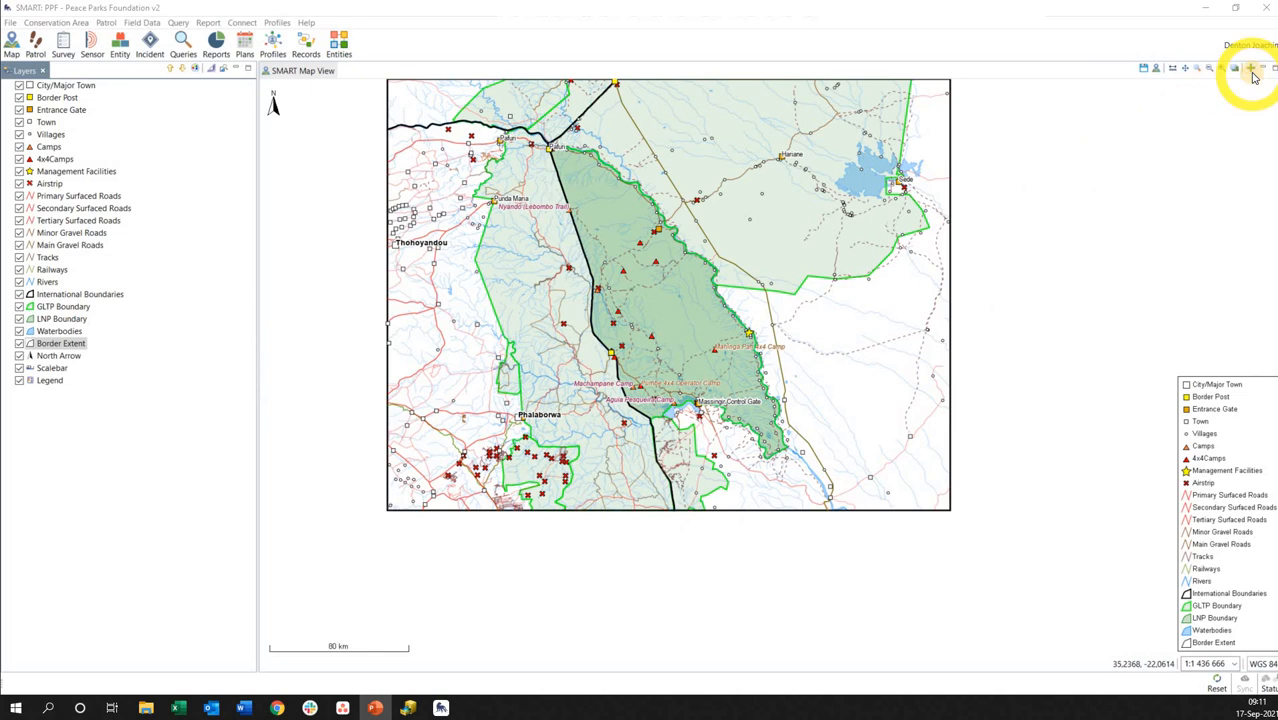
# Import the stellenbosch image file through the Add Data wizard as a new map layer
pyautogui.click(1250, 68)
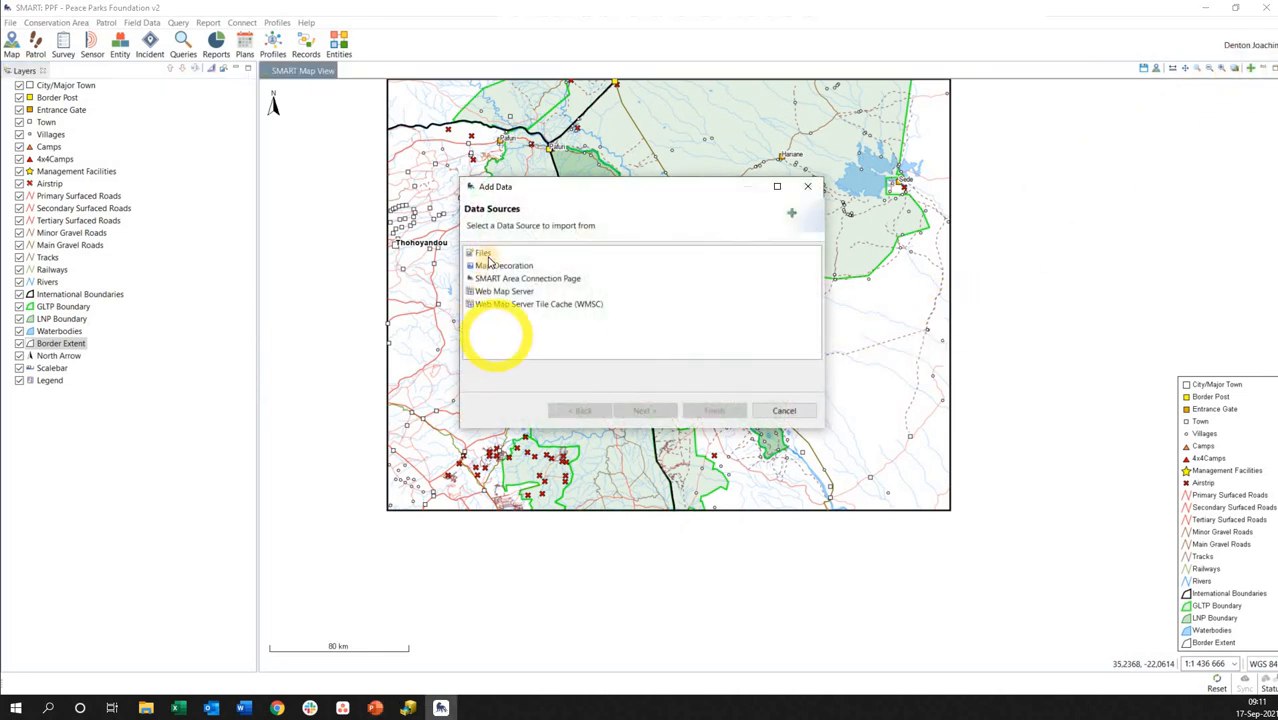
pyautogui.click(484, 252)
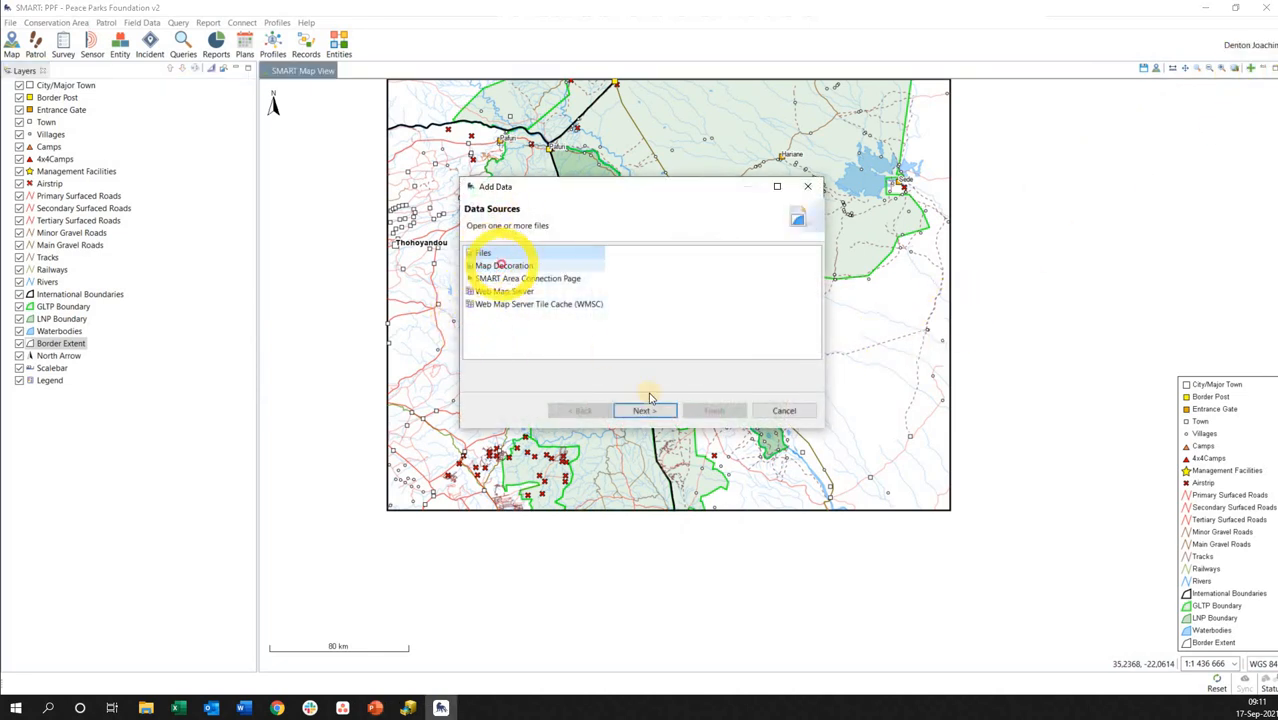
pyautogui.click(644, 410)
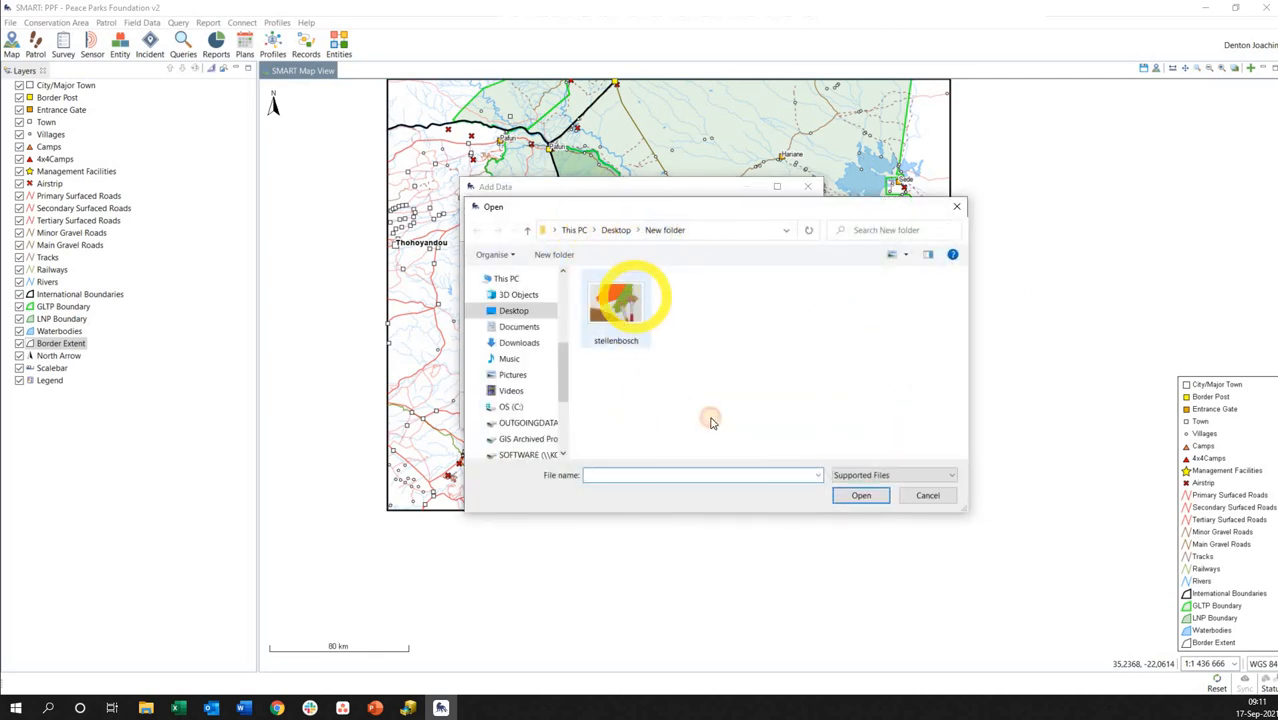
pyautogui.click(616, 304)
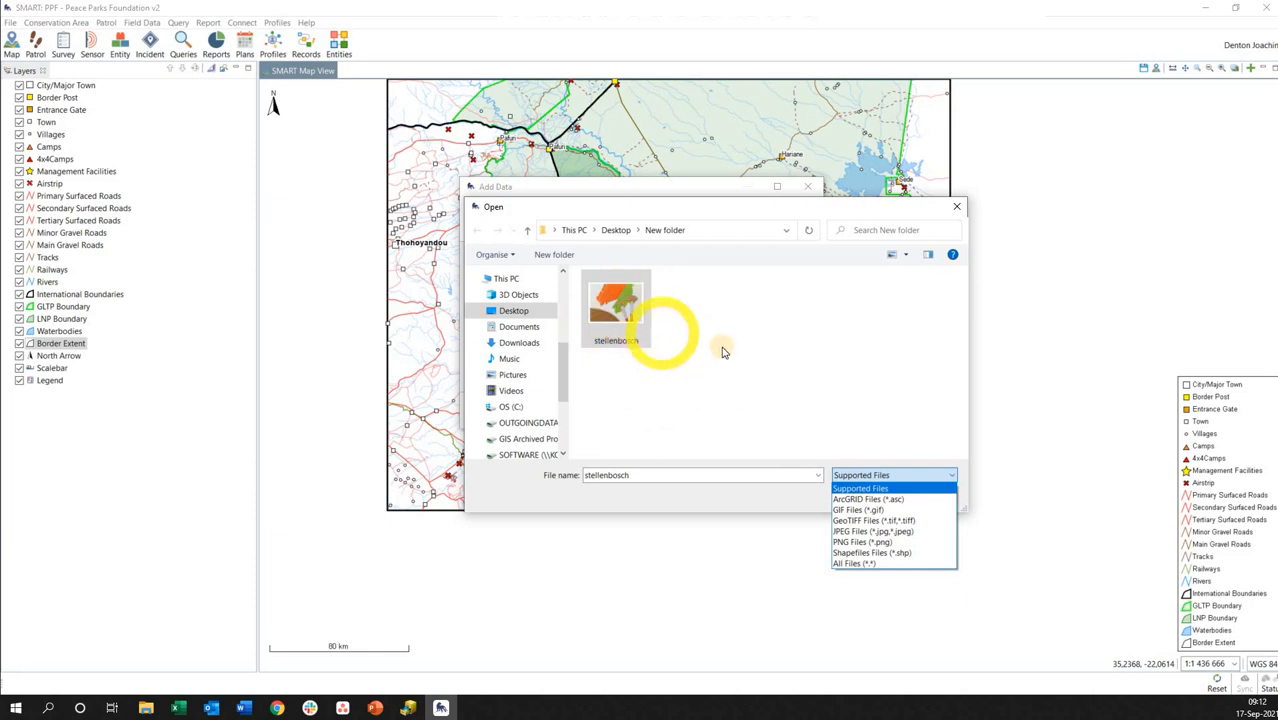
pyautogui.moveTo(608, 316)
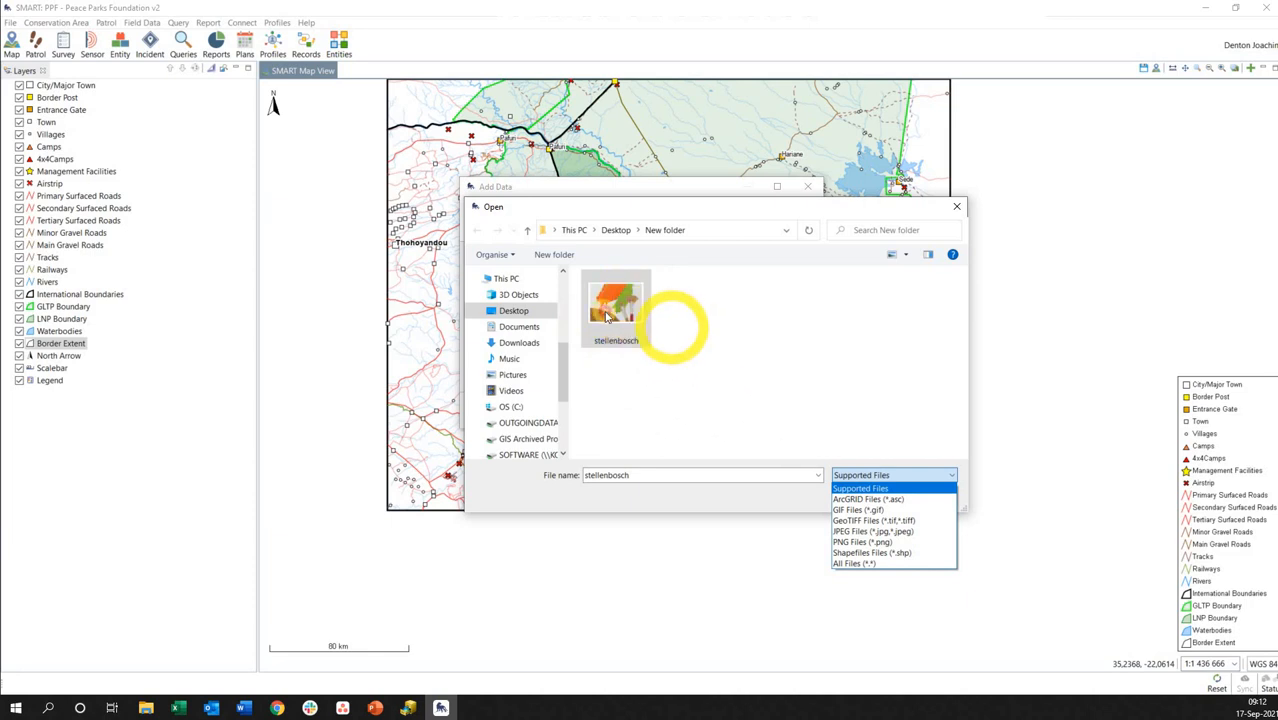
pyautogui.doubleClick(616, 304)
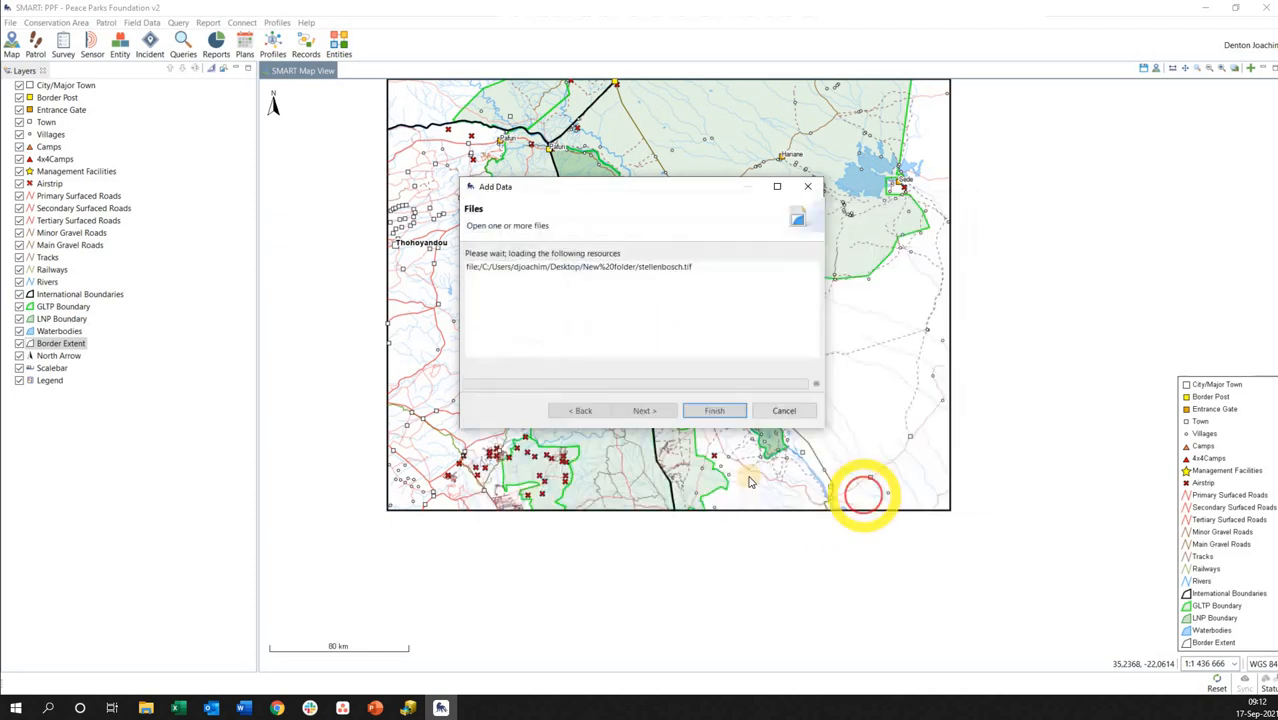
pyautogui.click(714, 410)
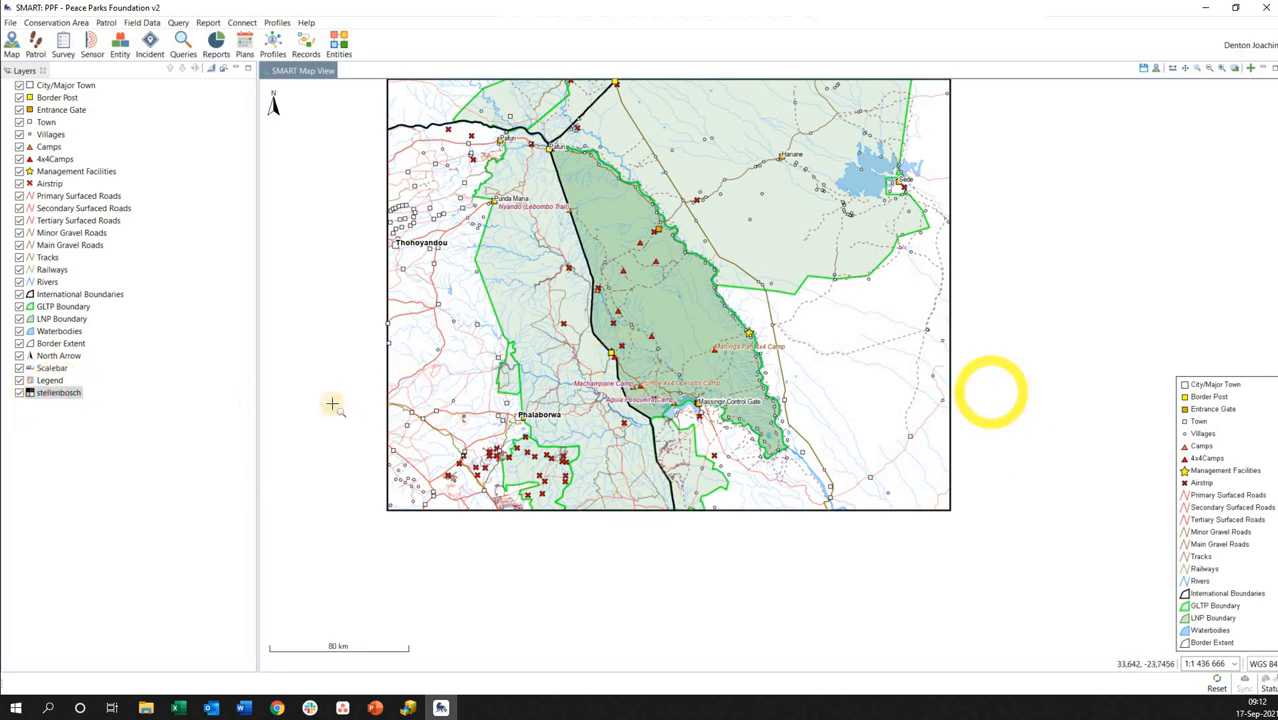
# Zoom the map to the stellenbosch layer from its context menu
pyautogui.rightClick(58, 392)
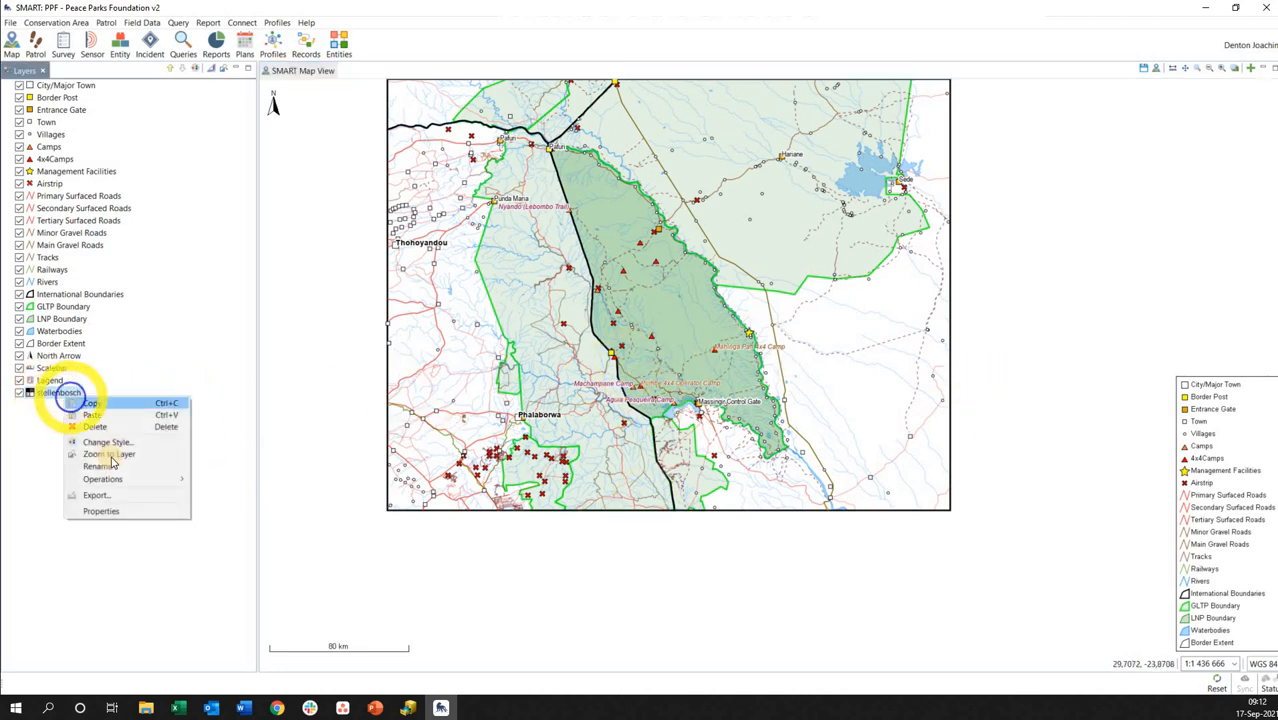
pyautogui.click(108, 452)
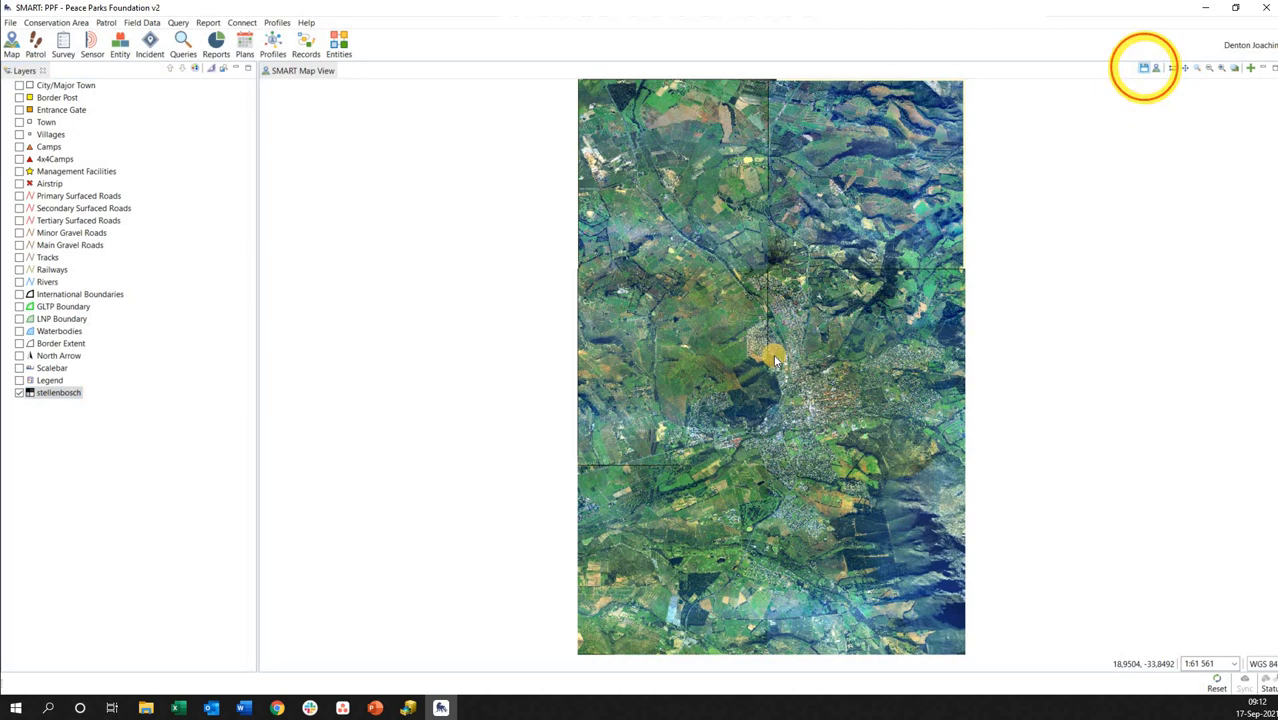
# Save the current map as a new basemap named Stellenbosch and confirm
pyautogui.click(1144, 68)
pyautogui.write('Stellenbosch')
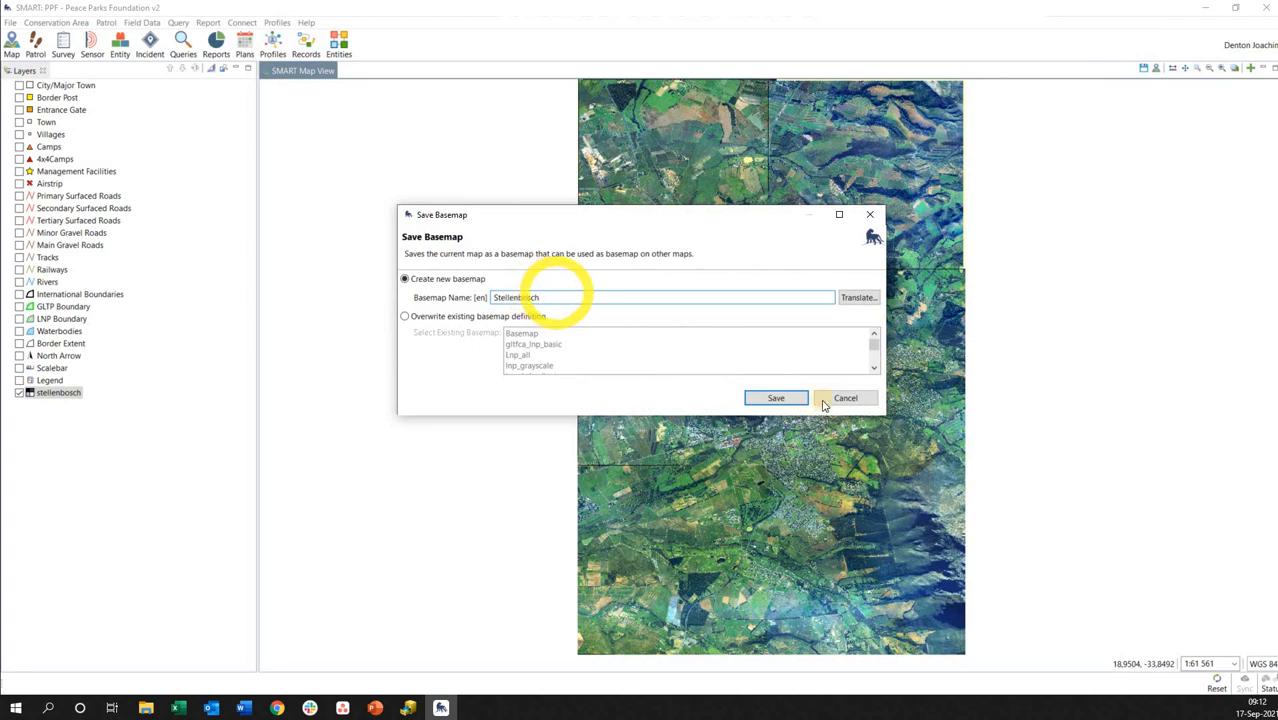
pyautogui.click(776, 398)
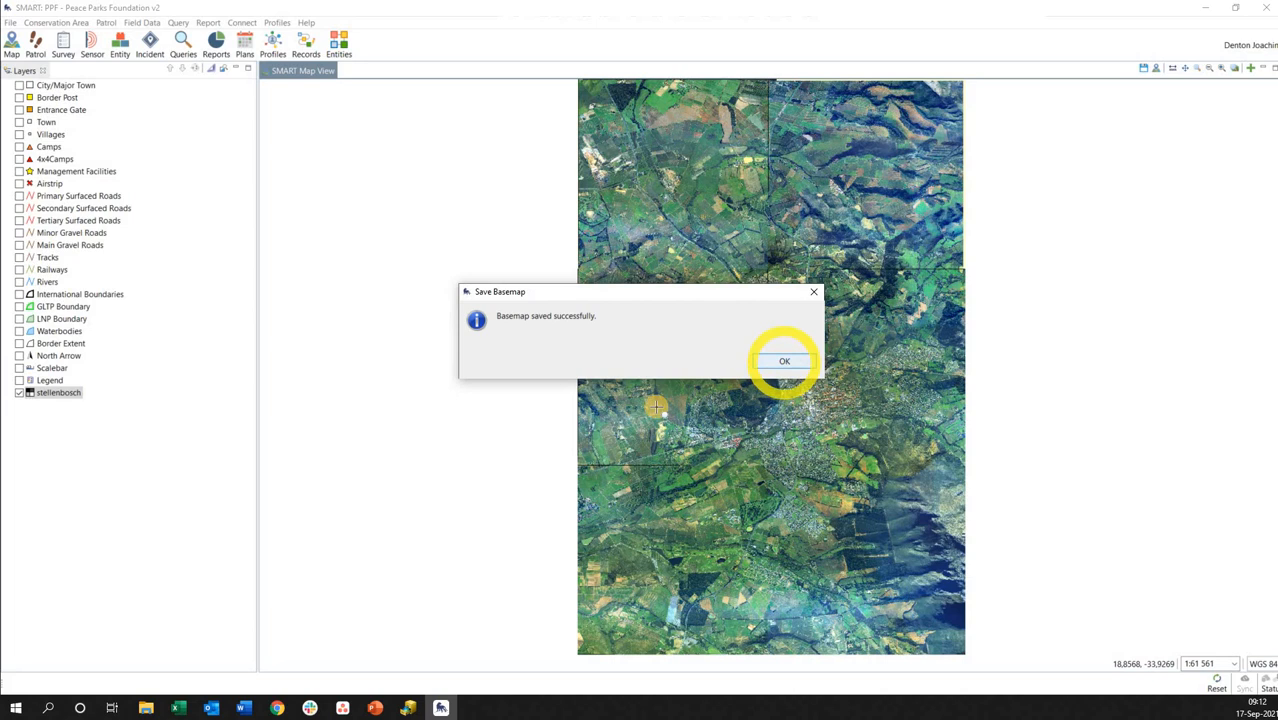
pyautogui.click(784, 360)
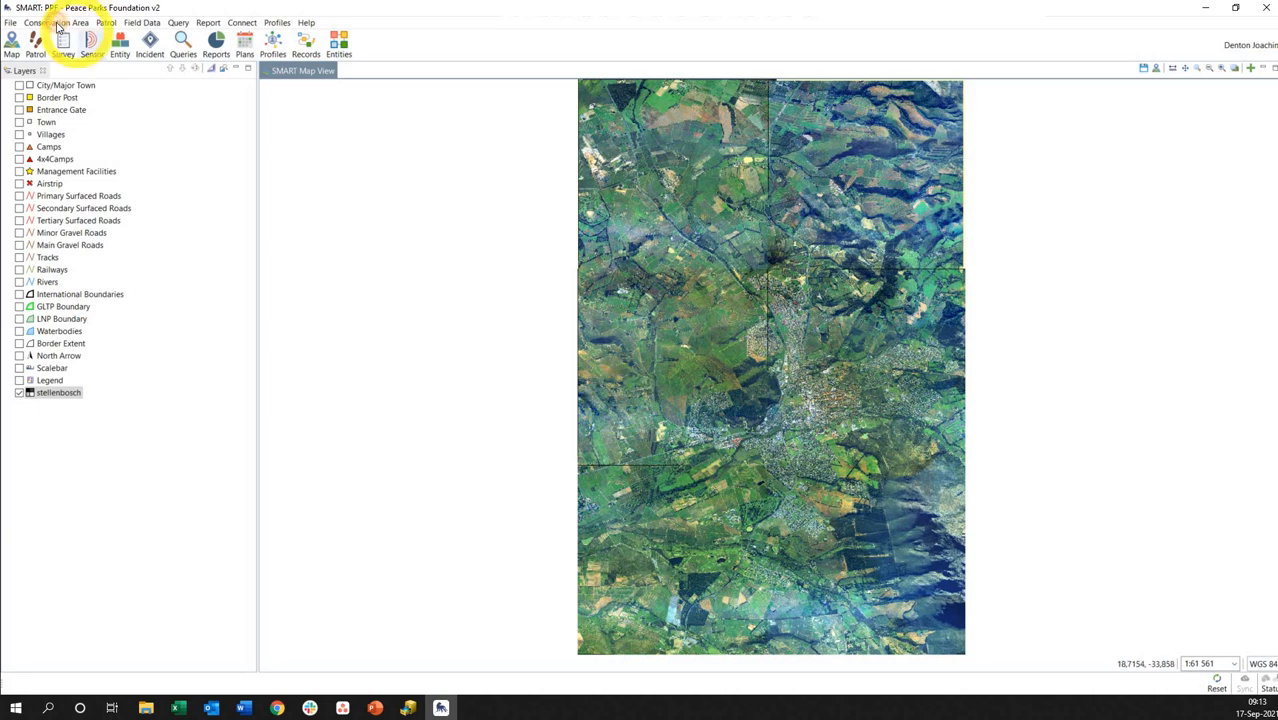
pyautogui.click(54, 22)
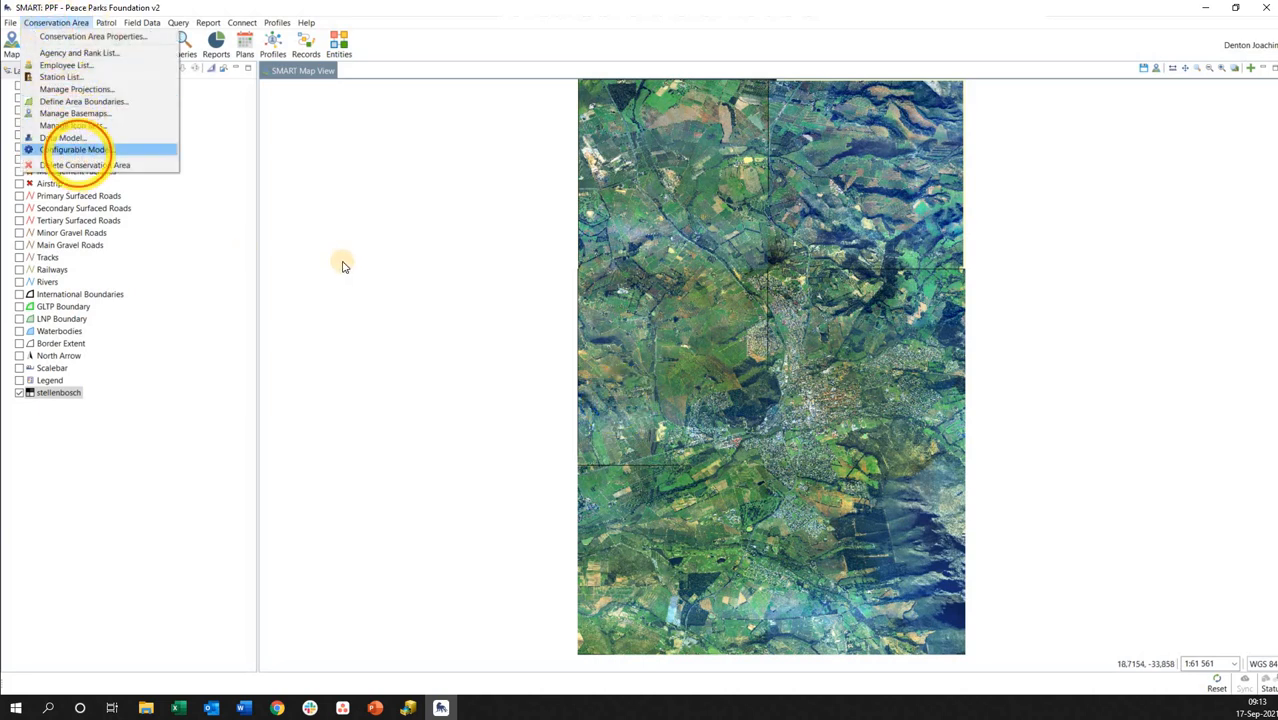
pyautogui.click(76, 148)
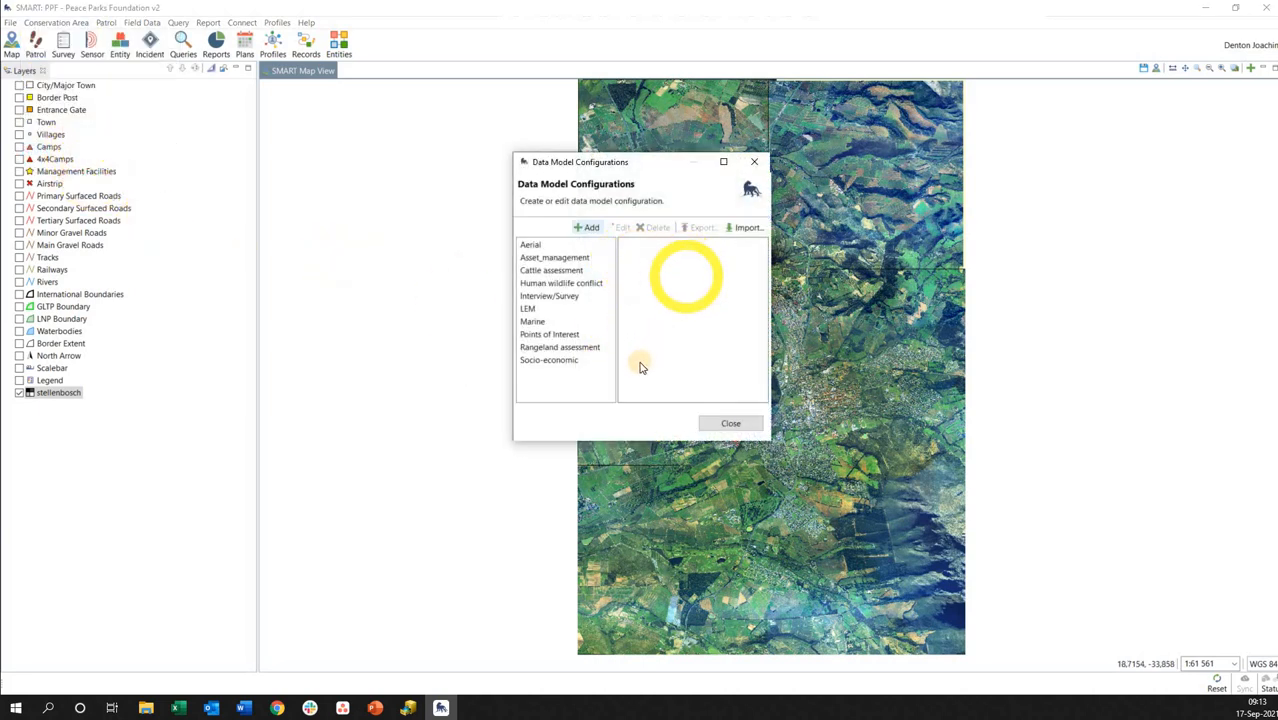
pyautogui.click(554, 256)
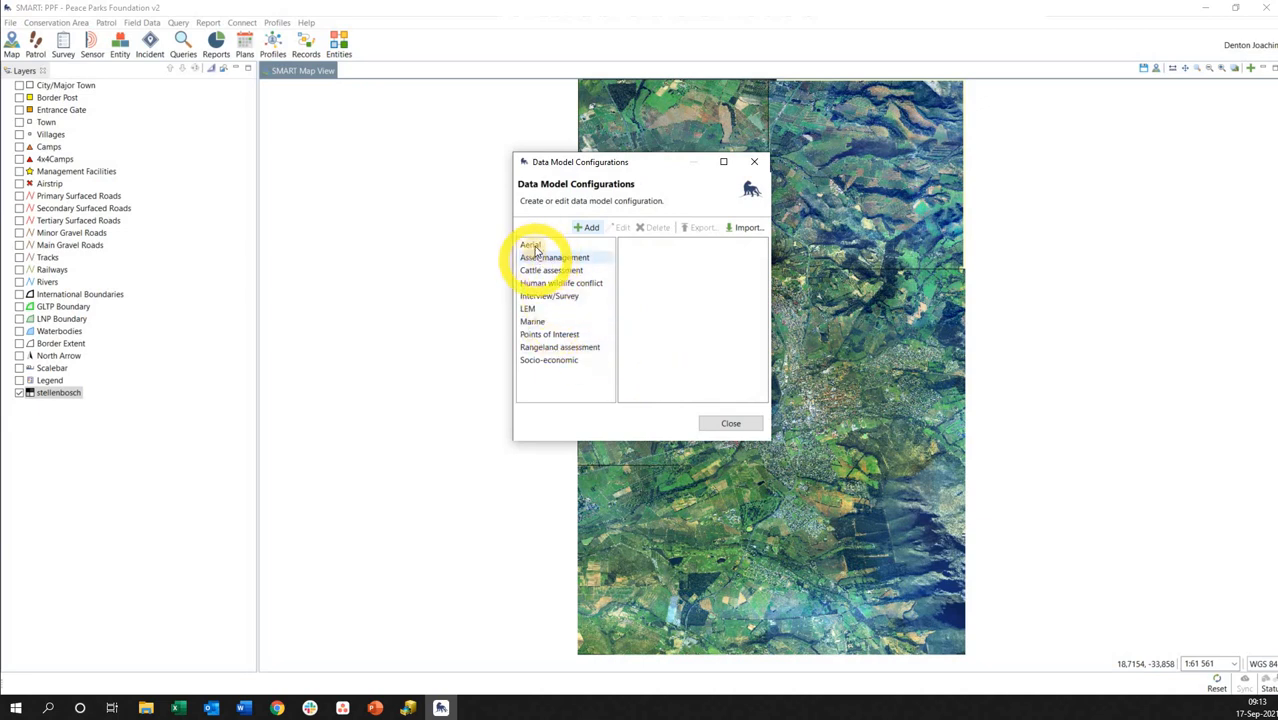
pyautogui.click(532, 244)
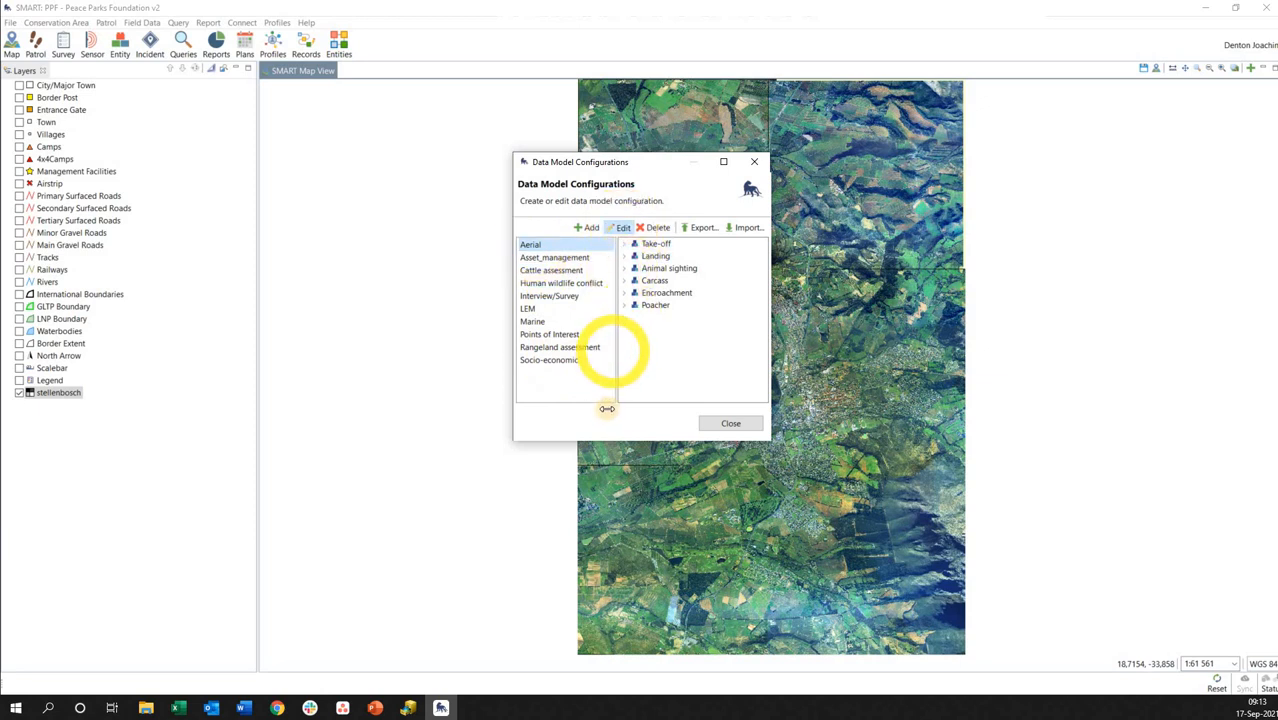
pyautogui.click(624, 228)
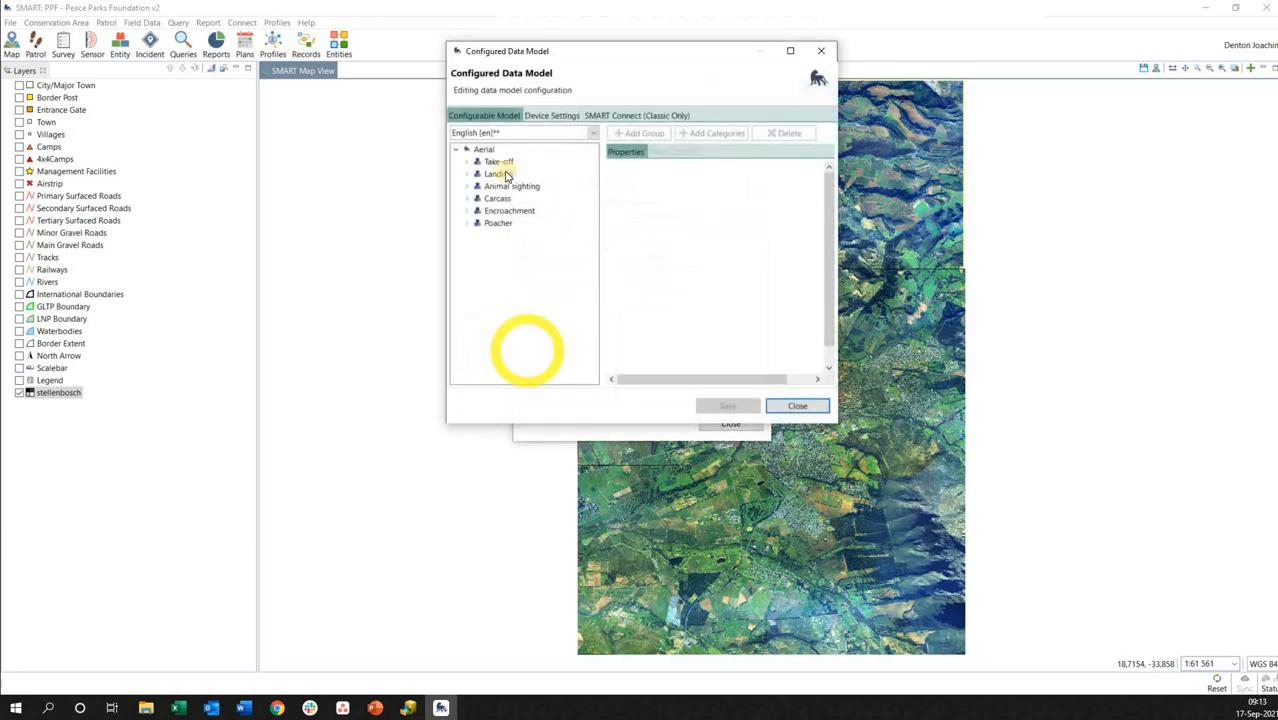
pyautogui.click(498, 160)
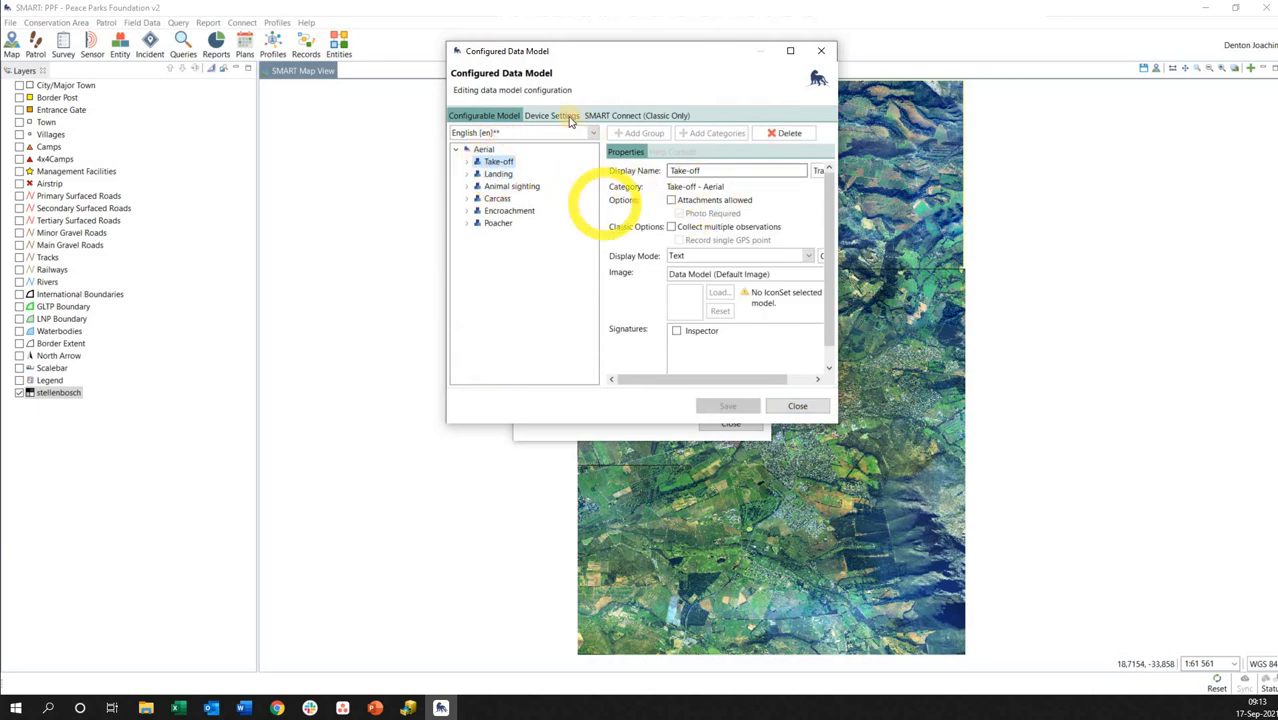
pyautogui.click(550, 114)
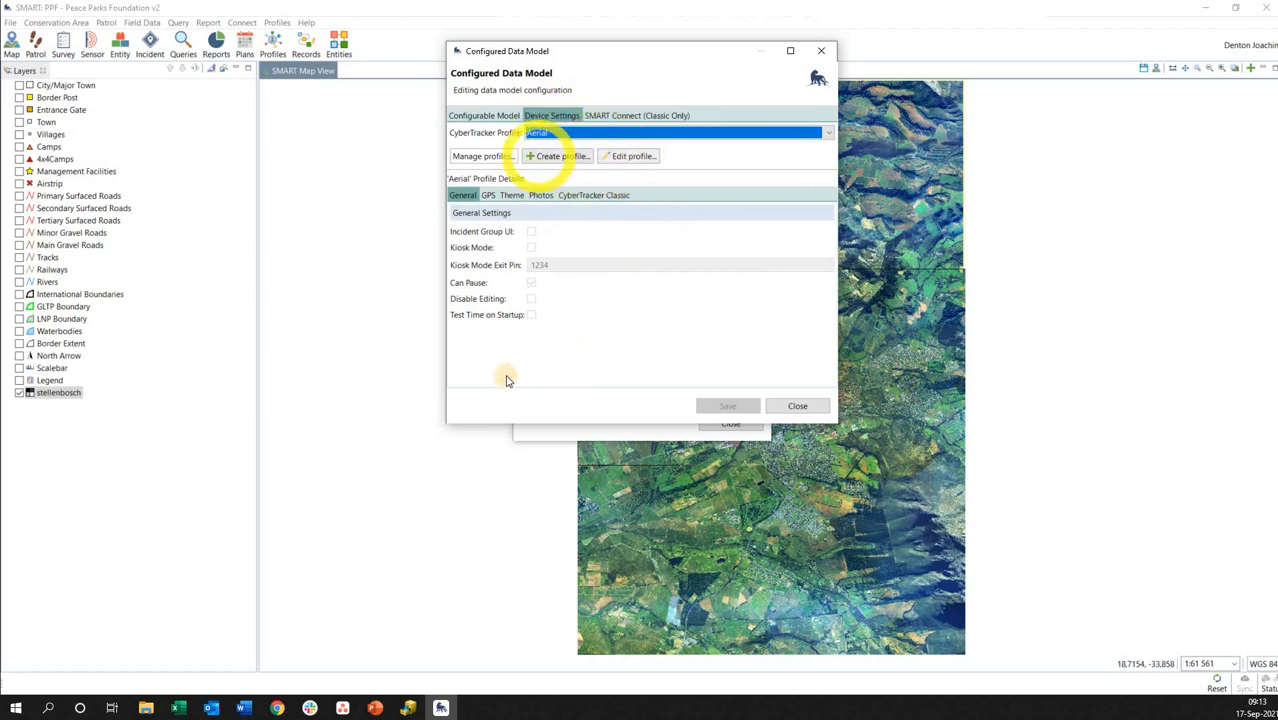
pyautogui.click(490, 196)
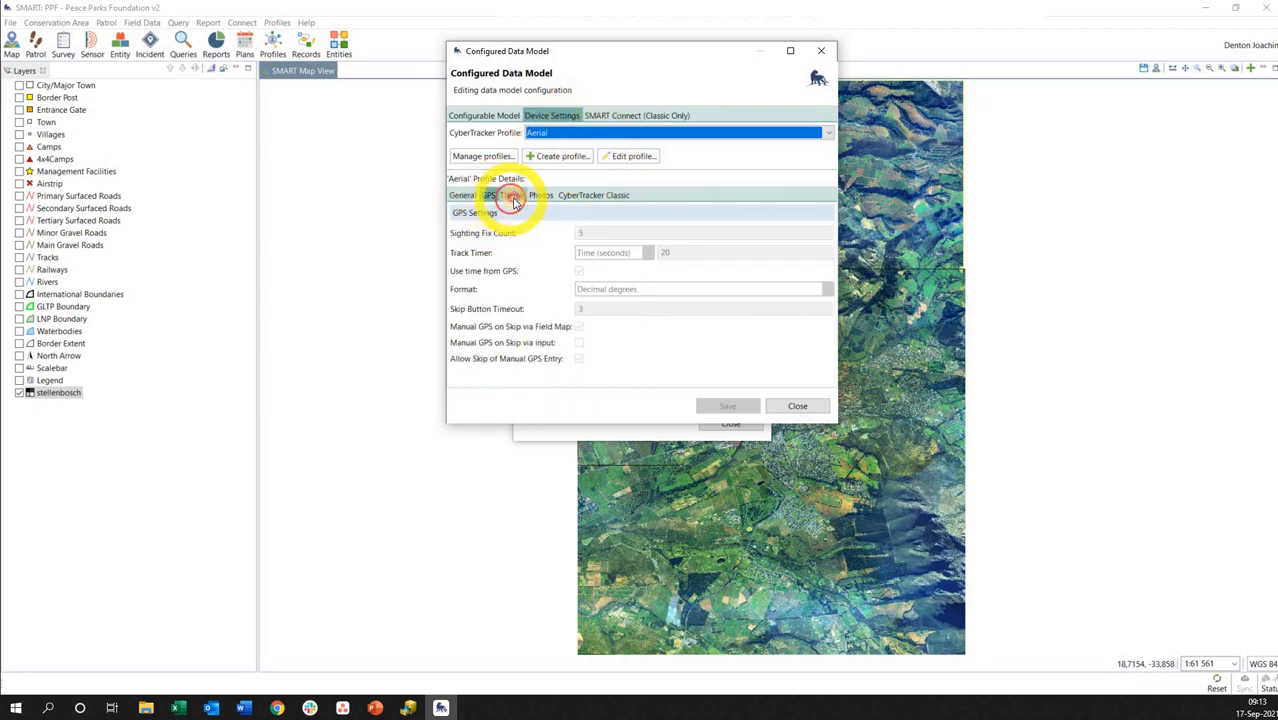
pyautogui.click(484, 114)
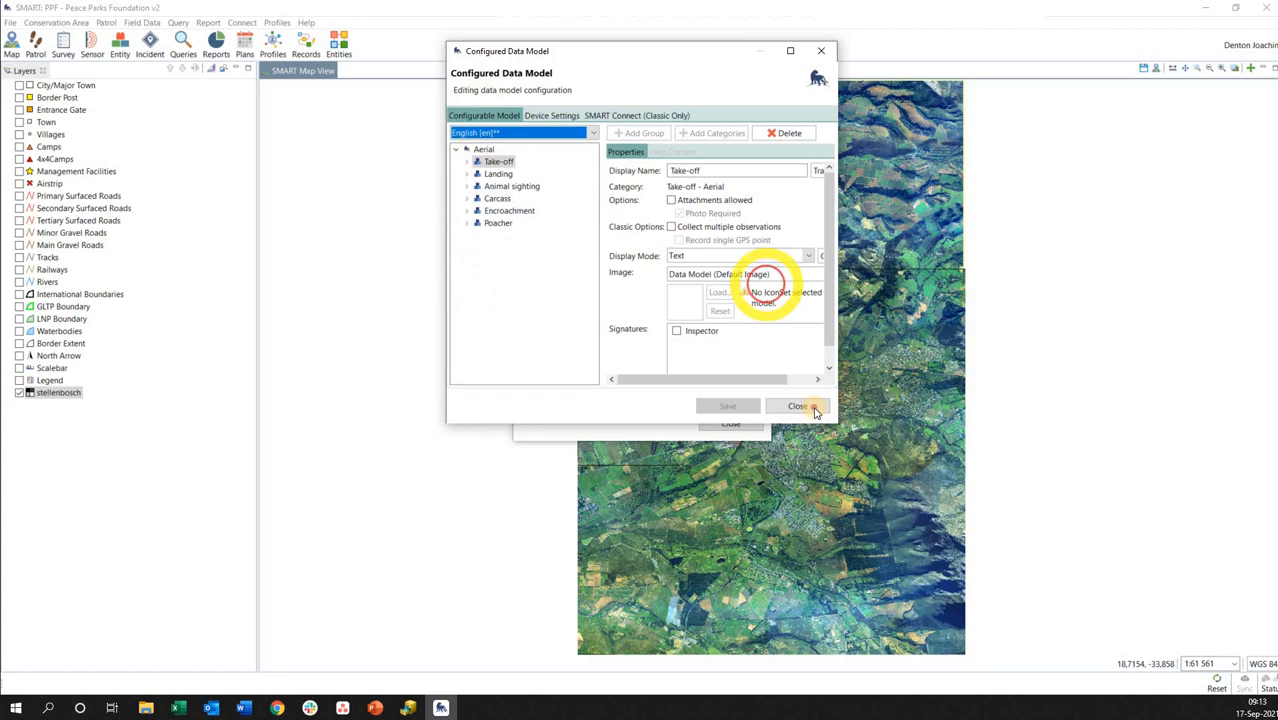
pyautogui.click(800, 406)
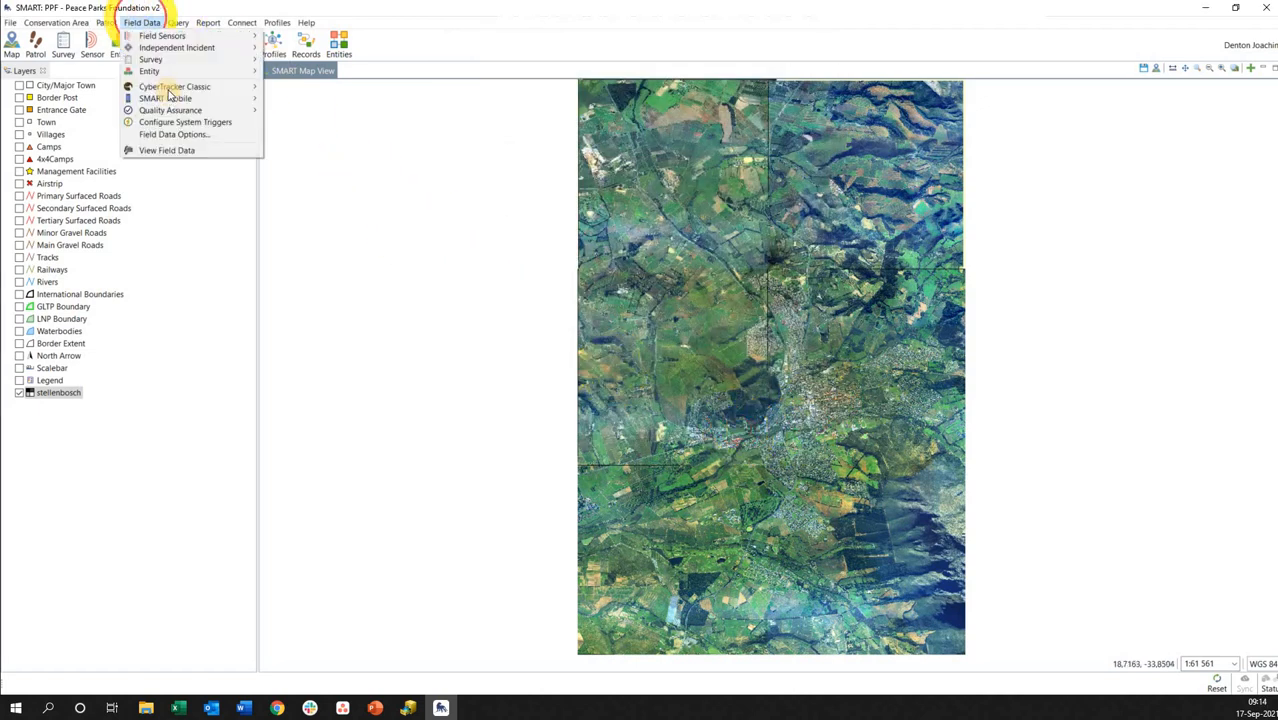
pyautogui.moveTo(166, 98)
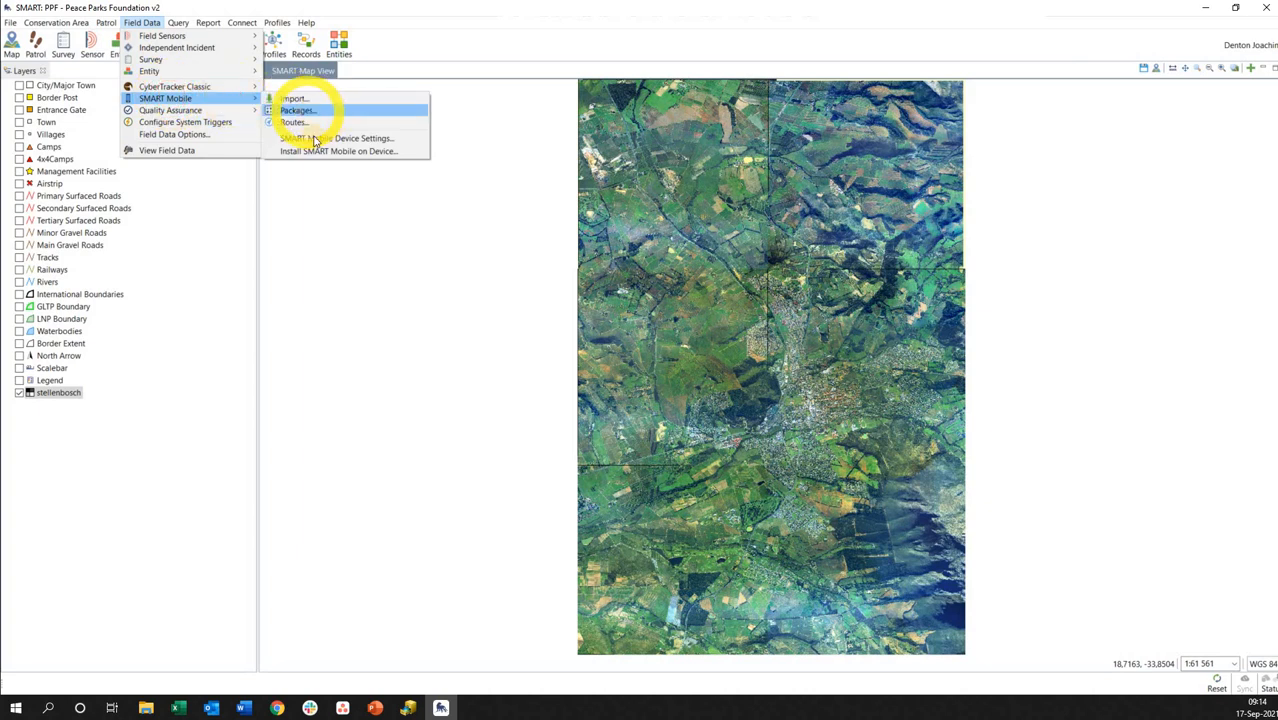
# Create a new Patrol Package and set its configurable model to Aerial
pyautogui.click(296, 110)
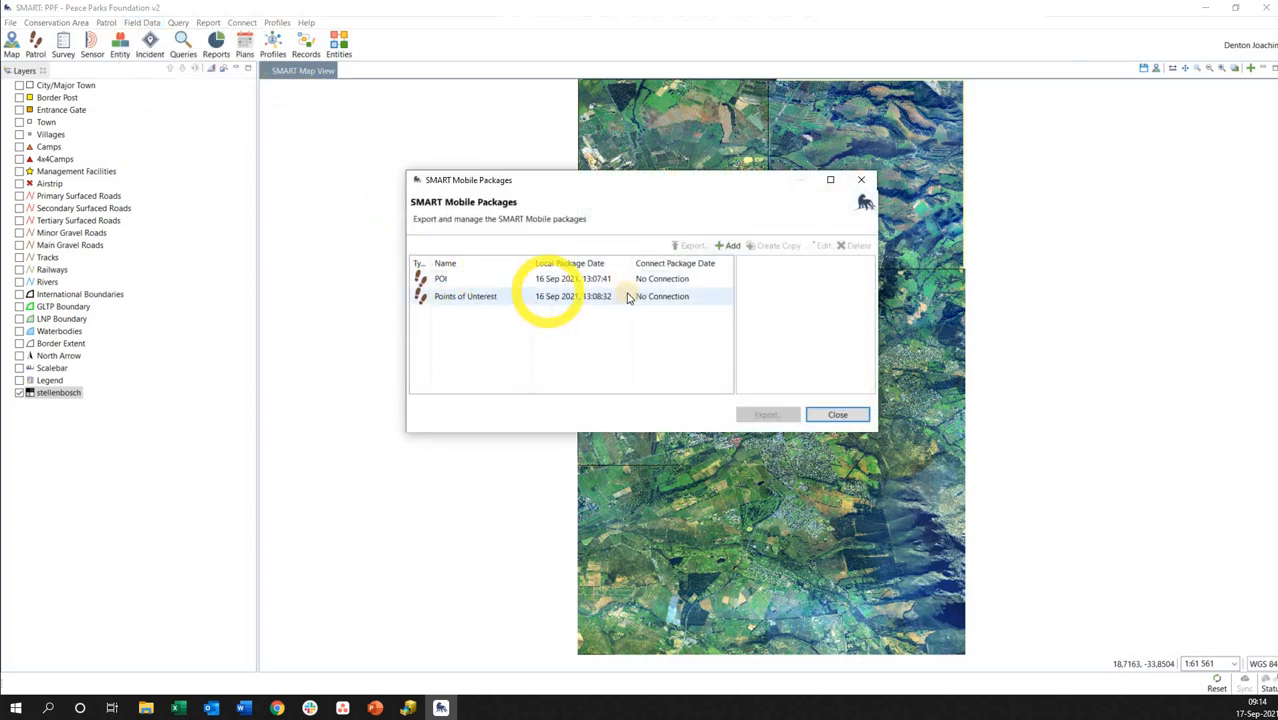
pyautogui.click(730, 244)
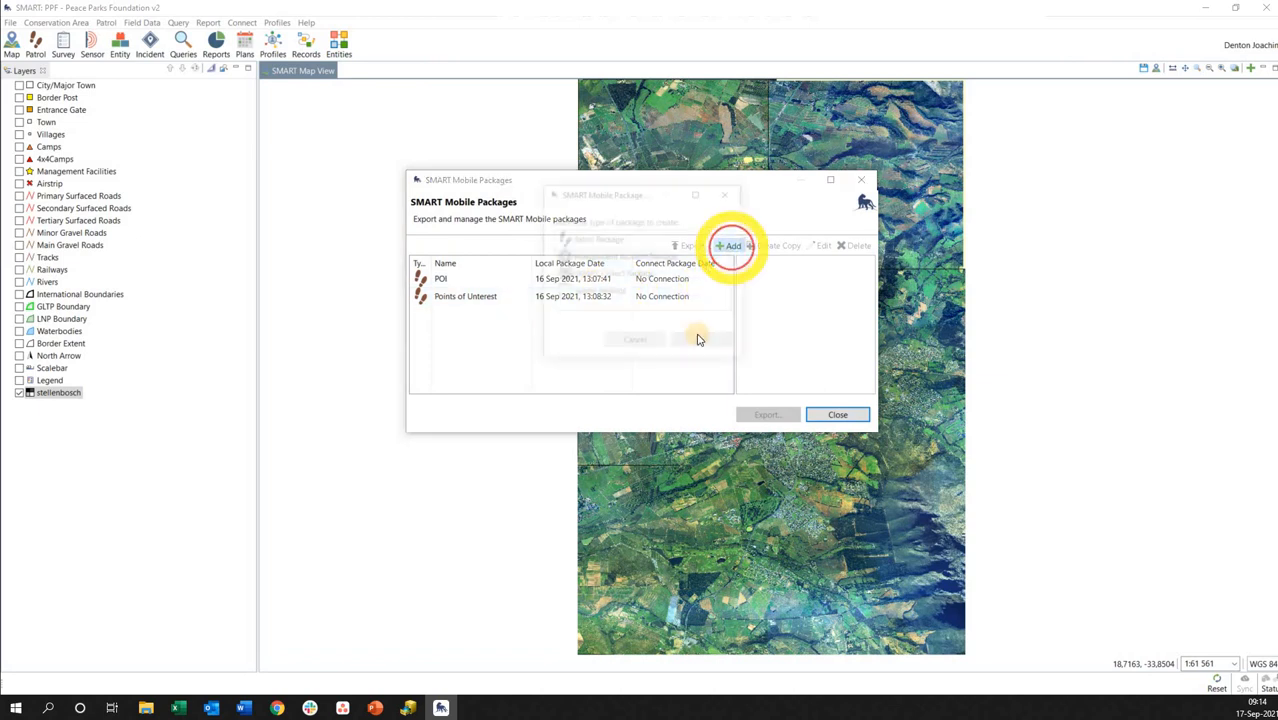
pyautogui.click(730, 246)
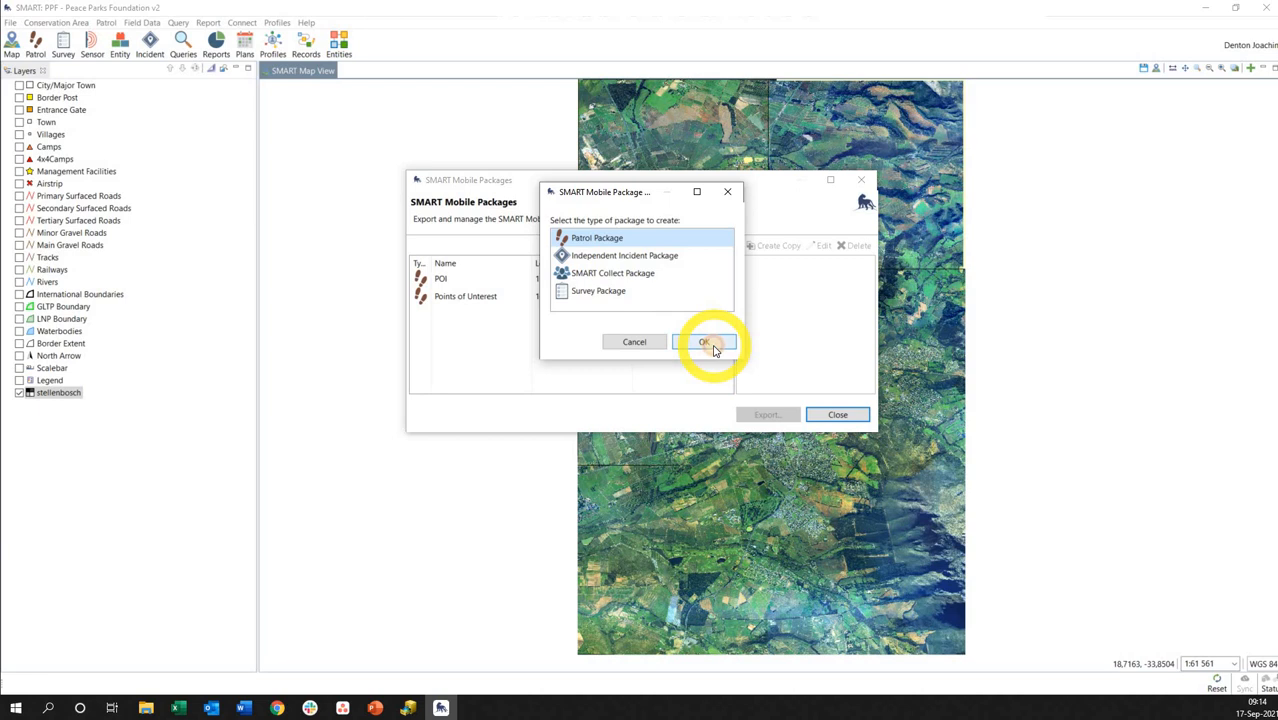
pyautogui.click(708, 342)
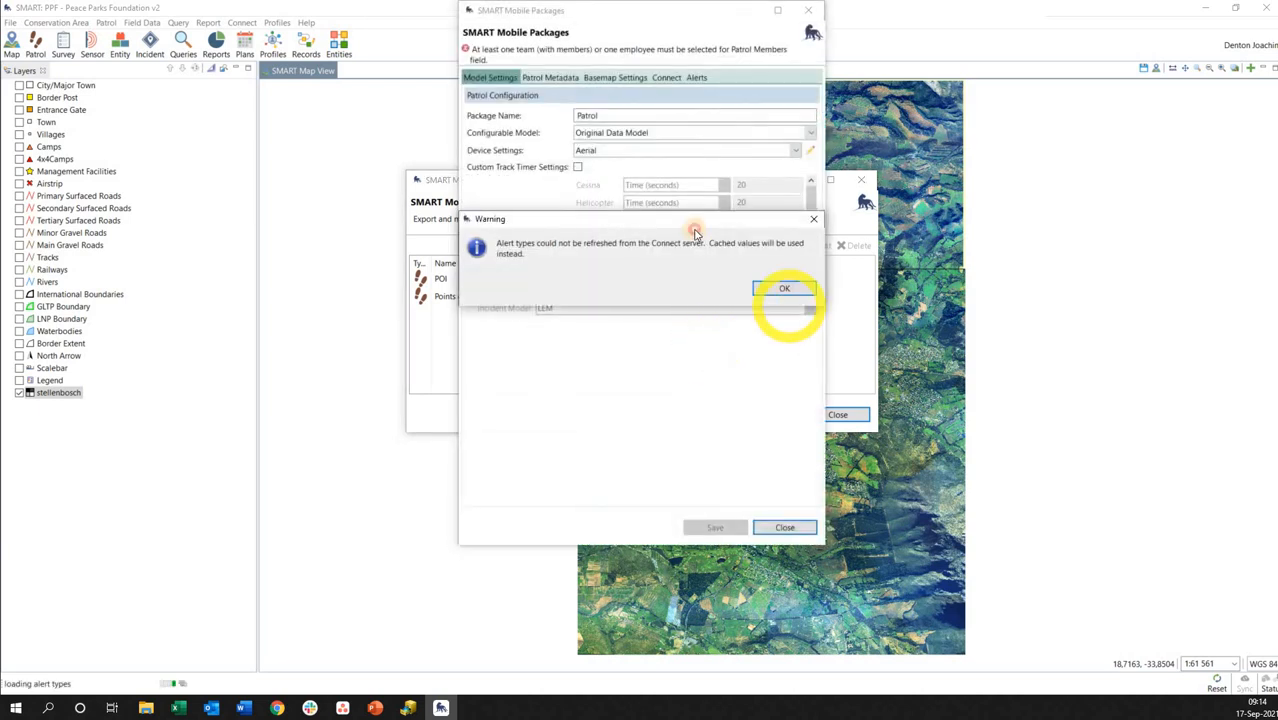
pyautogui.click(784, 288)
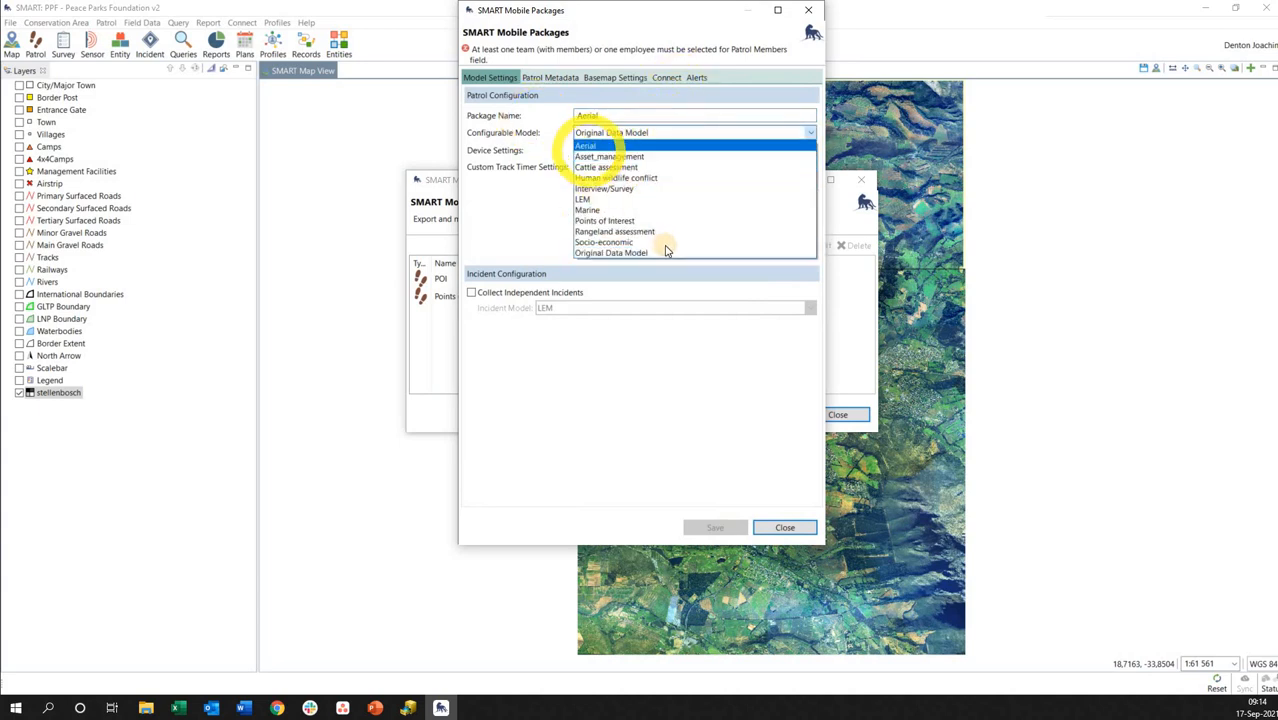
pyautogui.click(586, 146)
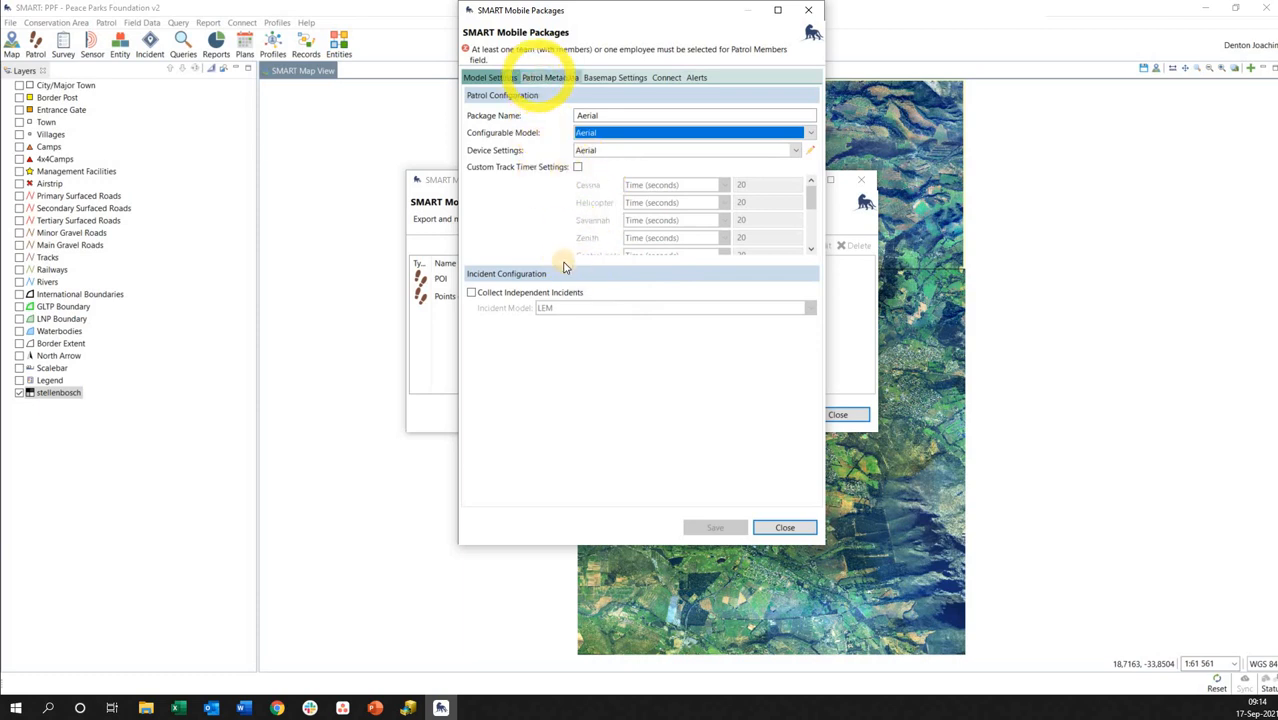
# Tick an employee as patrol member under Patrol Metadata for the Aerial package
pyautogui.click(548, 76)
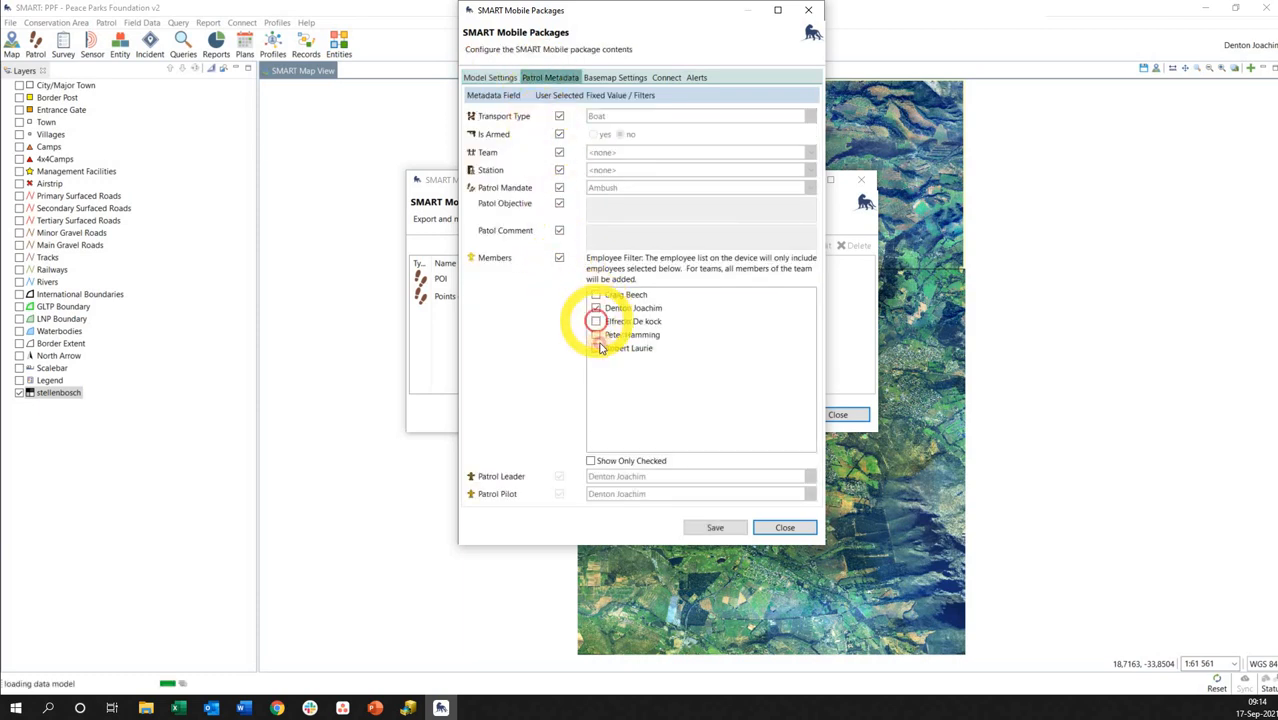
pyautogui.click(596, 320)
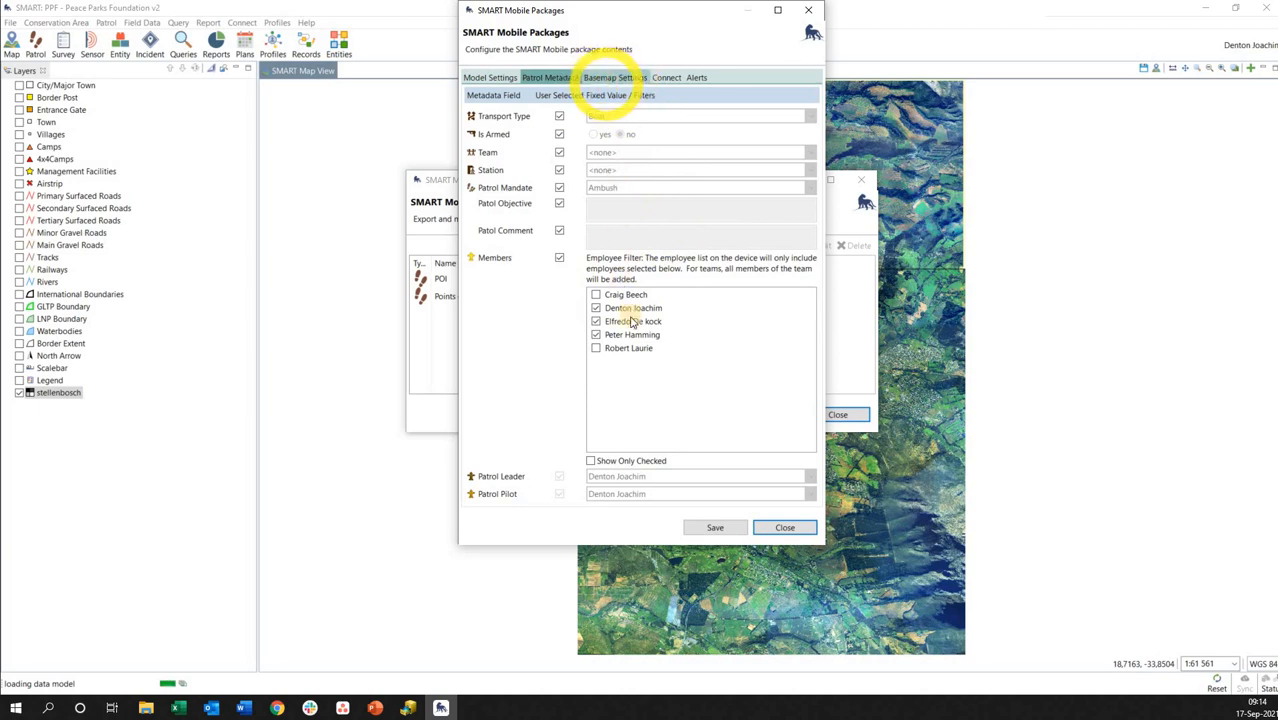
pyautogui.click(614, 76)
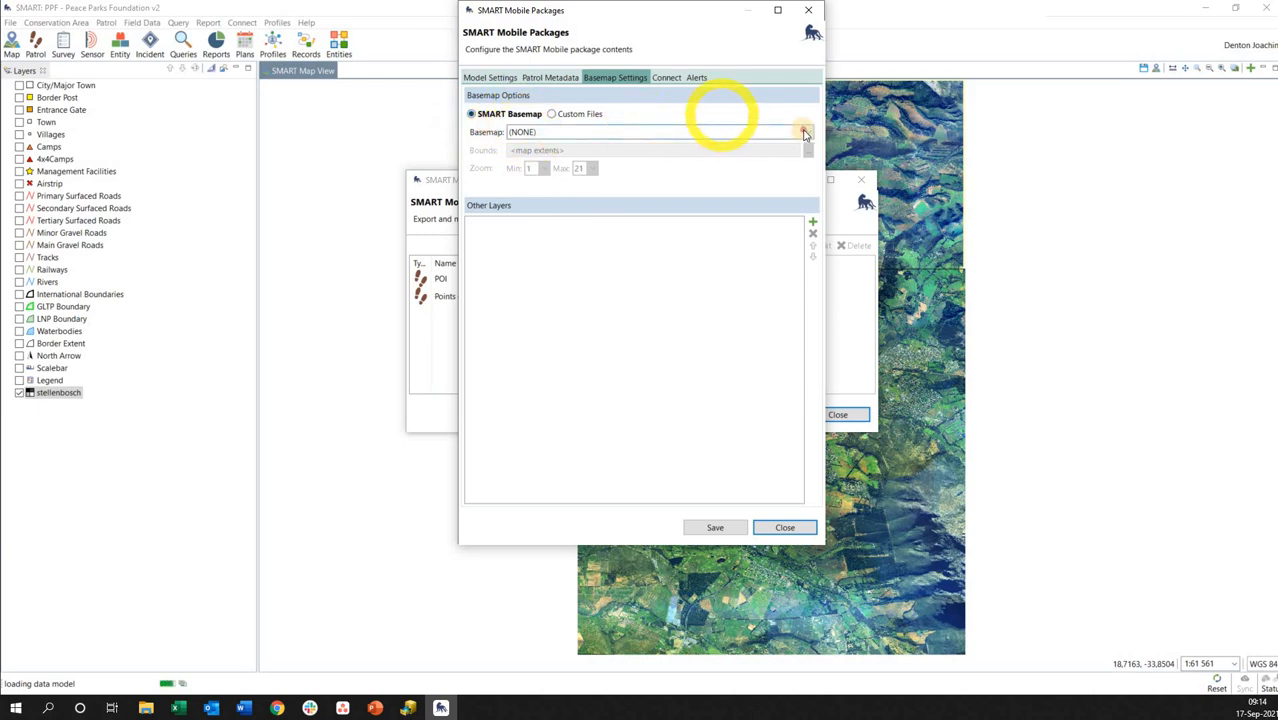
# Try Custom Files and adding a data source, then cancel back to SMART Basemap
pyautogui.click(806, 132)
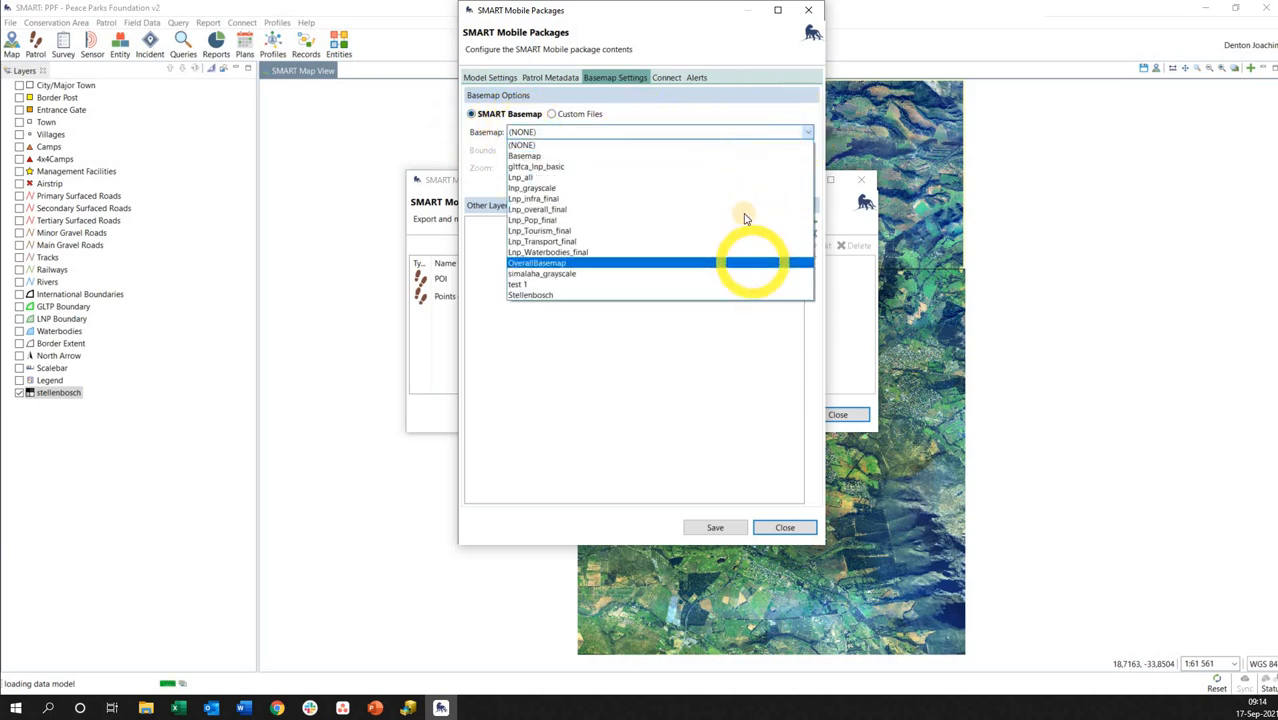
pyautogui.moveTo(724, 172)
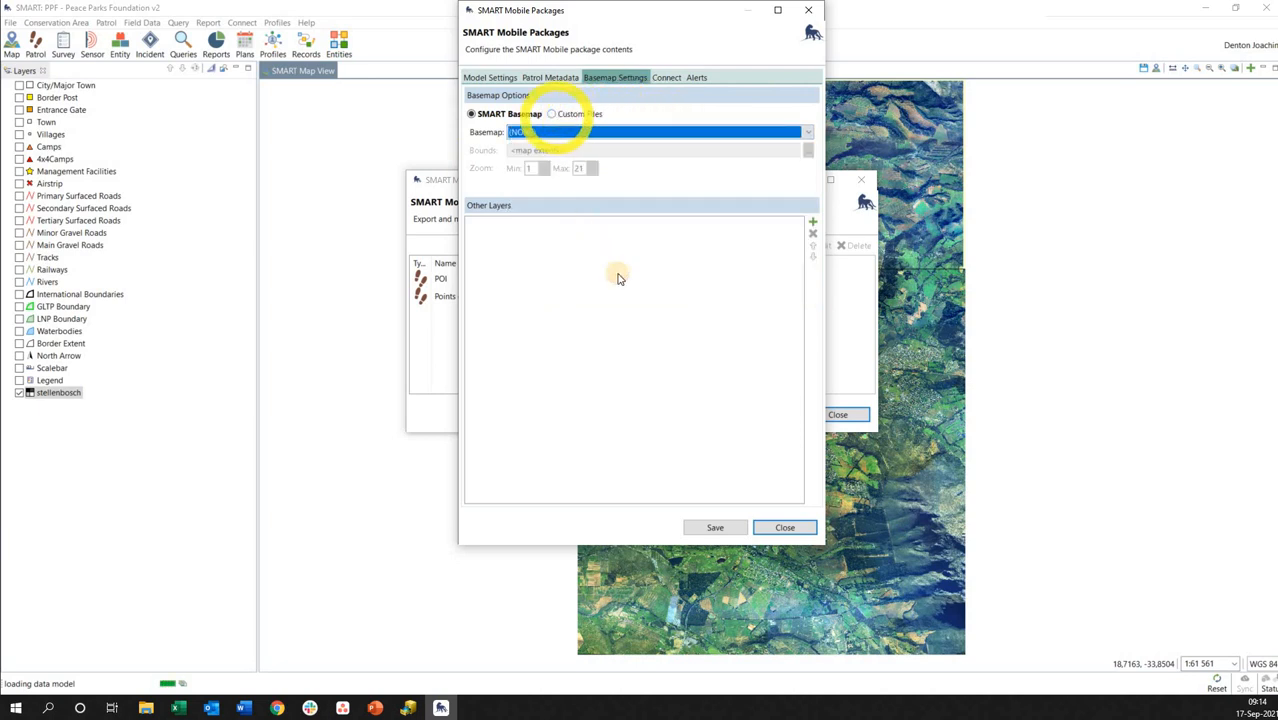
pyautogui.click(548, 112)
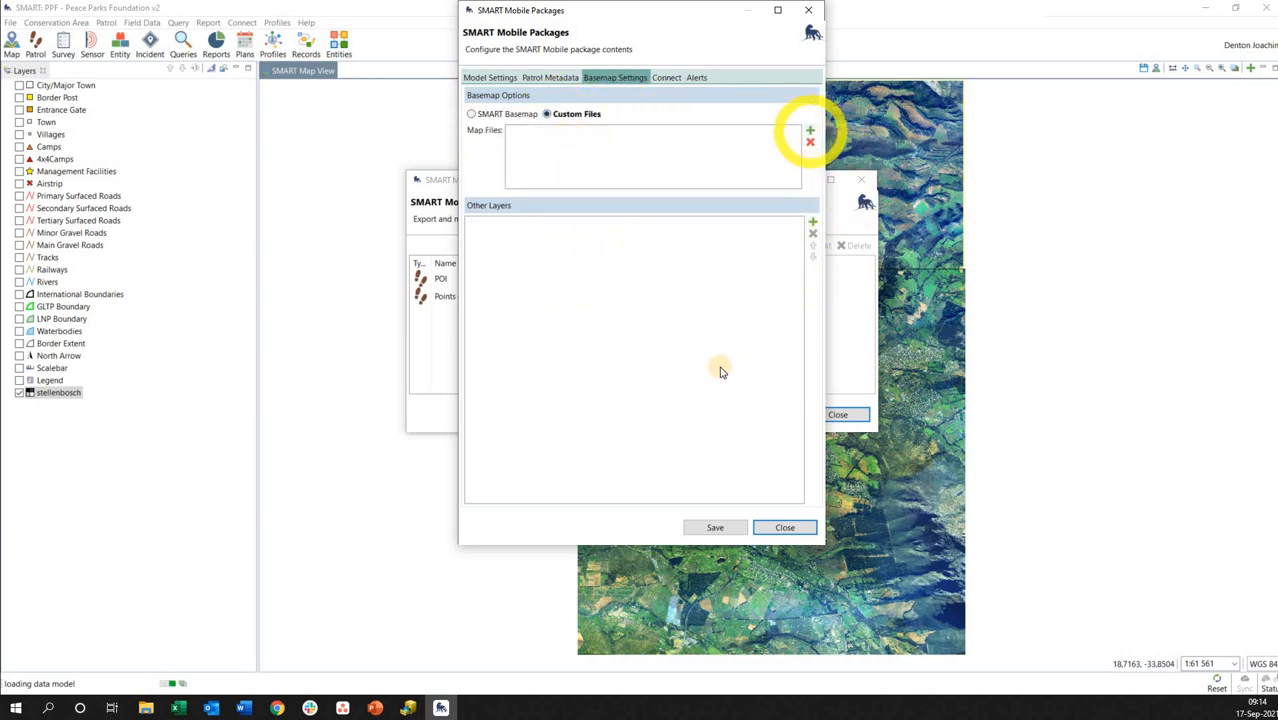
pyautogui.click(810, 130)
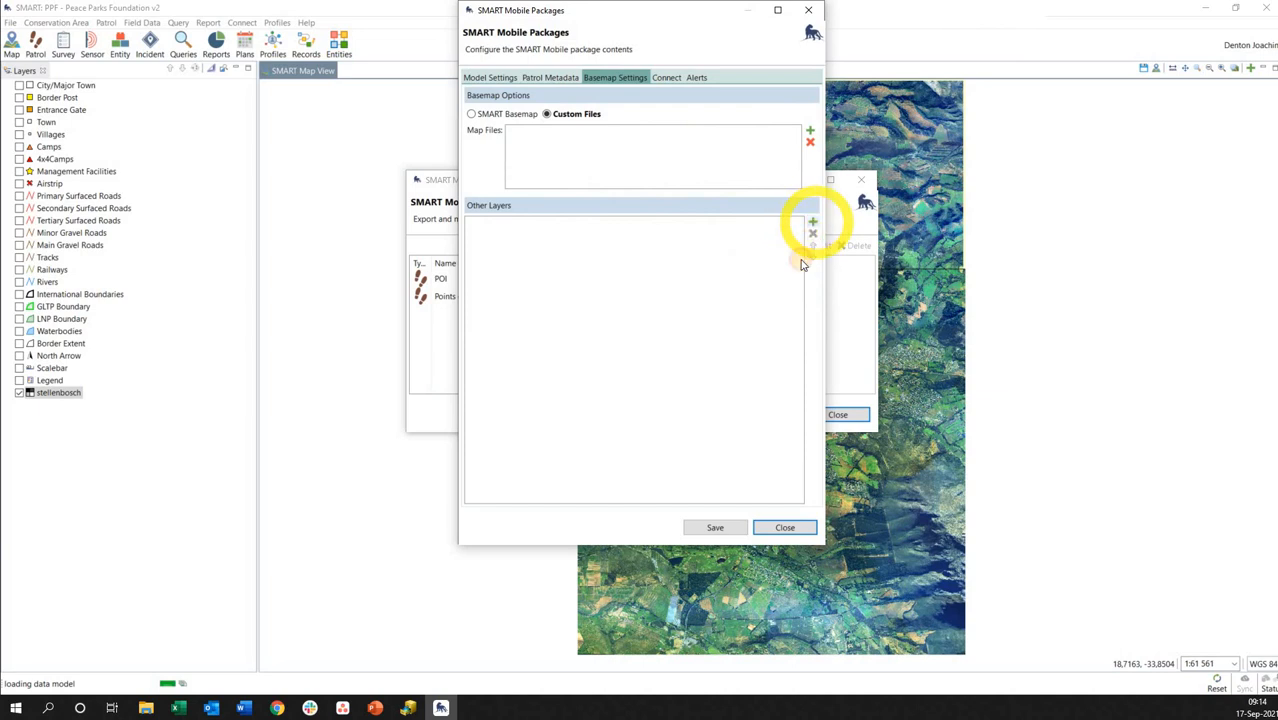
pyautogui.click(812, 220)
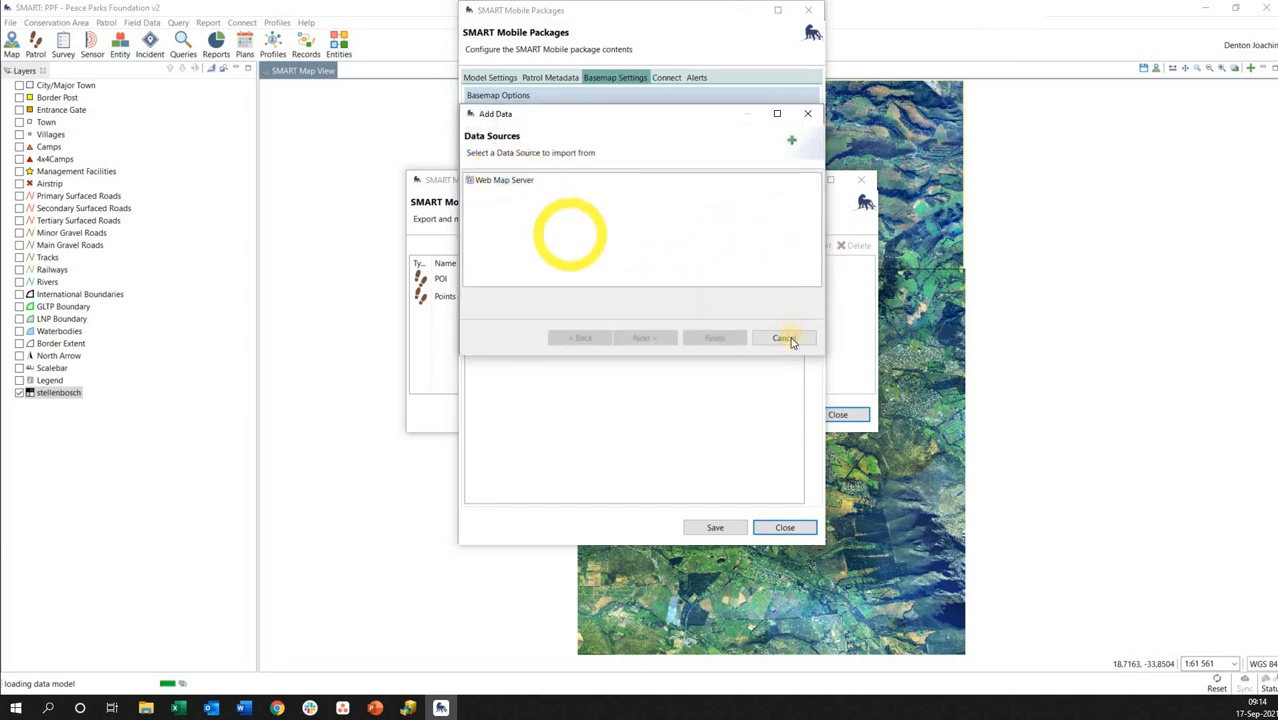
pyautogui.click(784, 338)
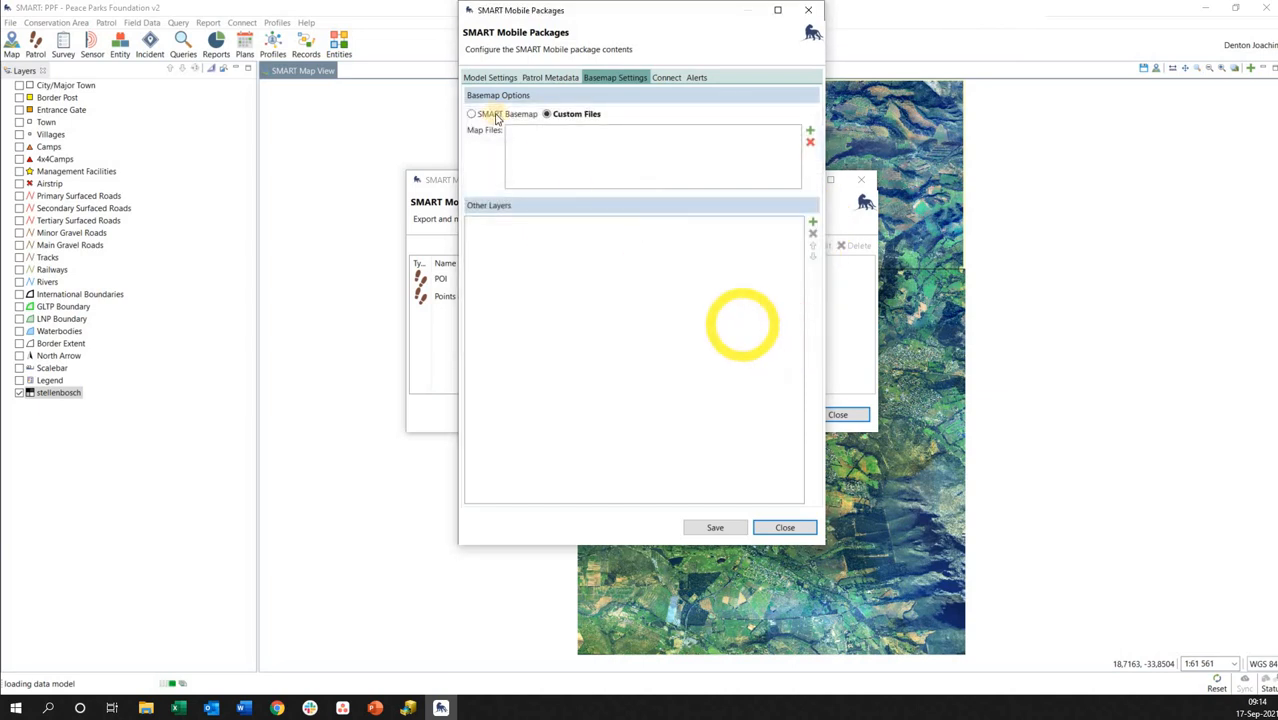
pyautogui.click(472, 112)
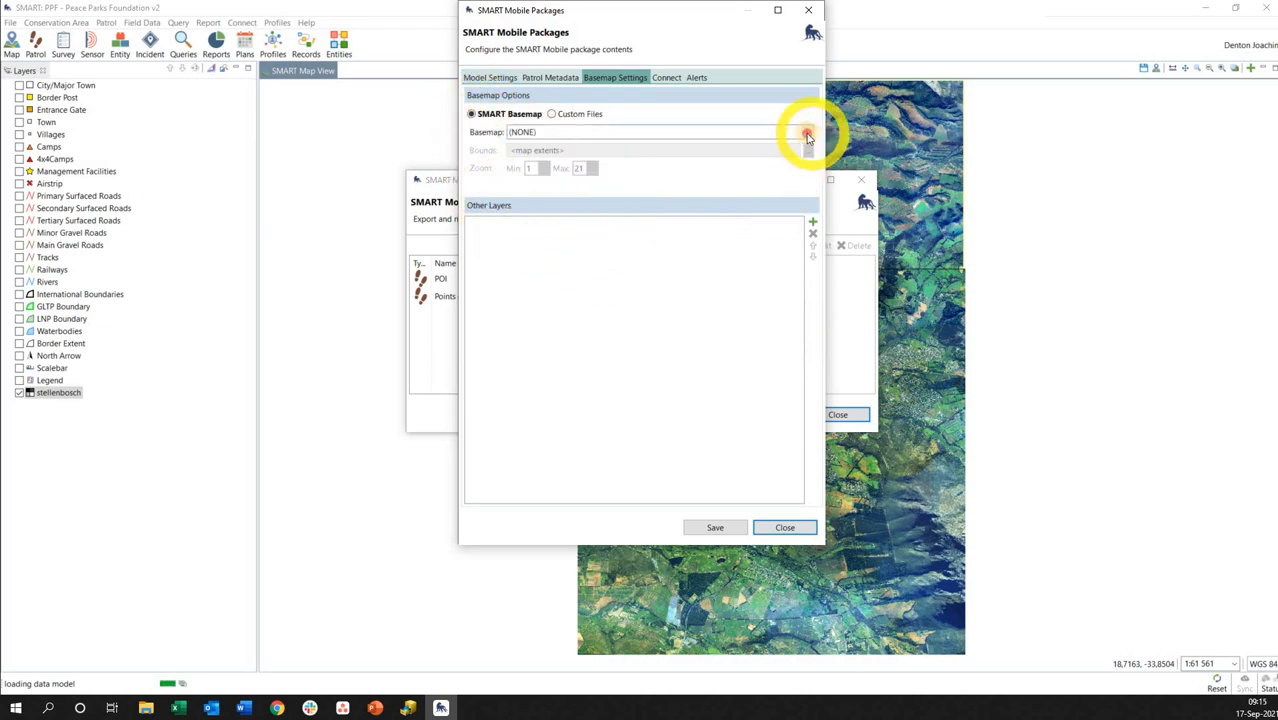
# Choose Stellenbosch as the package basemap and bring up Set Map Bounds
pyautogui.click(808, 132)
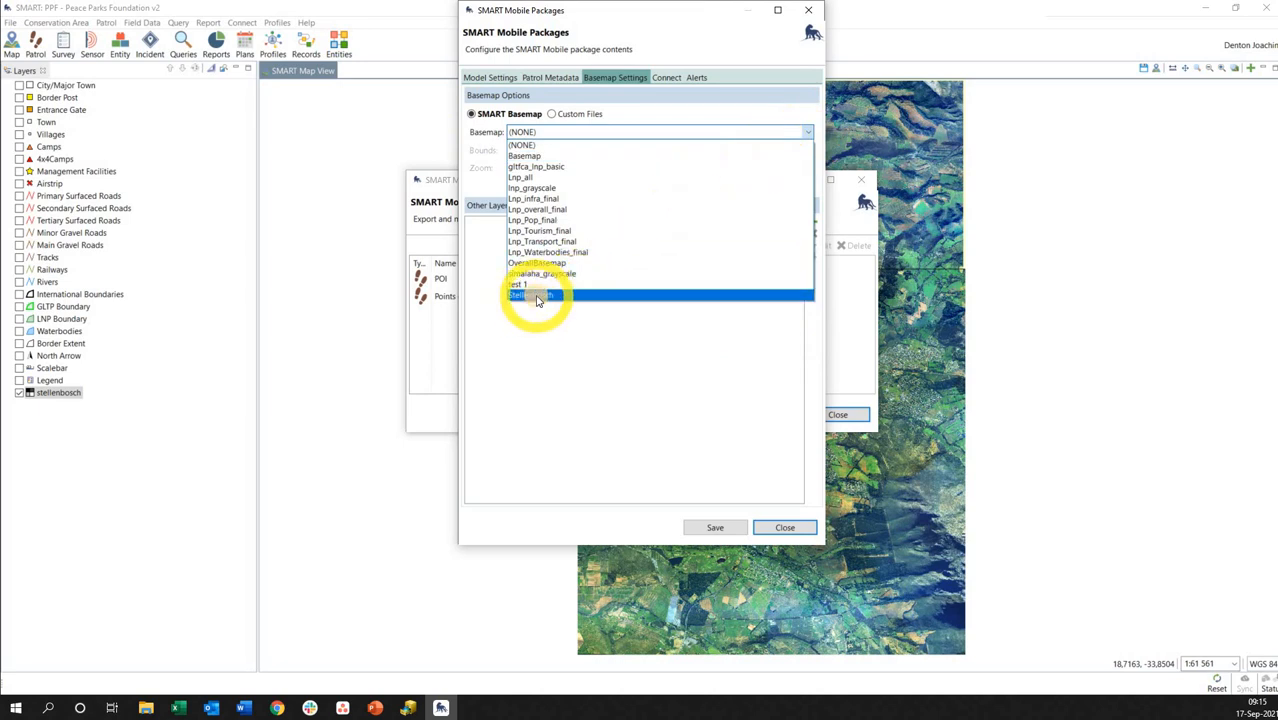
pyautogui.click(538, 296)
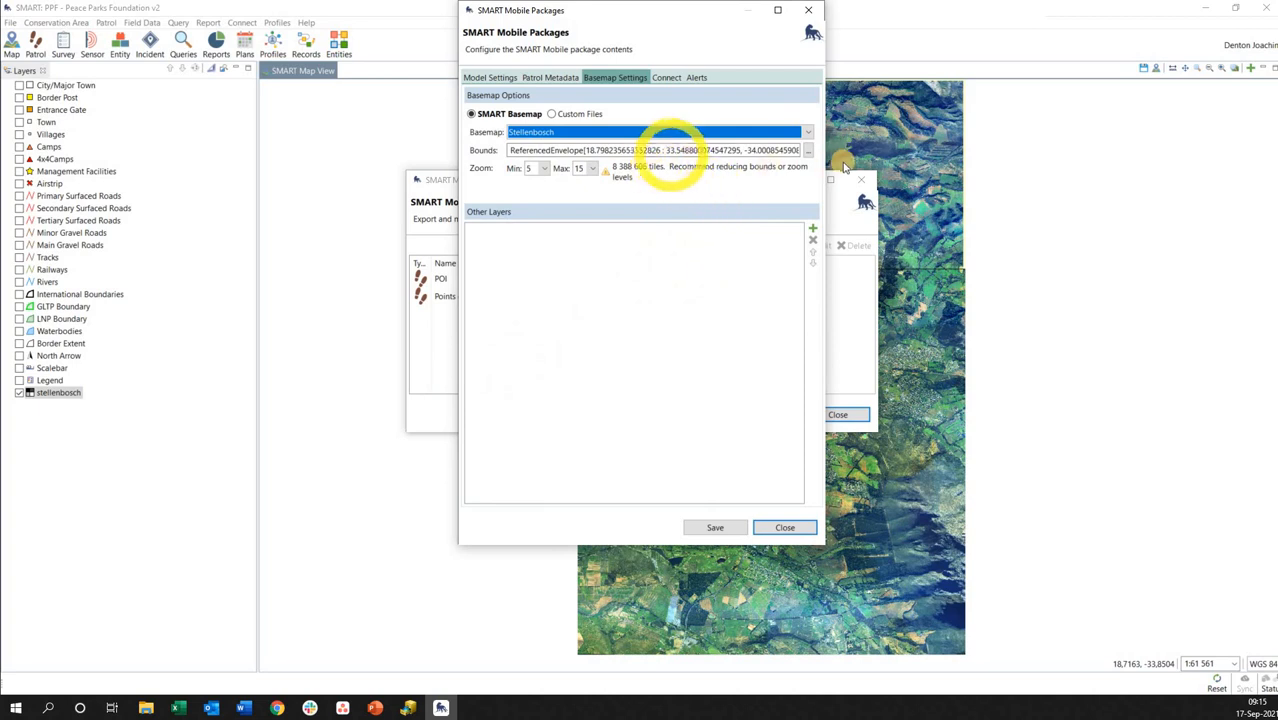
pyautogui.click(808, 150)
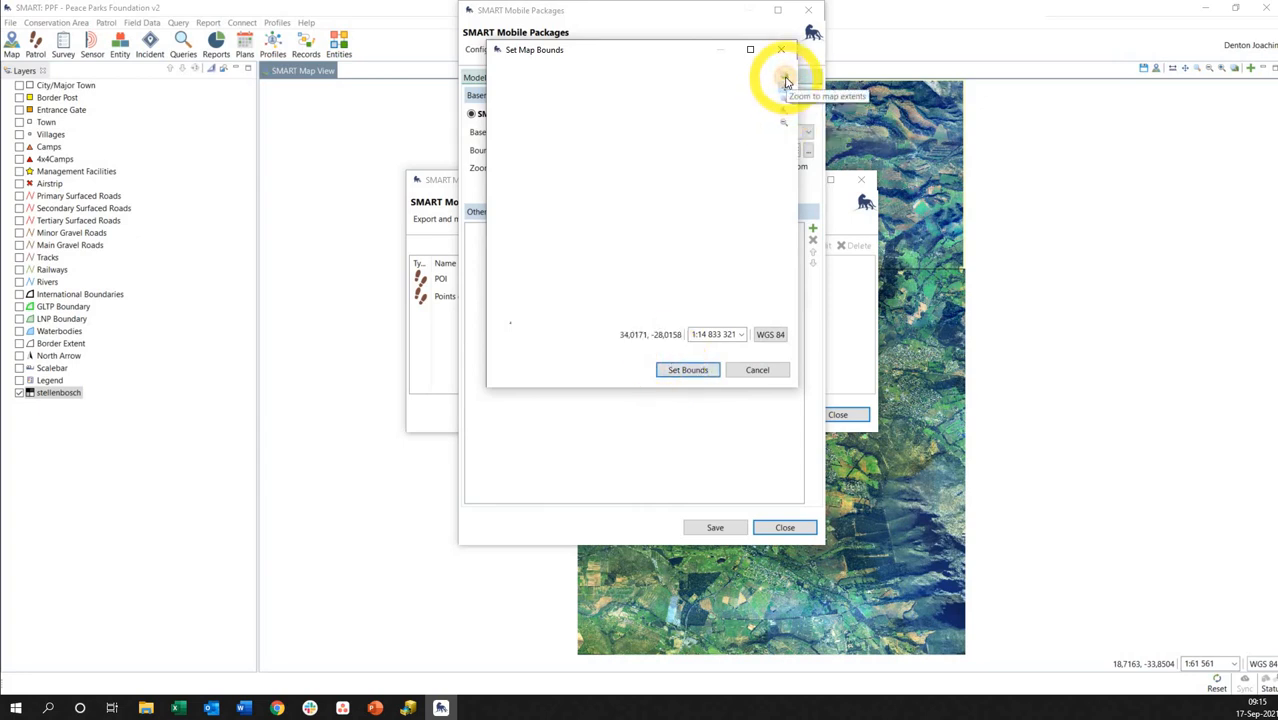
# Zoom the preview to the Stellenbosch area and set it as the basemap bounds
pyautogui.click(784, 78)
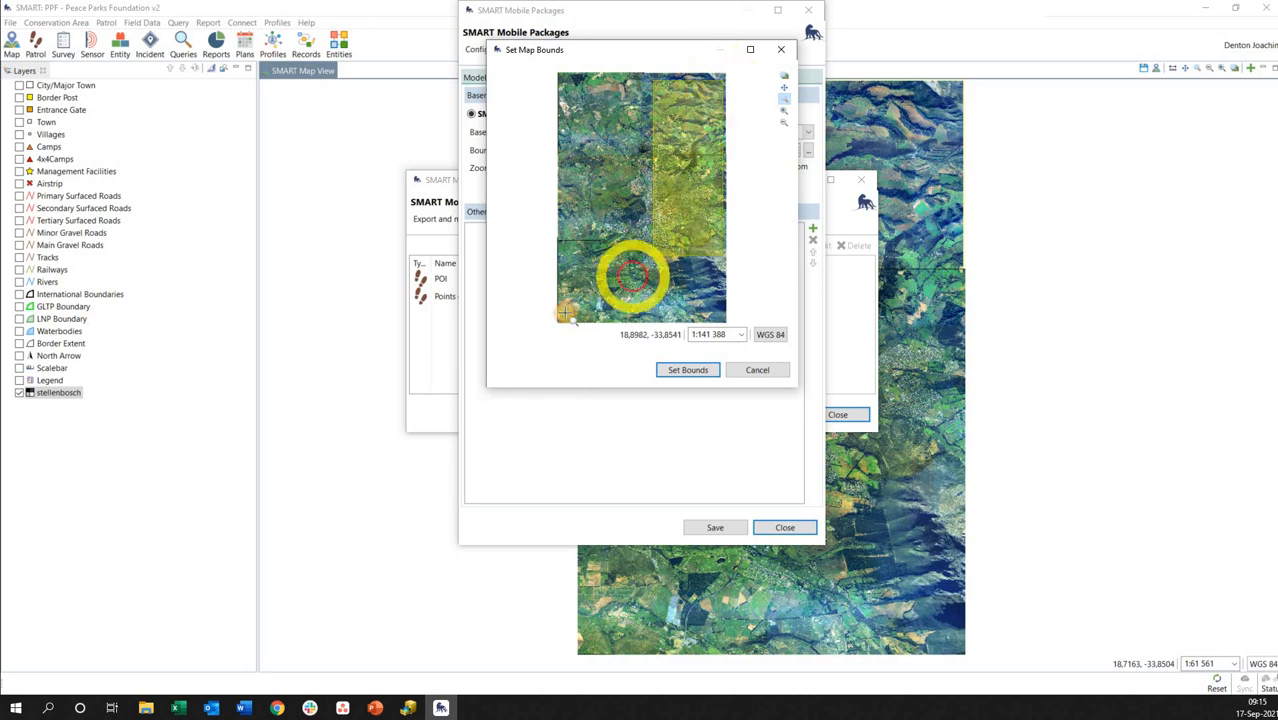
pyautogui.click(688, 368)
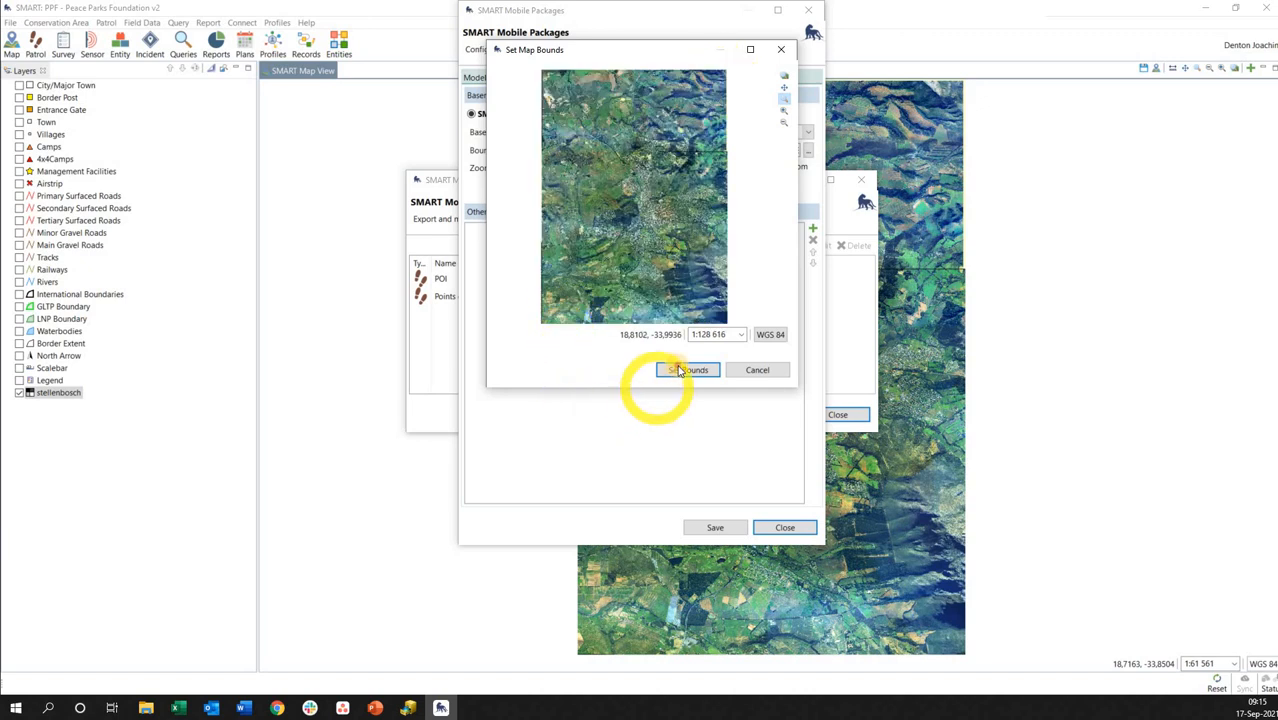
pyautogui.click(688, 370)
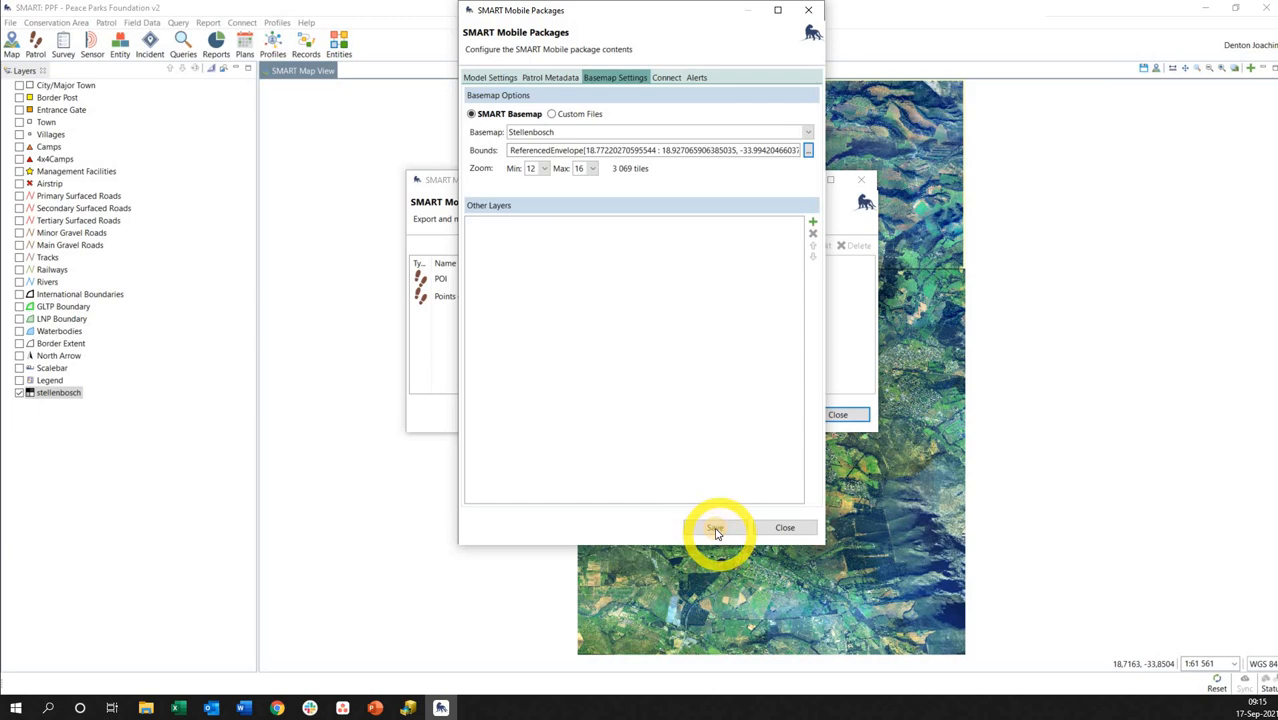
# Save the Aerial package and export it to the connected device
pyautogui.click(716, 528)
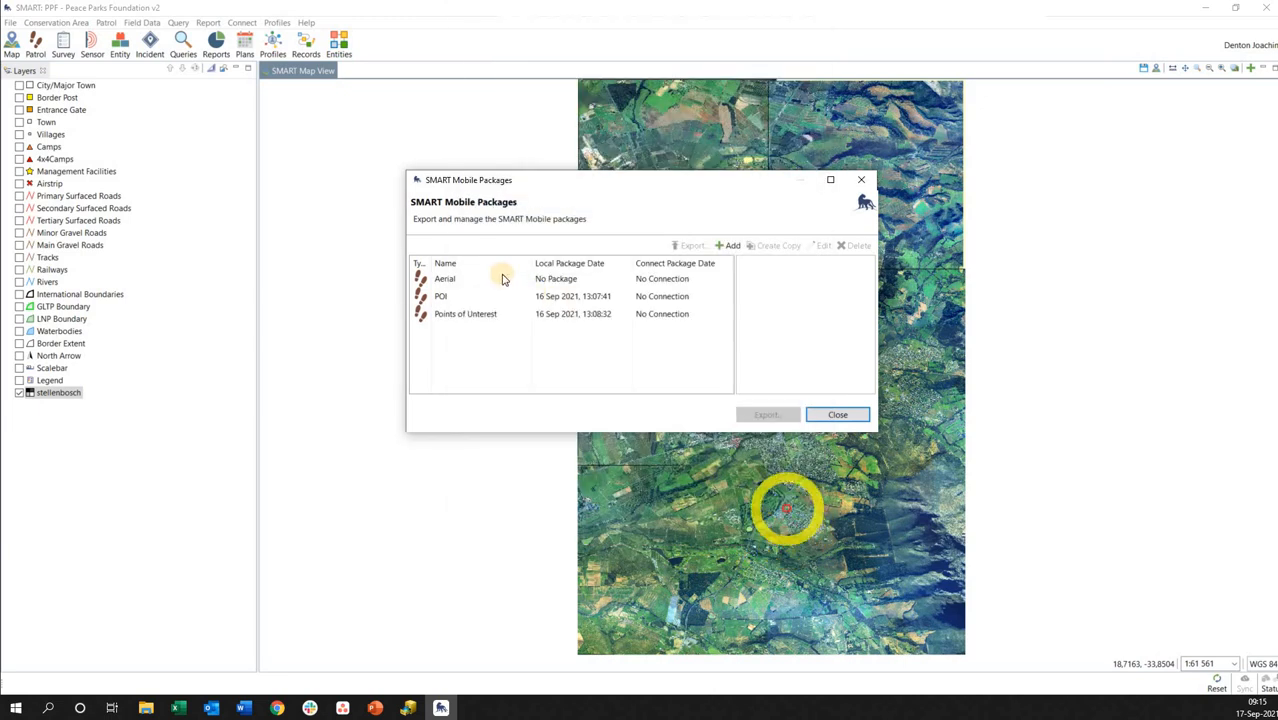
pyautogui.click(444, 278)
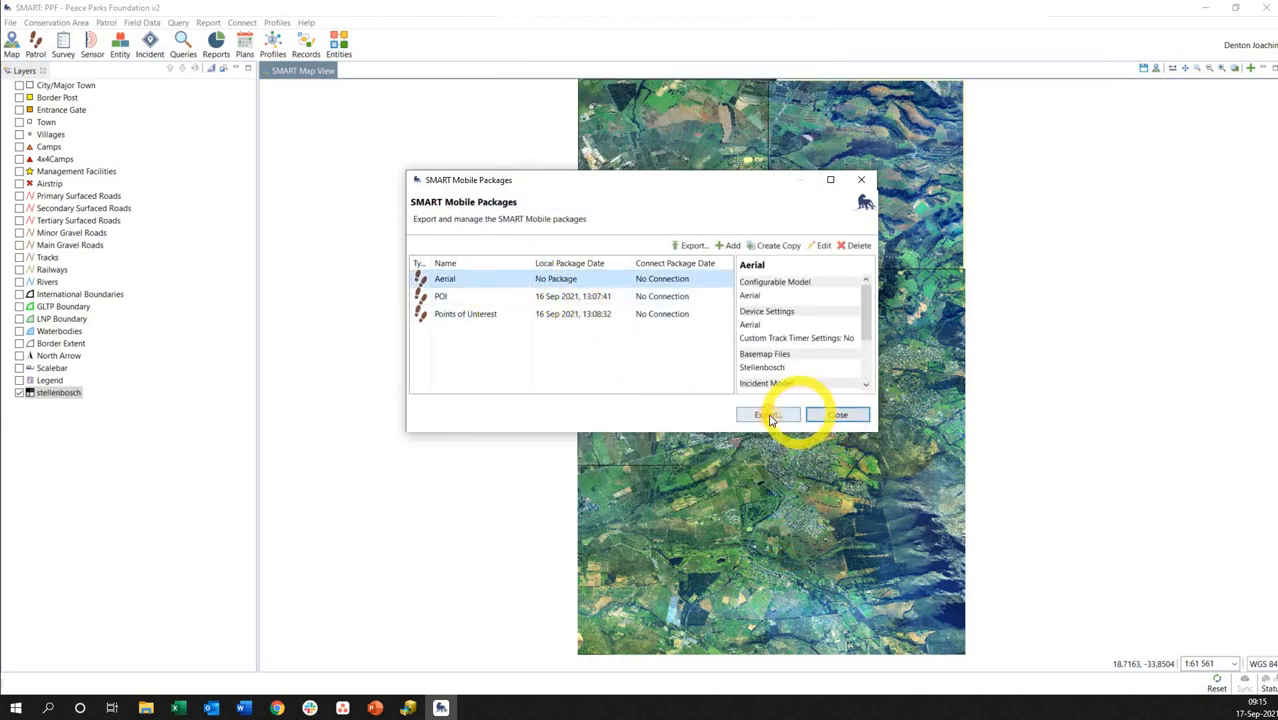
pyautogui.click(768, 414)
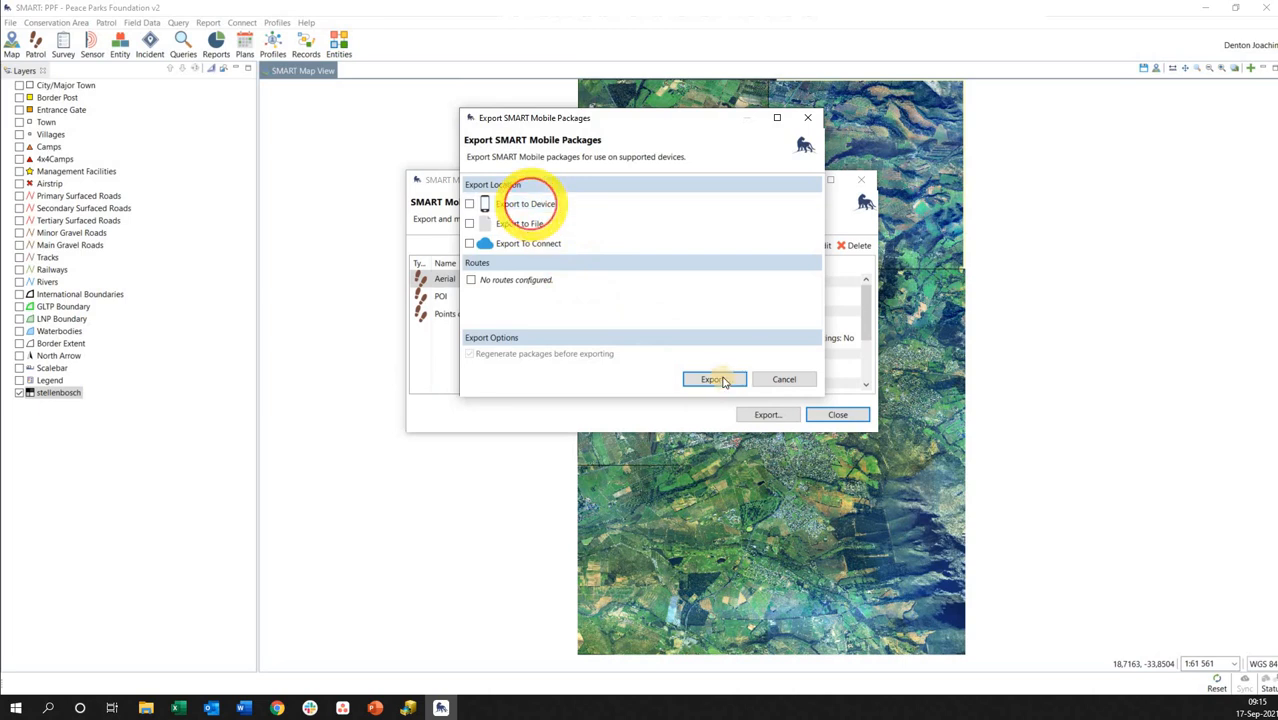
pyautogui.click(712, 380)
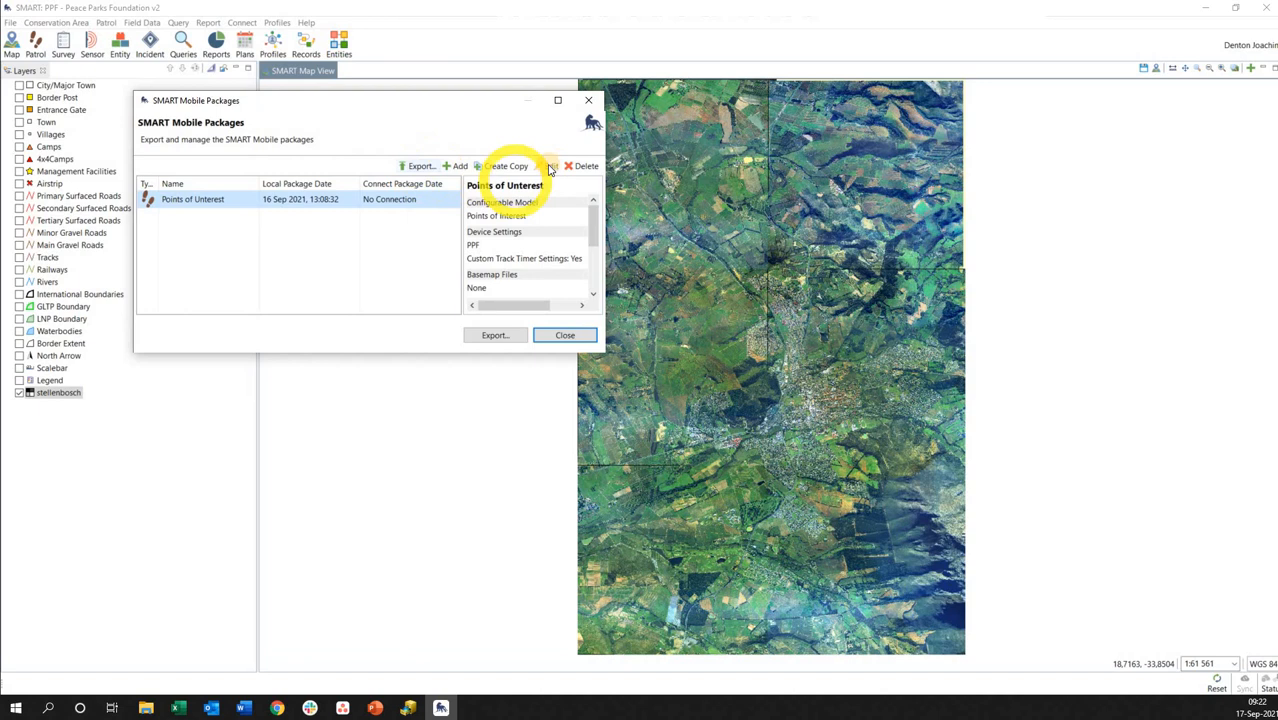
# Set Stellenbosch as the Points of Unterest package basemap and send it to the device
pyautogui.click(548, 166)
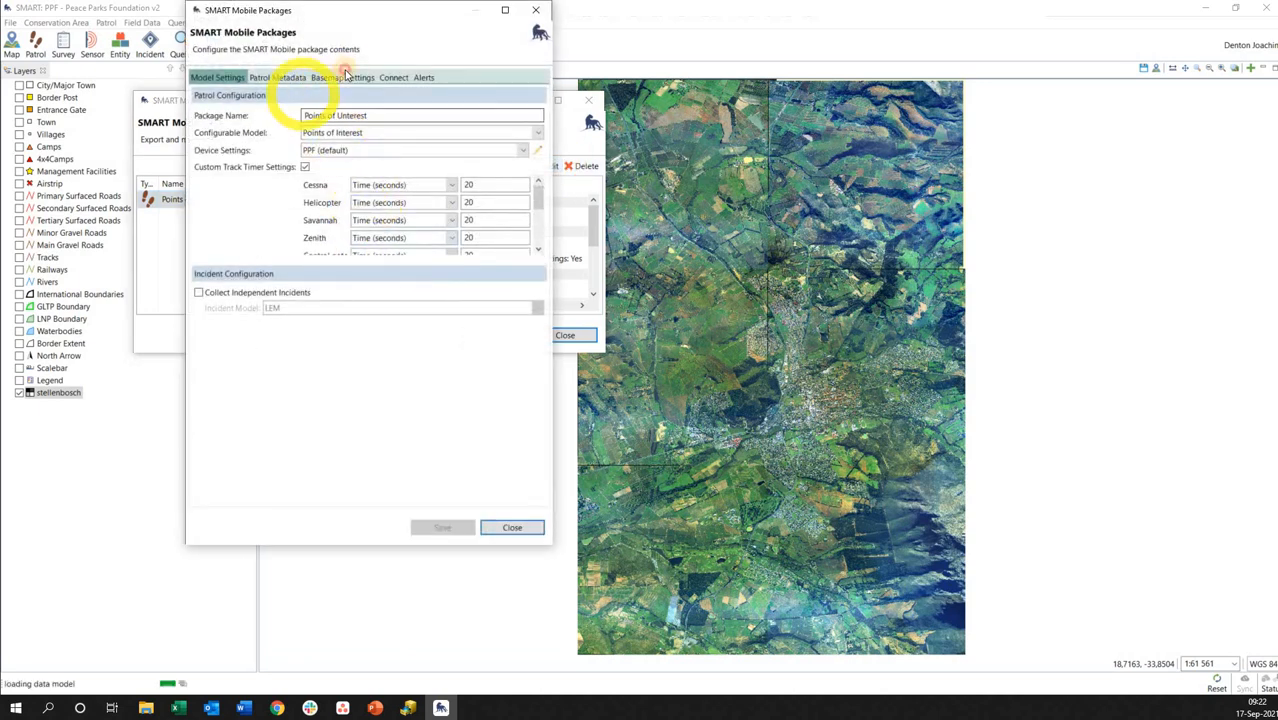
pyautogui.click(342, 76)
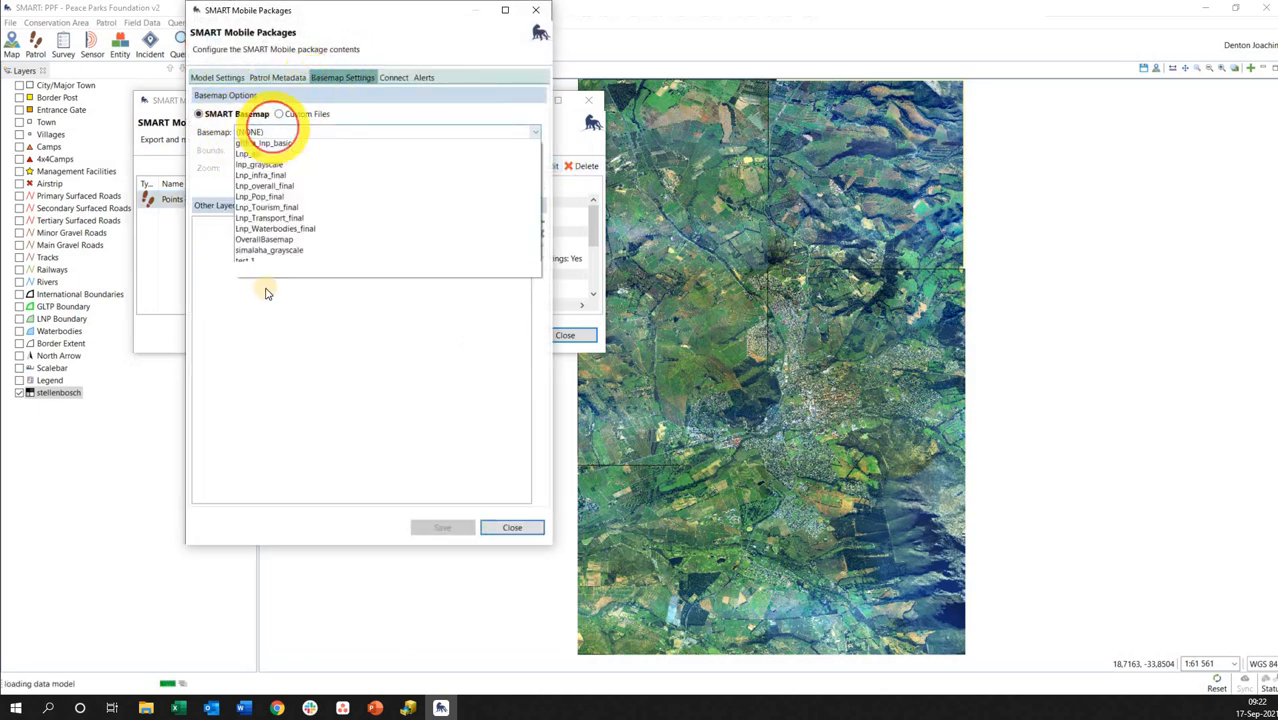
pyautogui.click(258, 132)
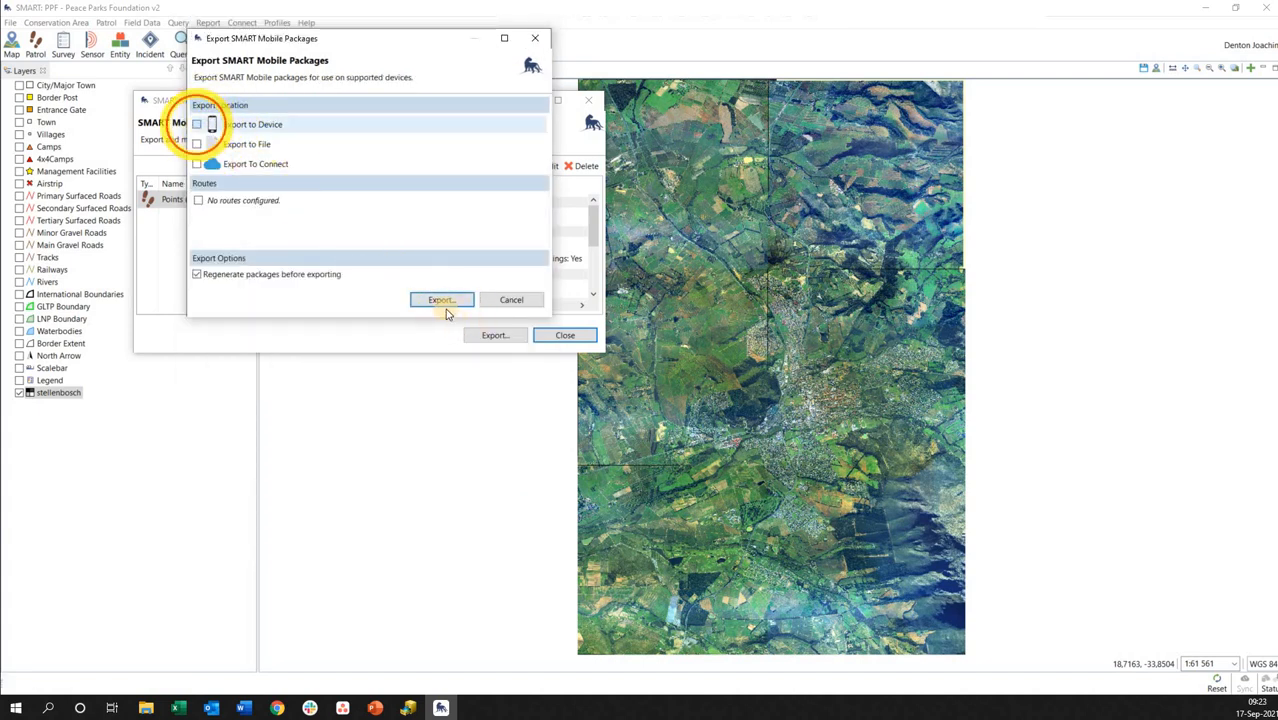
pyautogui.click(440, 300)
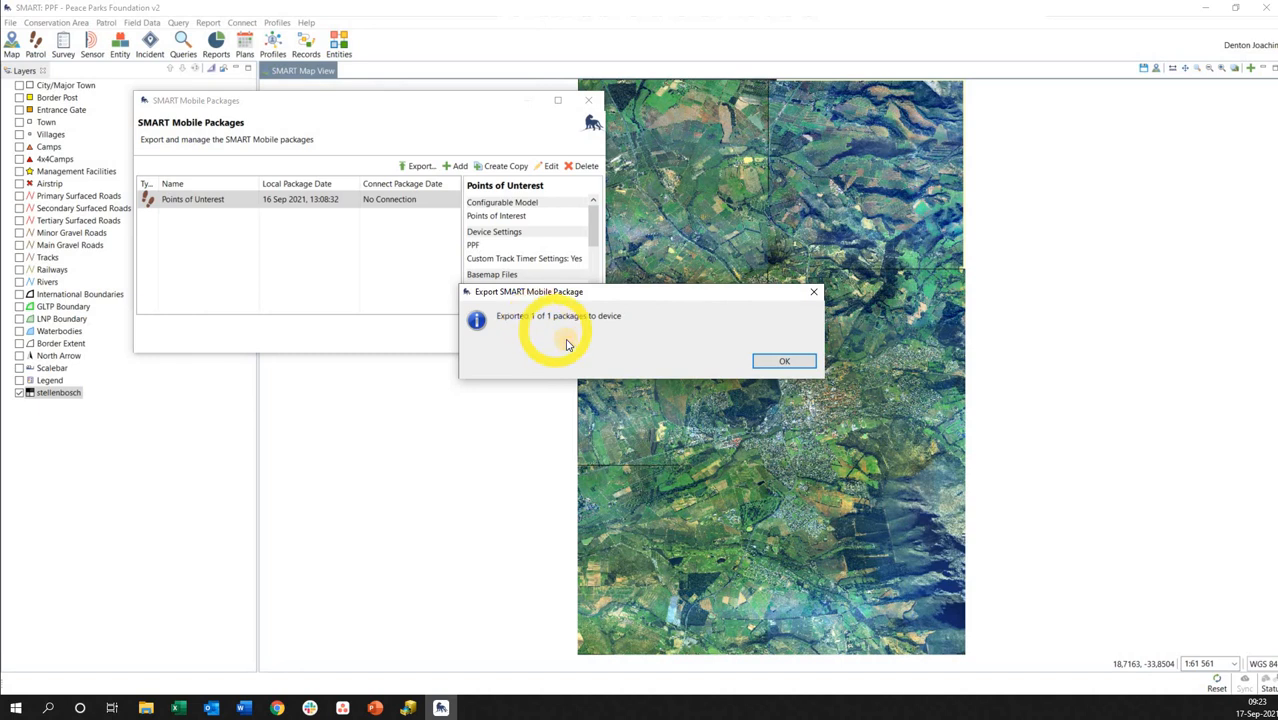
pyautogui.moveTo(584, 302)
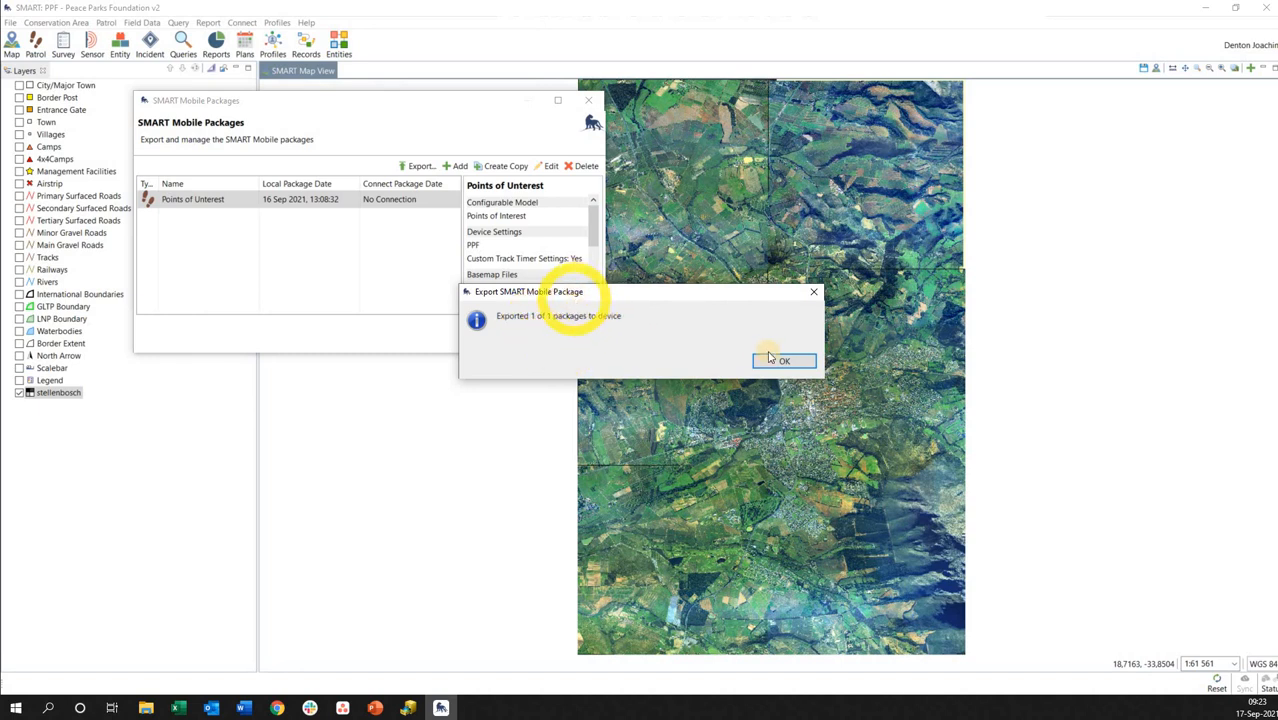
# Dismiss the success message and export the package again using Export to Device
pyautogui.click(784, 360)
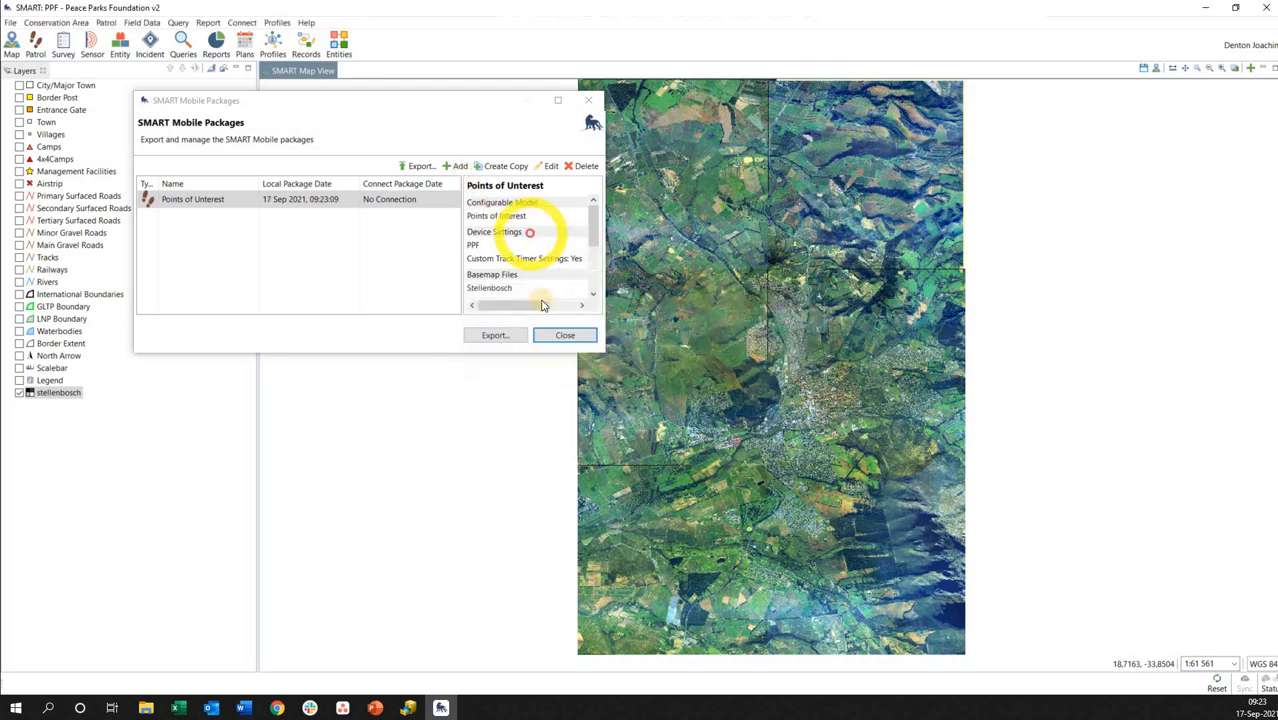
pyautogui.click(494, 336)
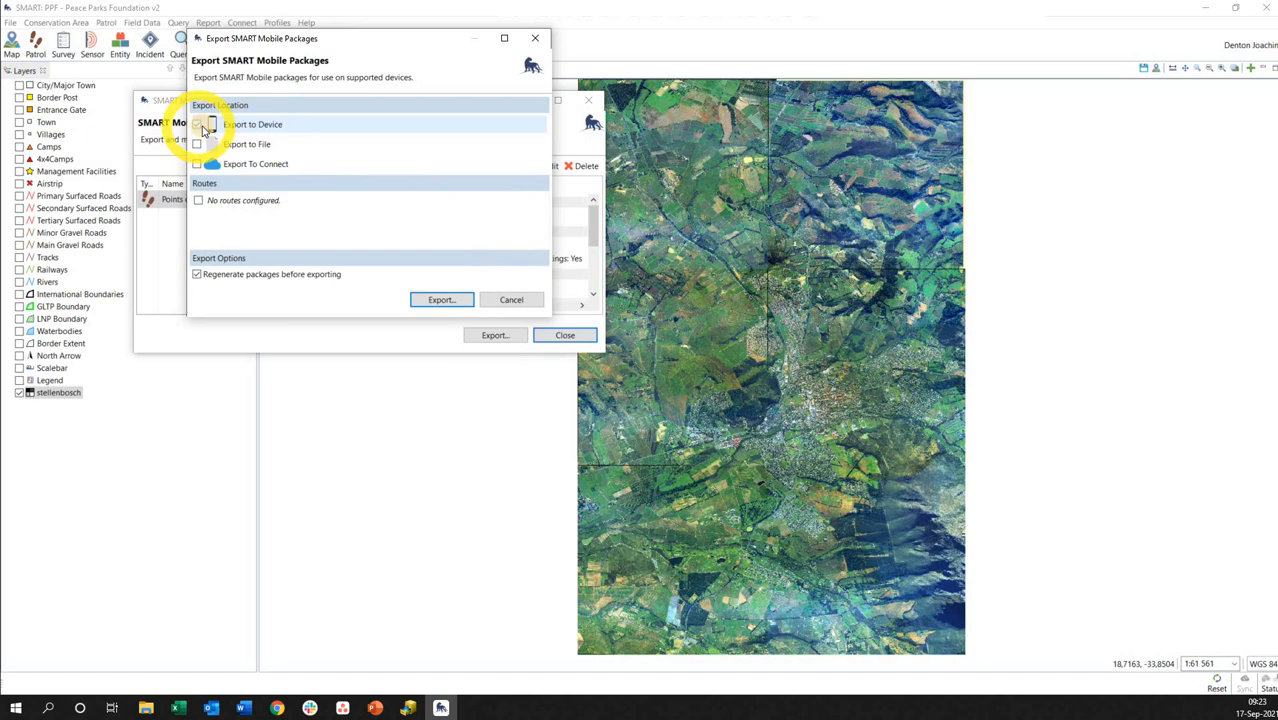
pyautogui.click(196, 124)
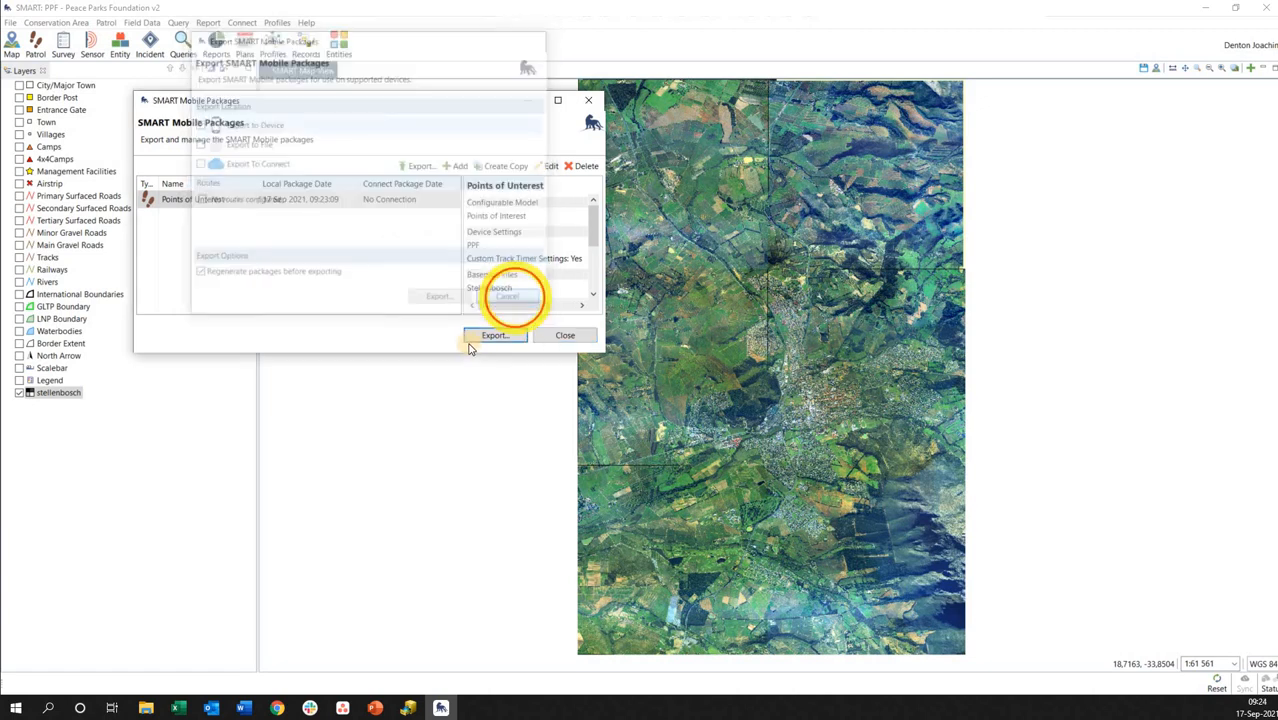
pyautogui.click(508, 296)
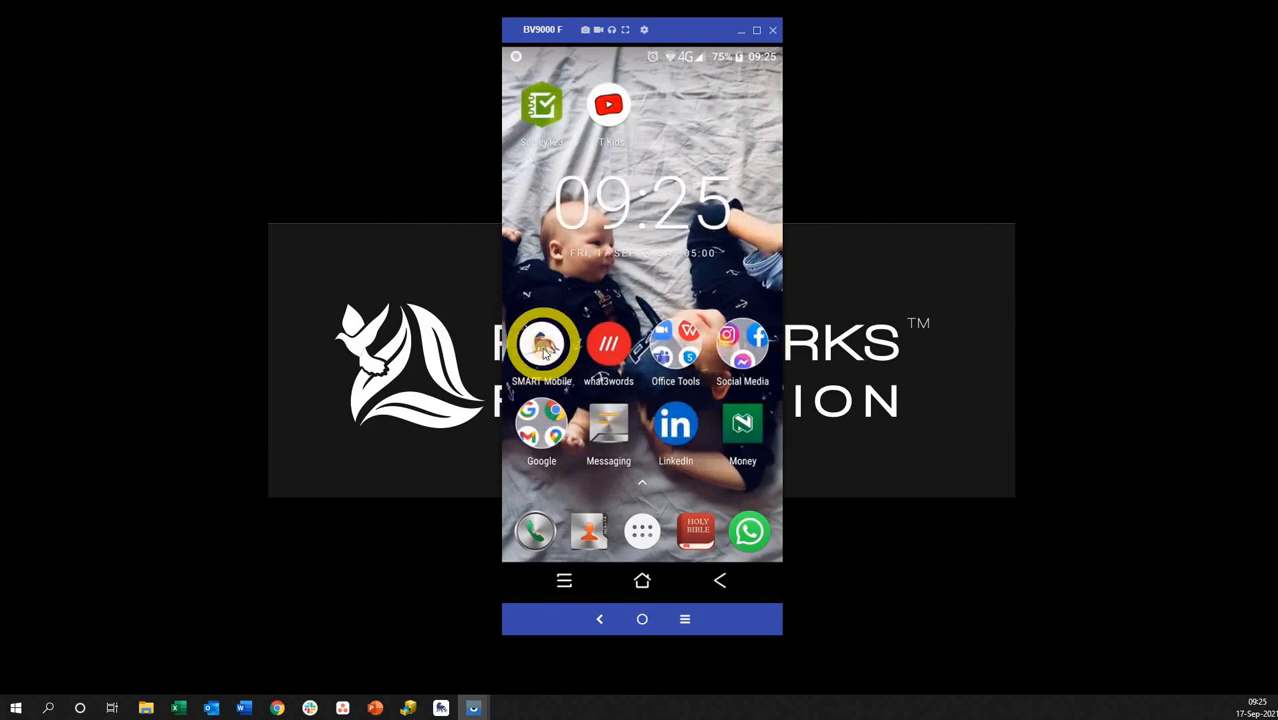
# Launch SMART Mobile, enter the Points of Unterest project's map and show its Layers list
pyautogui.click(540, 344)
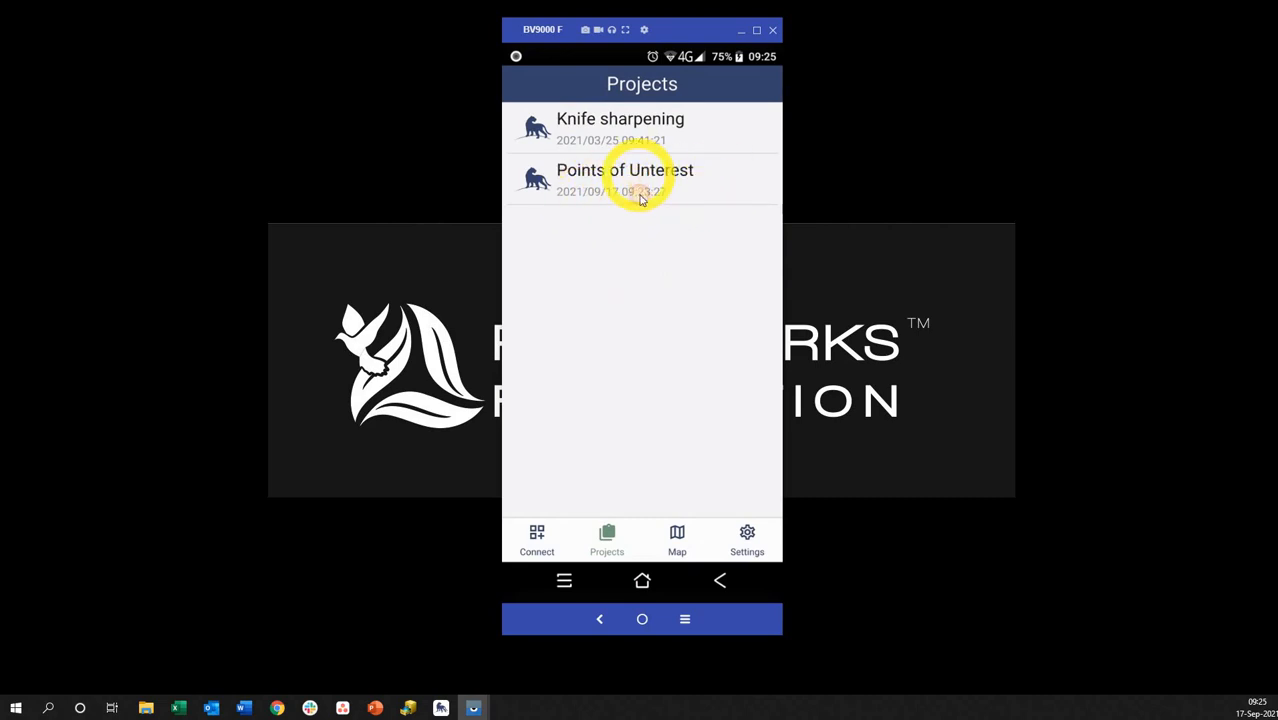
pyautogui.click(624, 180)
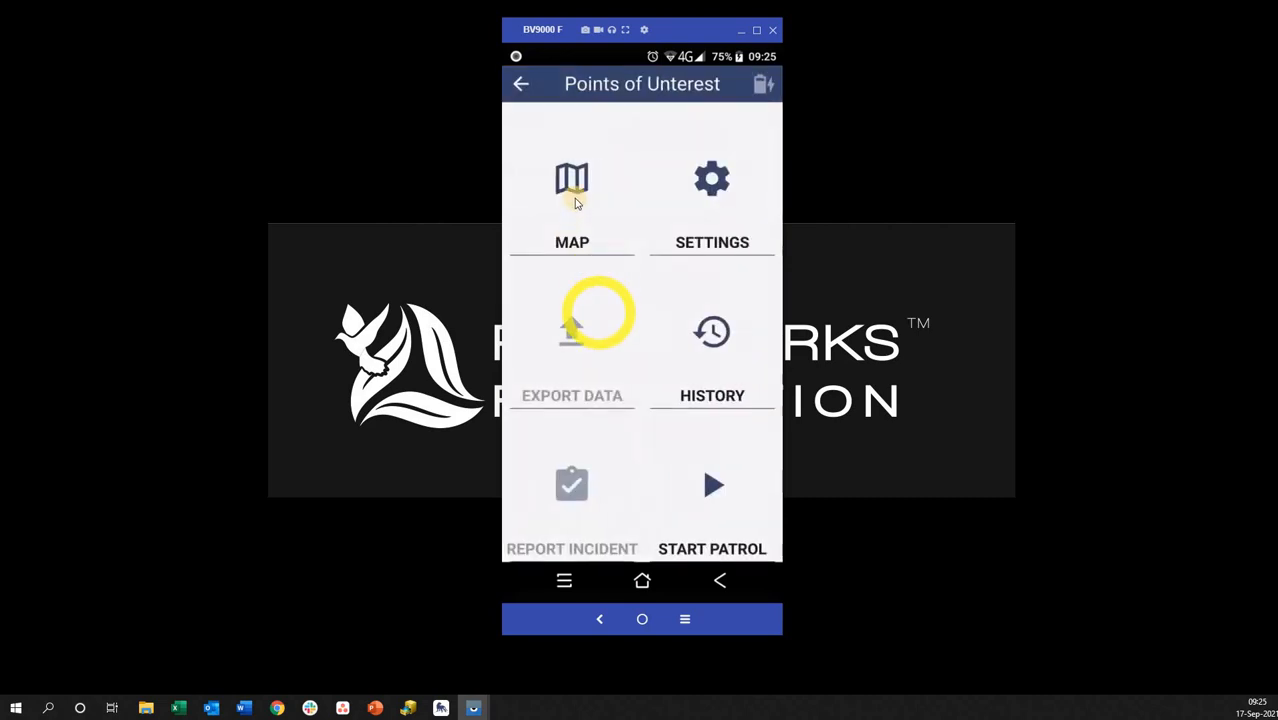
pyautogui.click(572, 180)
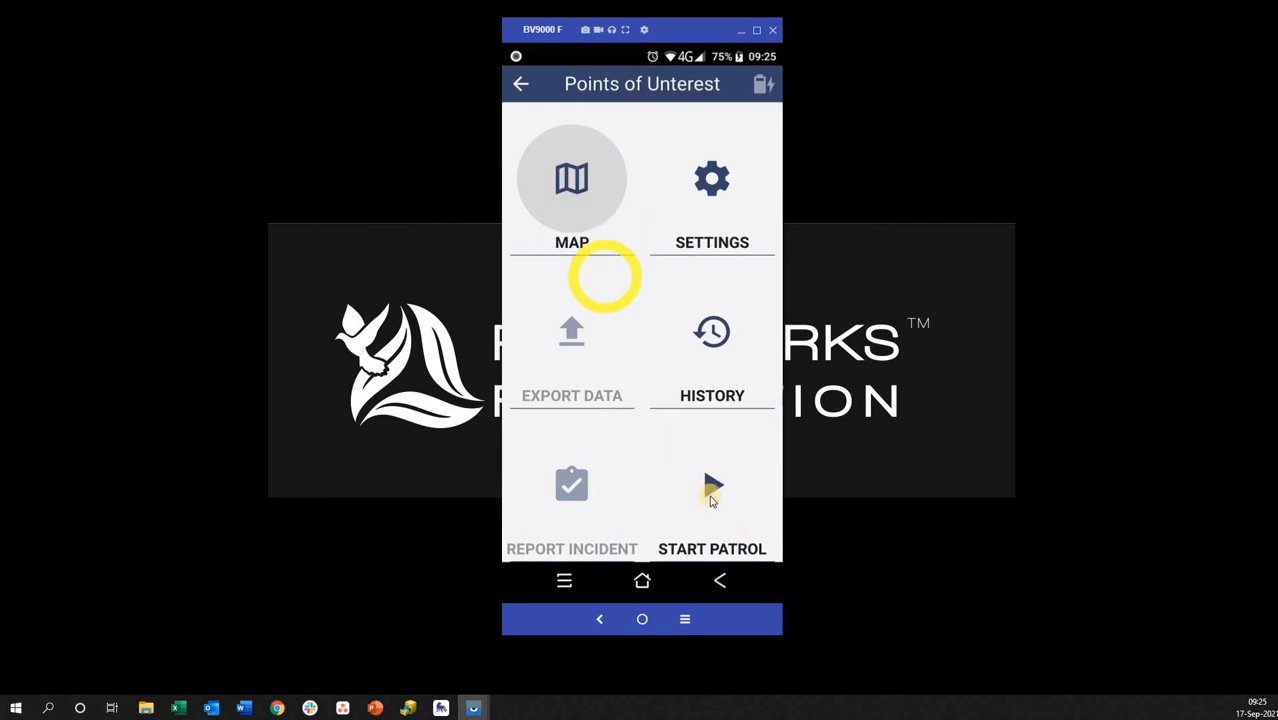
pyautogui.click(572, 178)
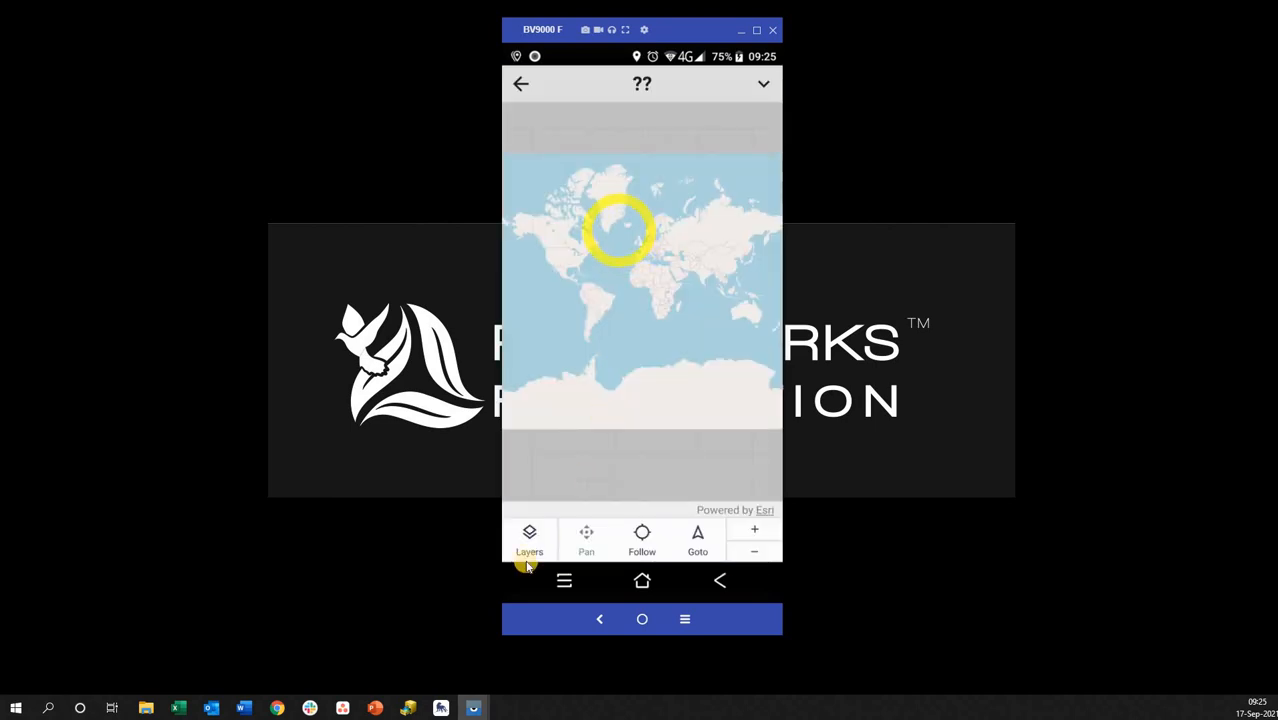
pyautogui.click(528, 536)
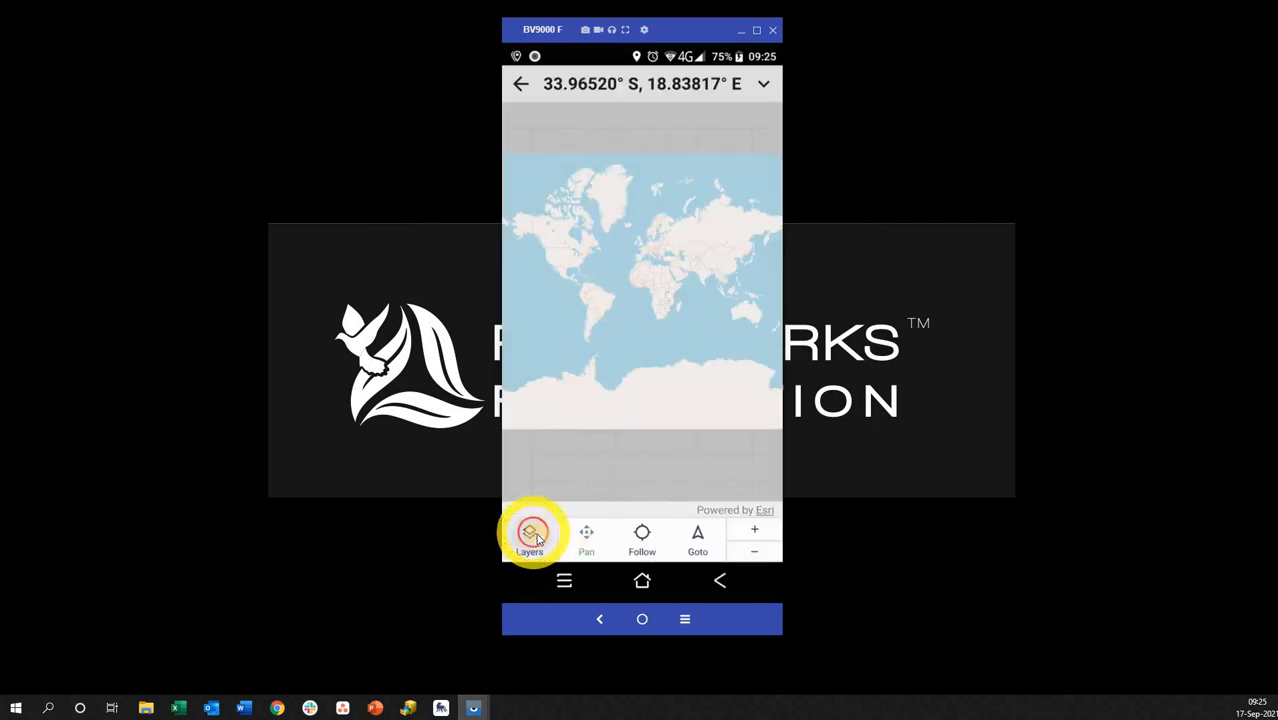
pyautogui.click(530, 536)
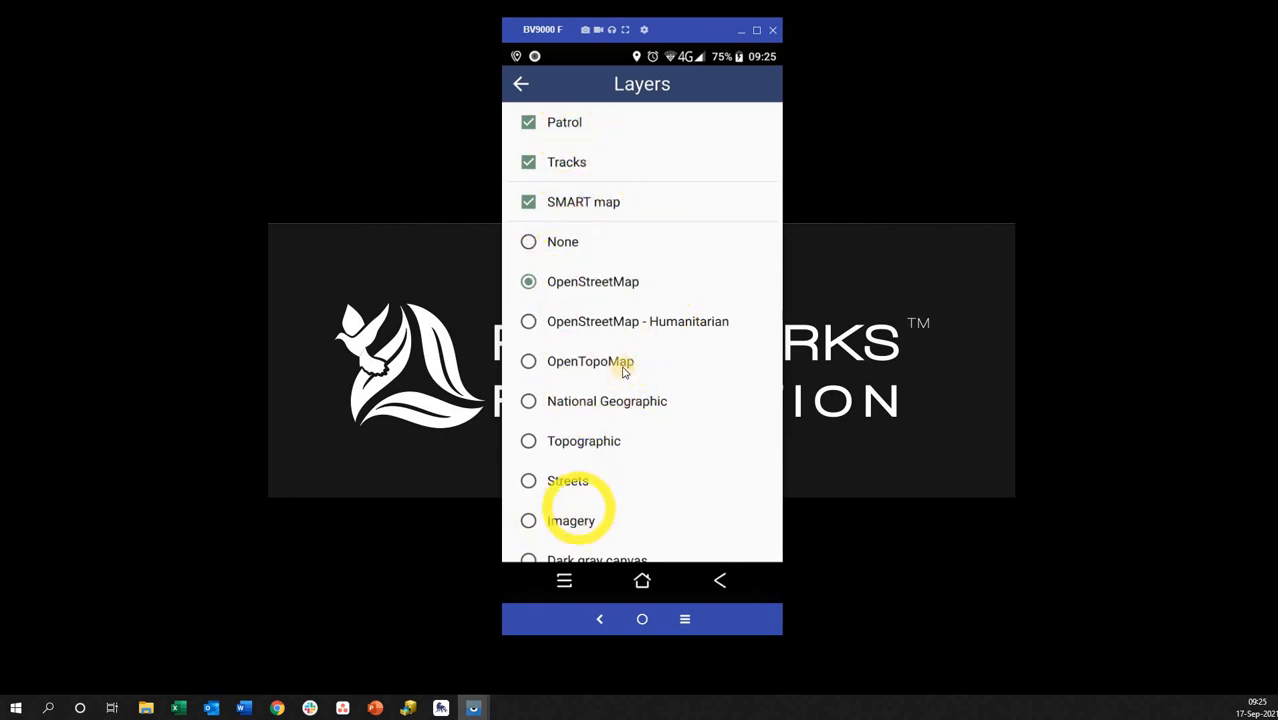
pyautogui.moveTo(590, 396)
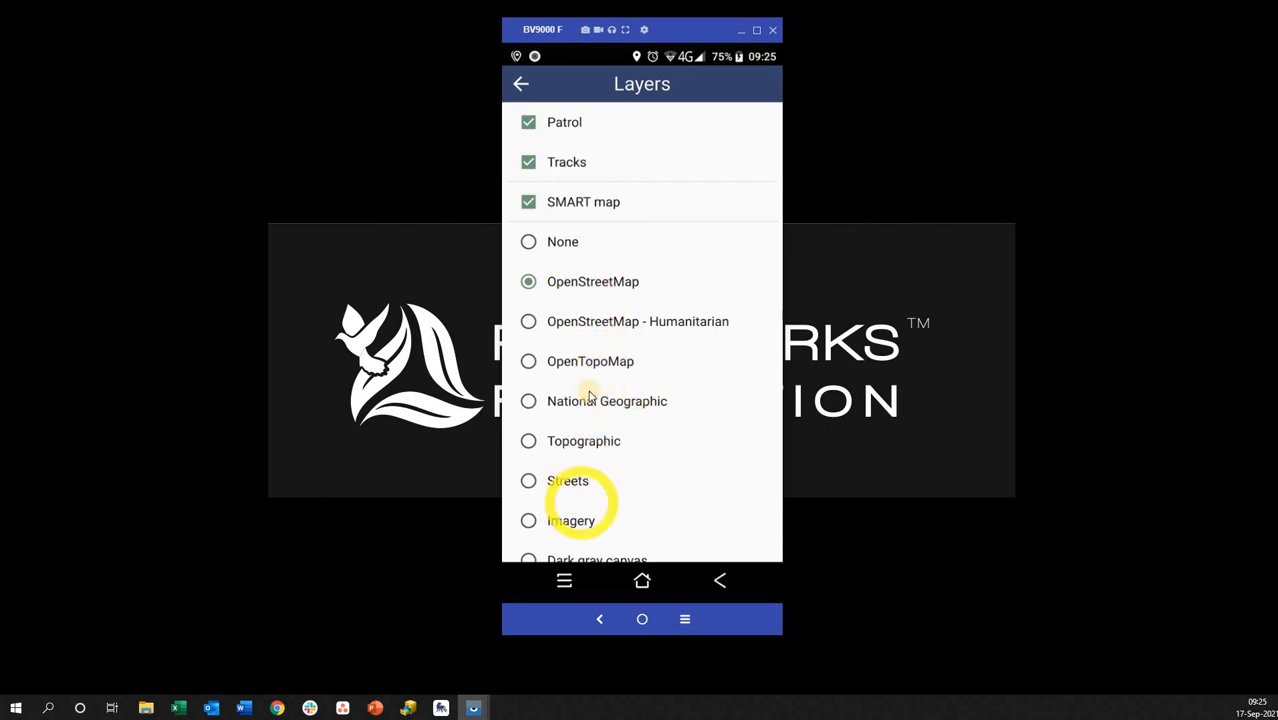
# Choose None as the background layer instead of OpenStreetMap in the Layers list
pyautogui.scroll(-3)
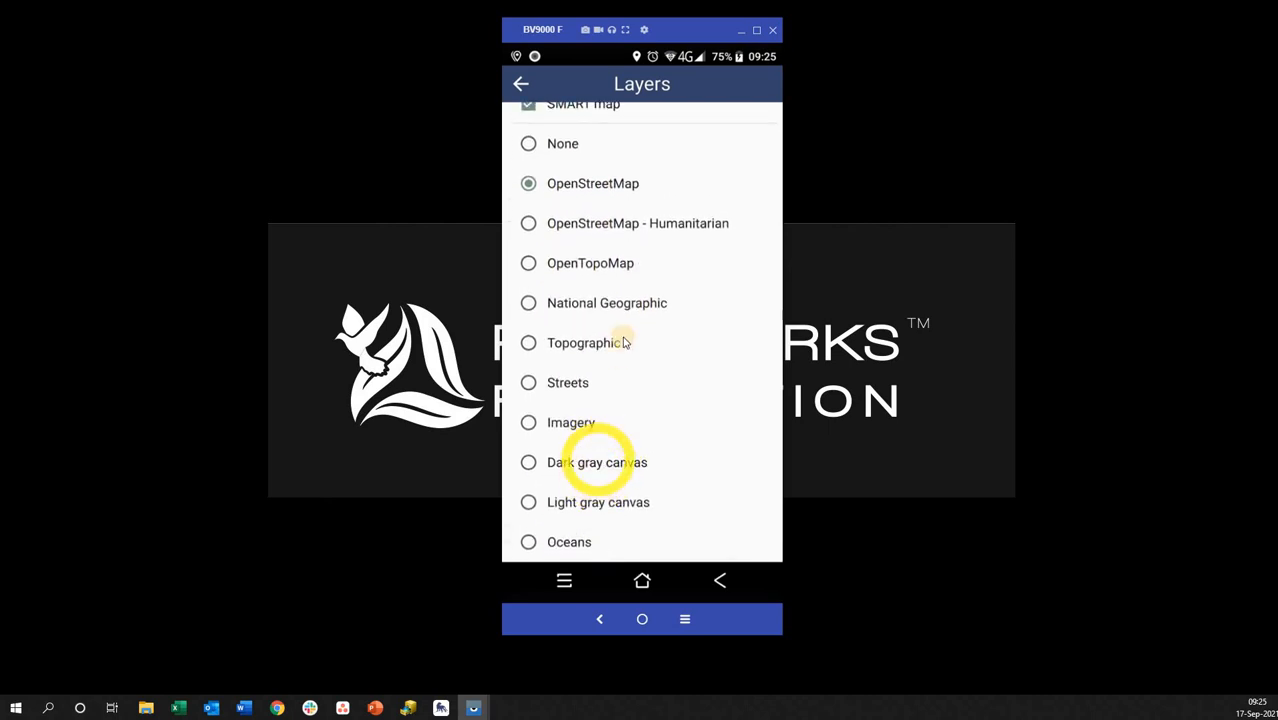
pyautogui.scroll(-3)
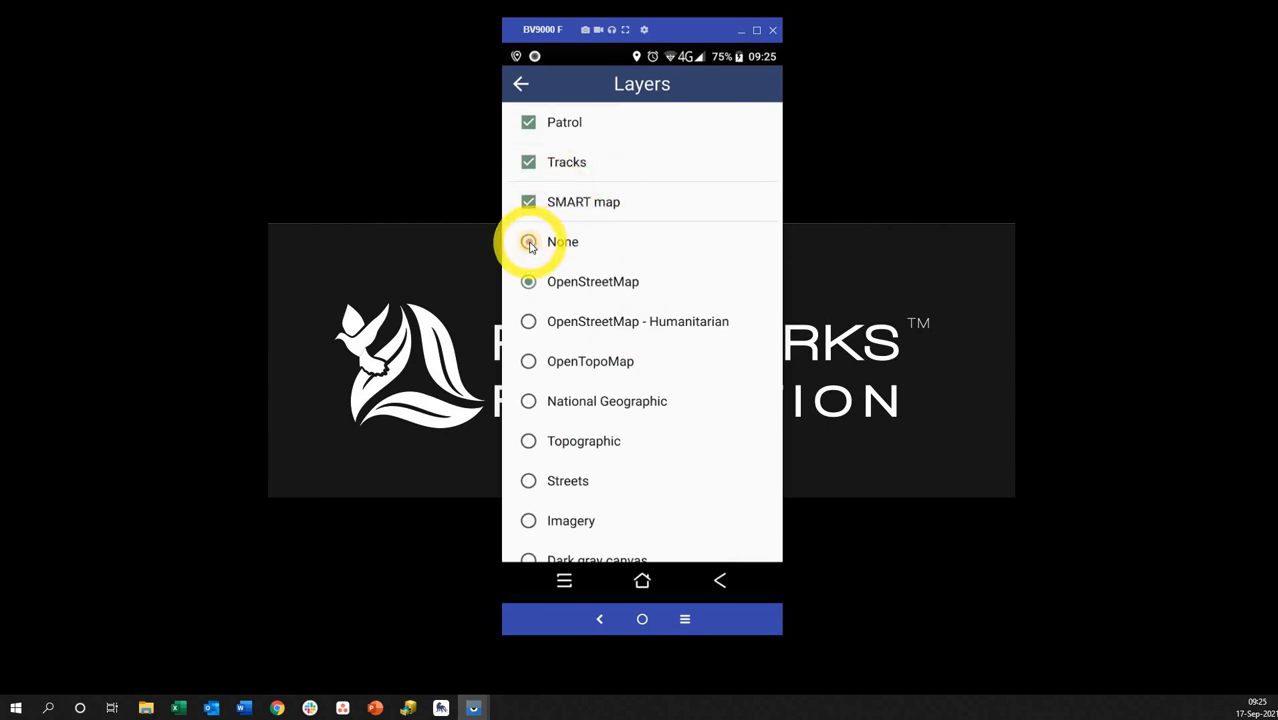
pyautogui.click(528, 240)
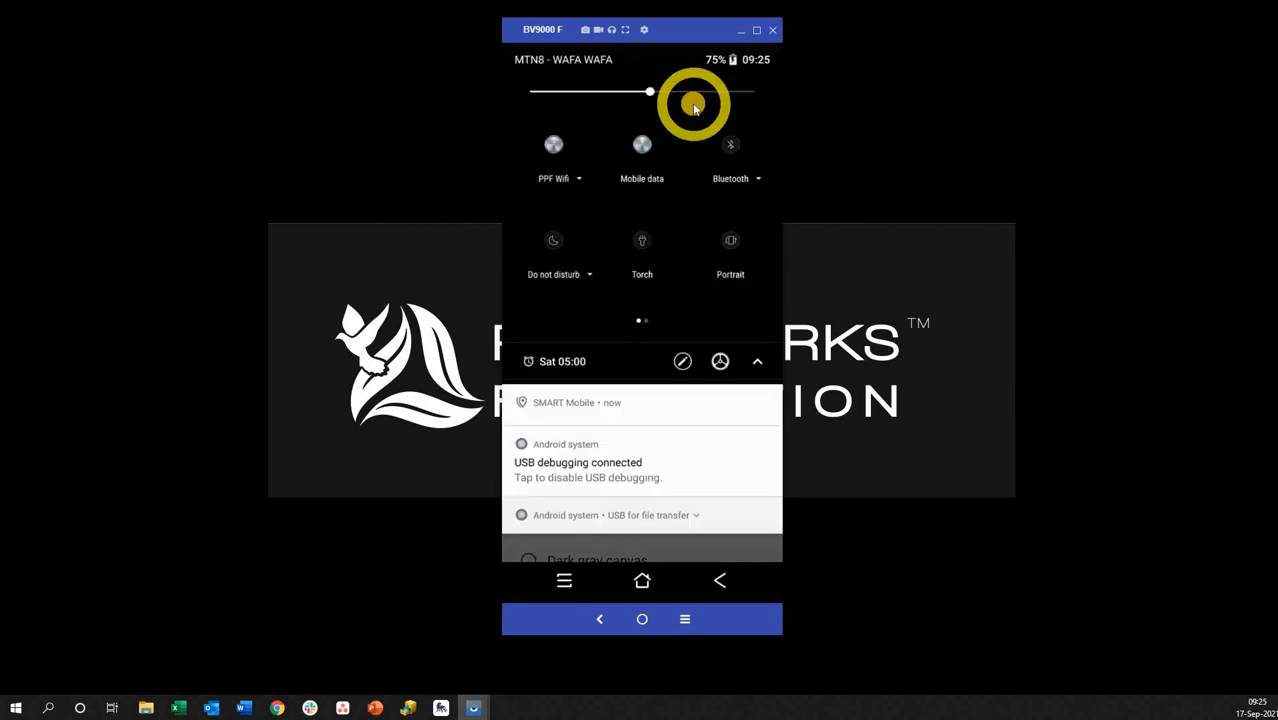
# Enable Aeroplane mode, see the map as an empty grid, and return to the Layers list
pyautogui.hscroll(-3)
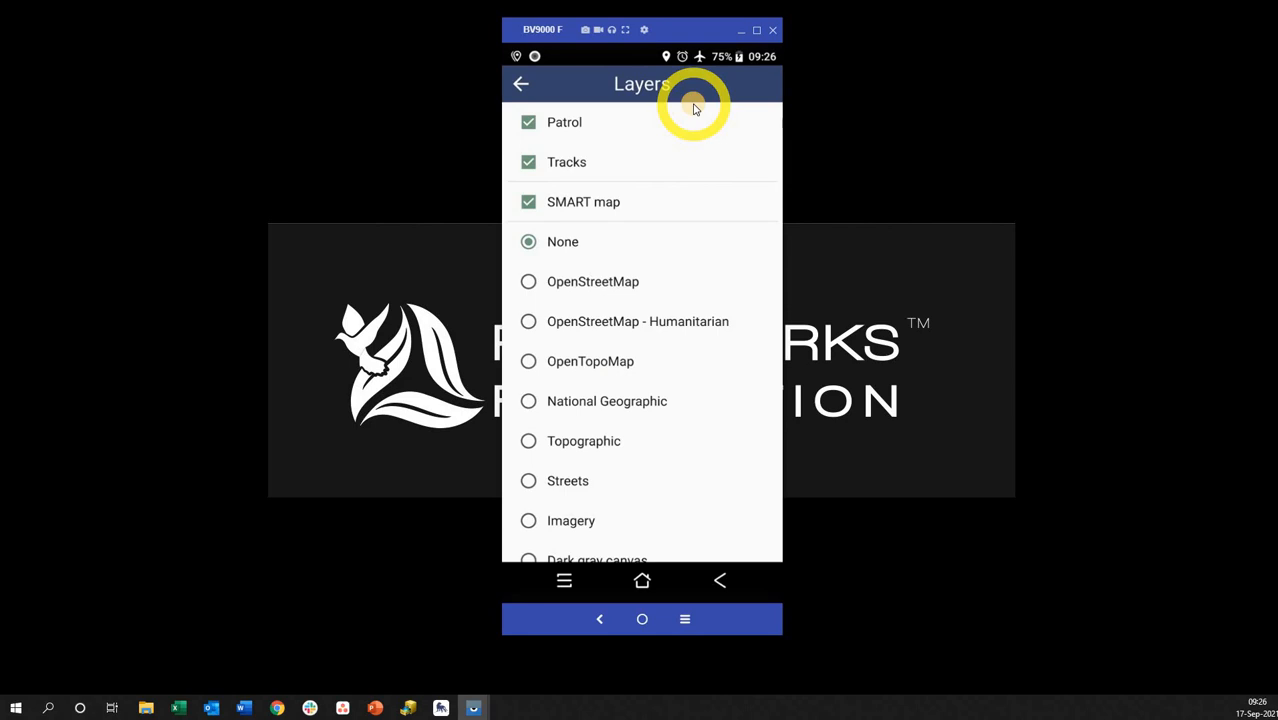
pyautogui.click(520, 84)
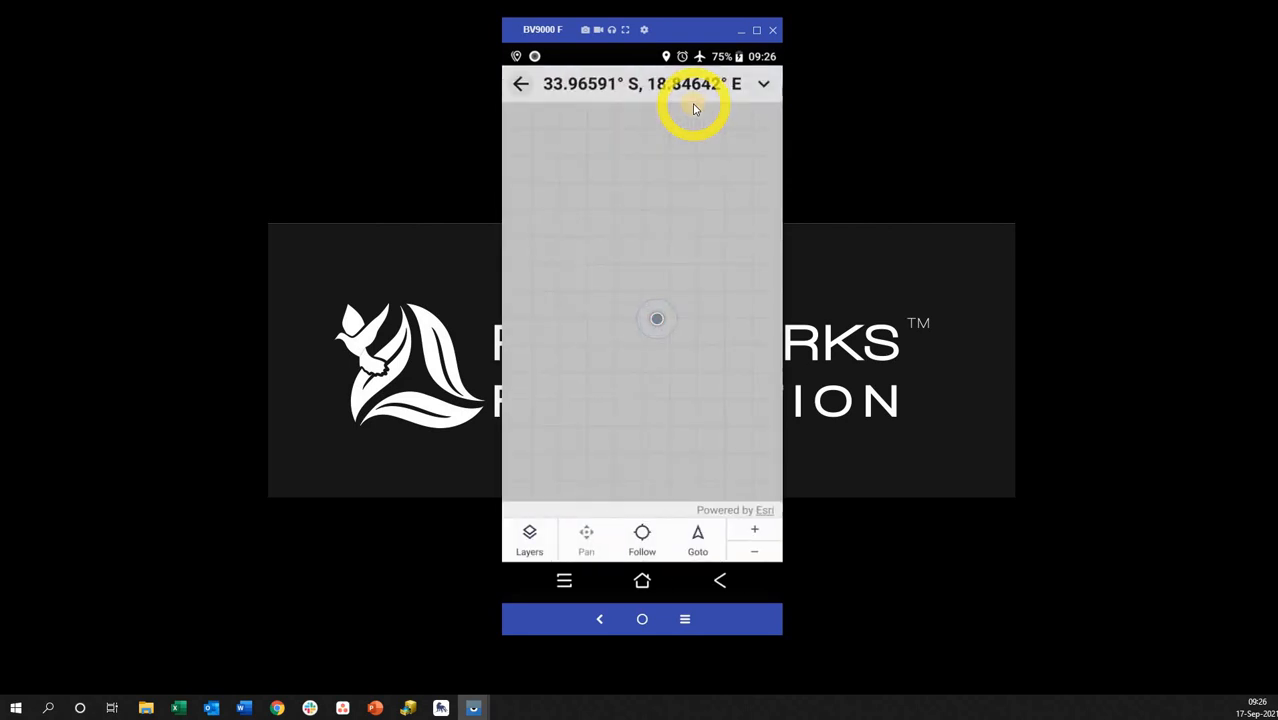
pyautogui.click(520, 84)
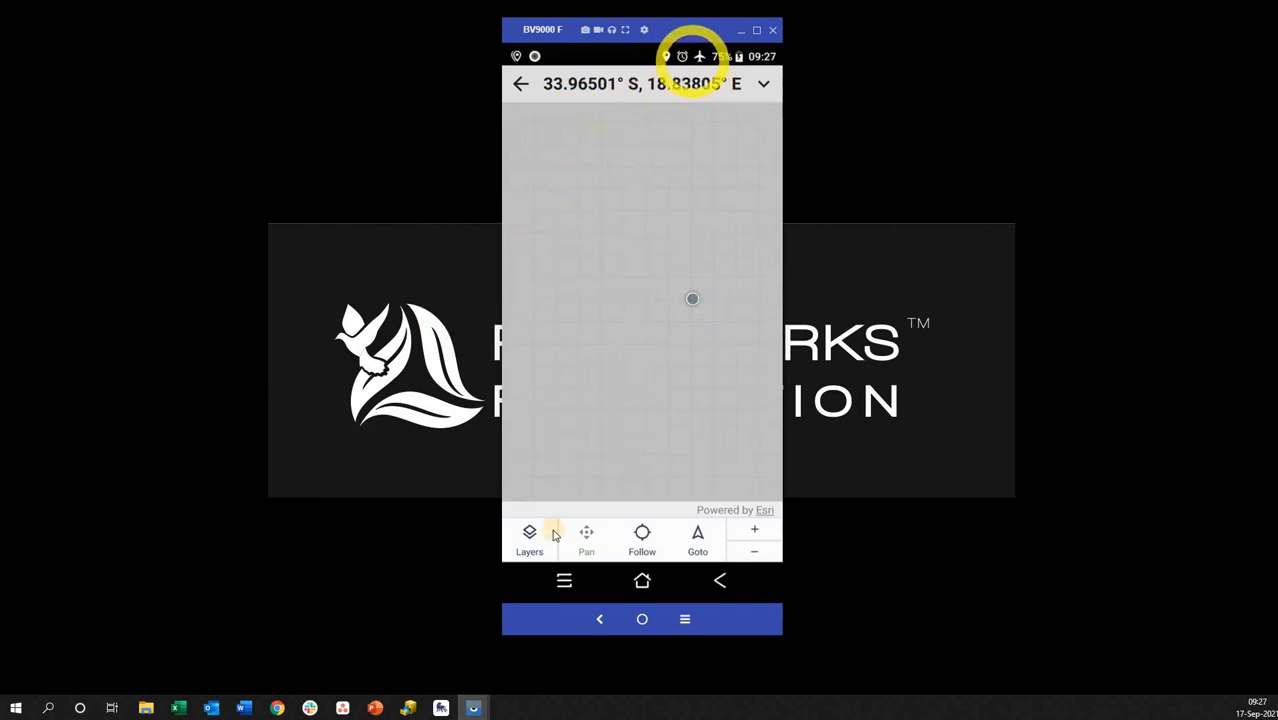
pyautogui.click(528, 538)
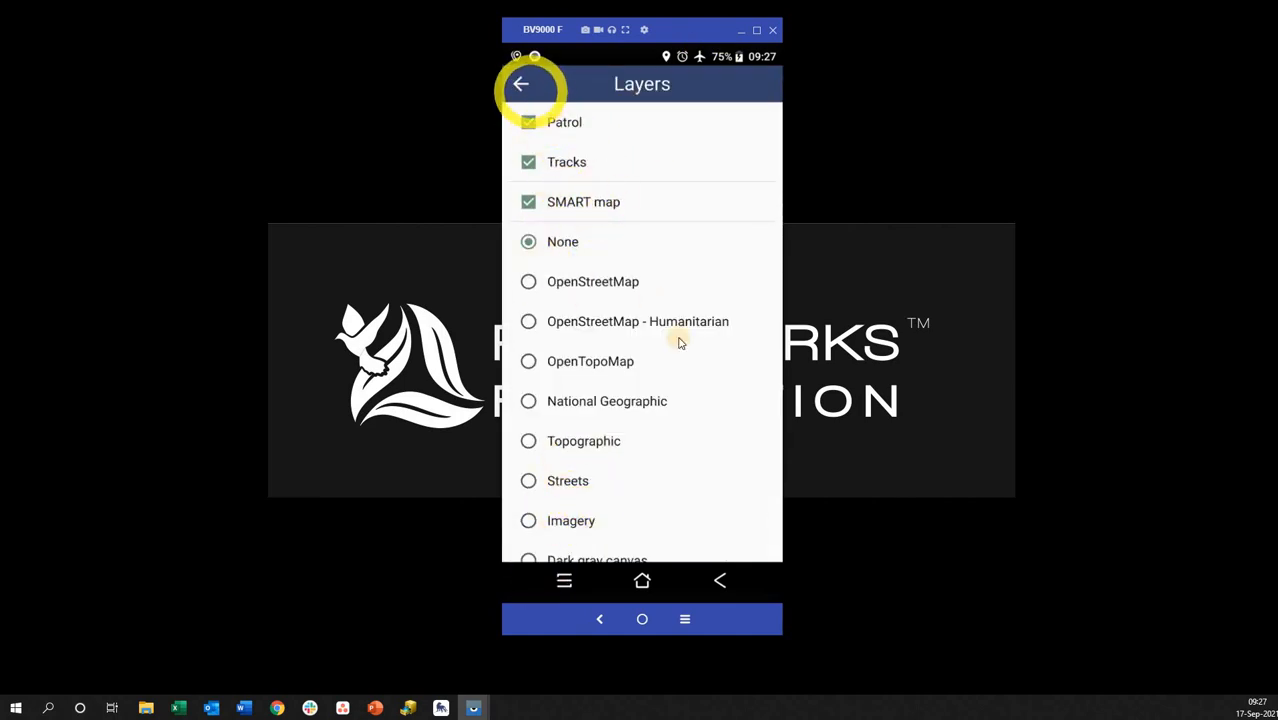
# Return to the map showing satellite imagery offline and confirm Aeroplane mode in quick settings
pyautogui.click(520, 84)
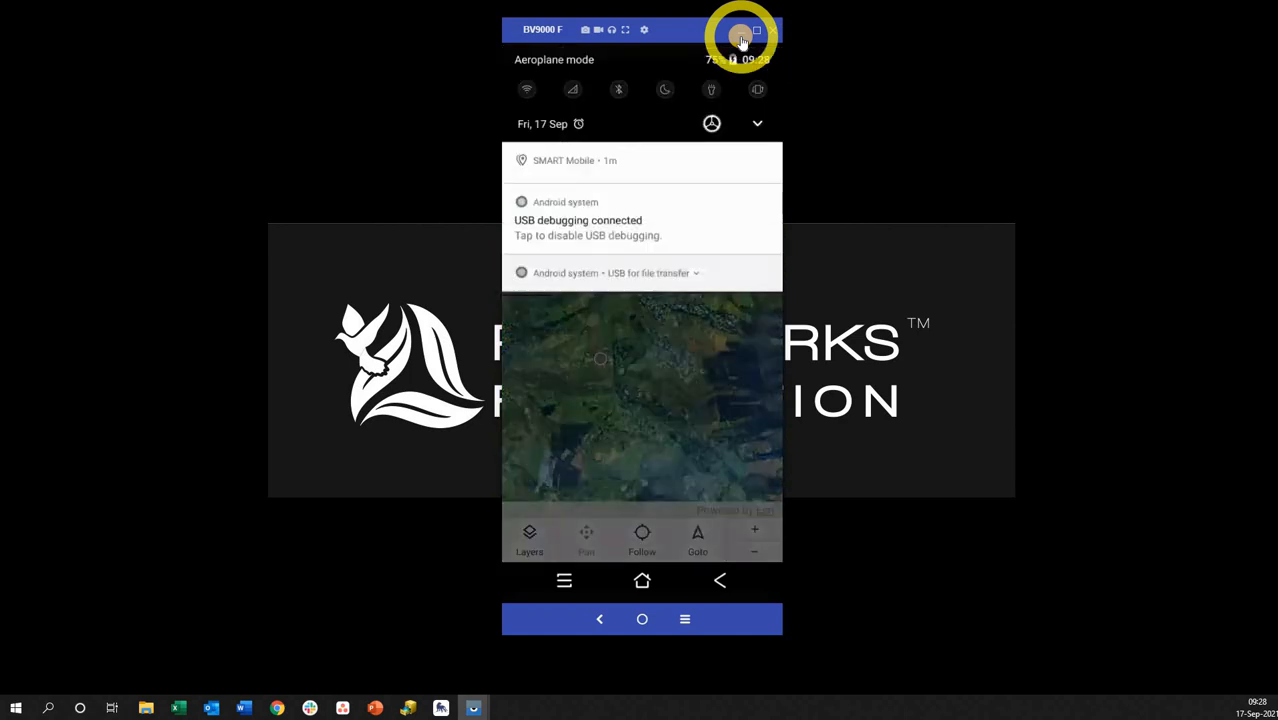
pyautogui.click(756, 124)
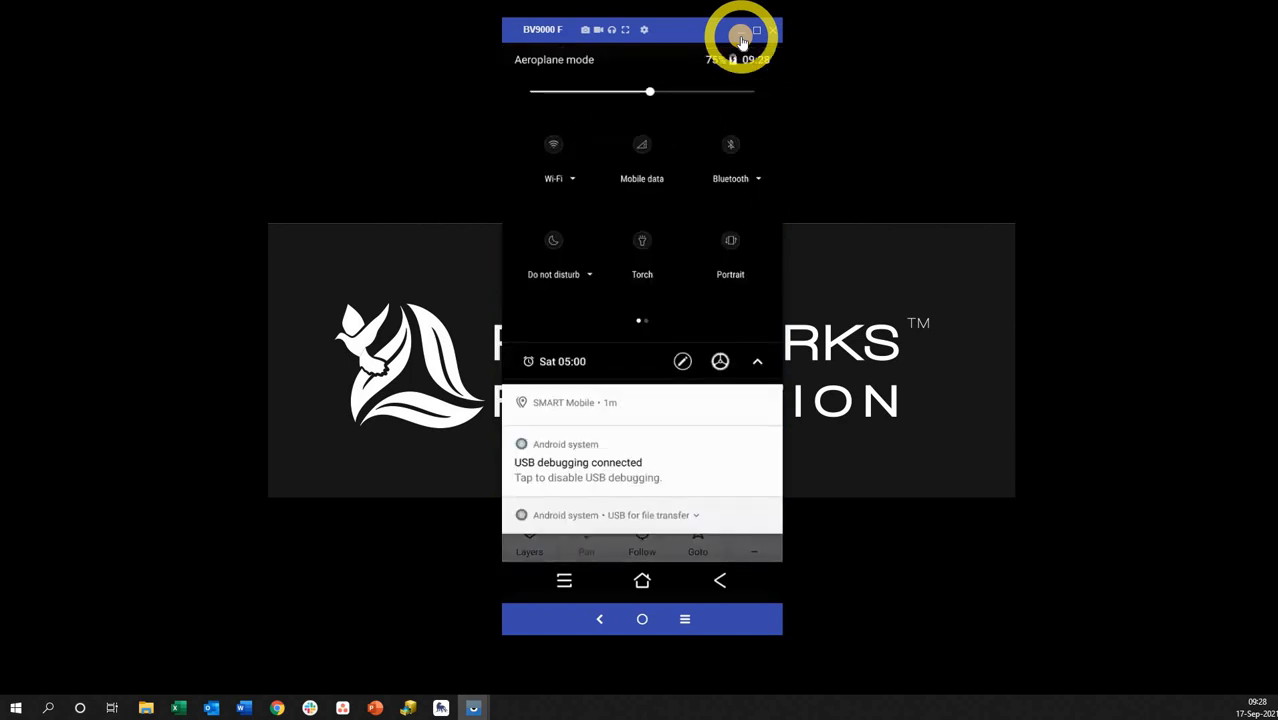